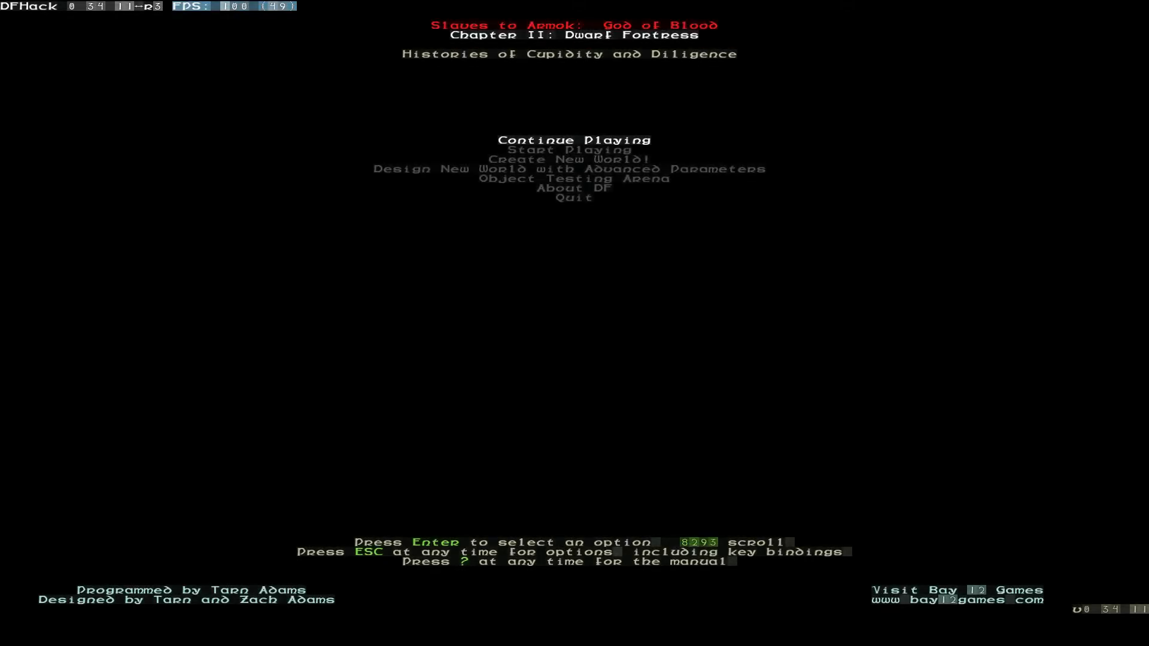
pyautogui.moveTo(1021, 167)
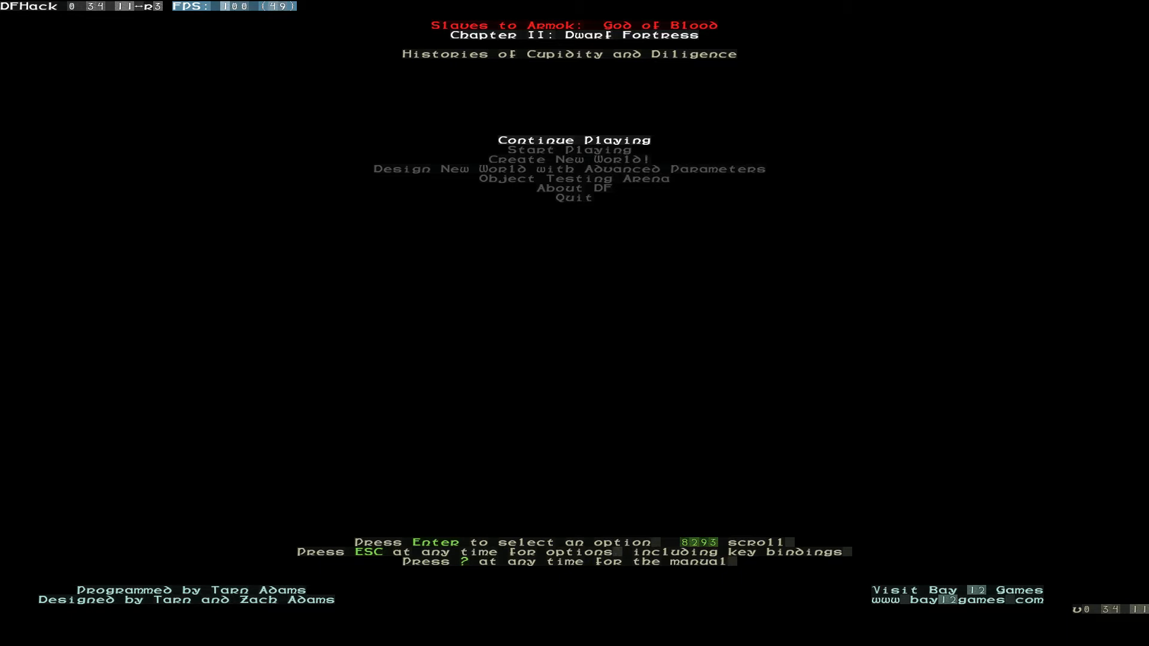
pyautogui.moveTo(652, 535)
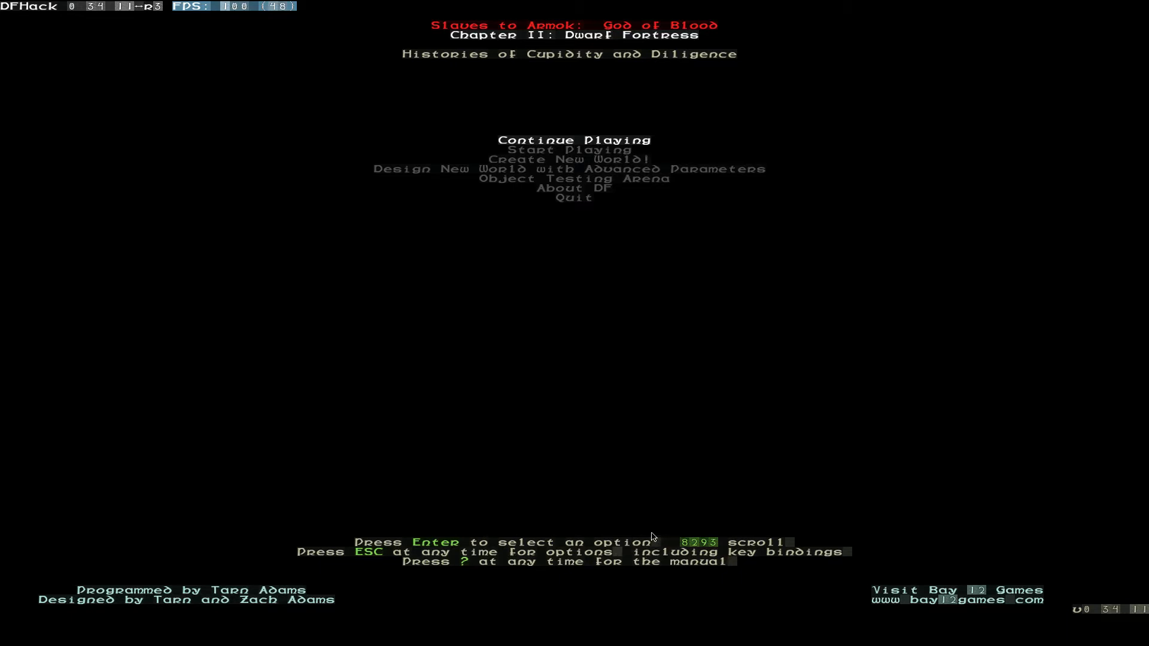
pyautogui.moveTo(656, 549)
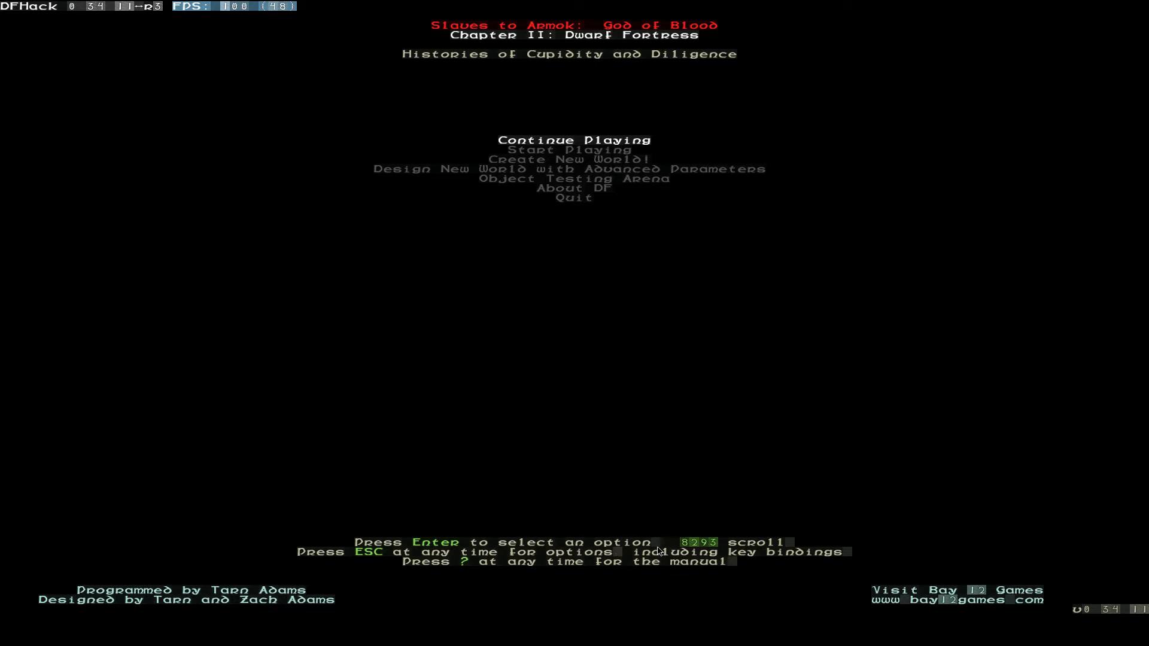
pyautogui.moveTo(621, 559)
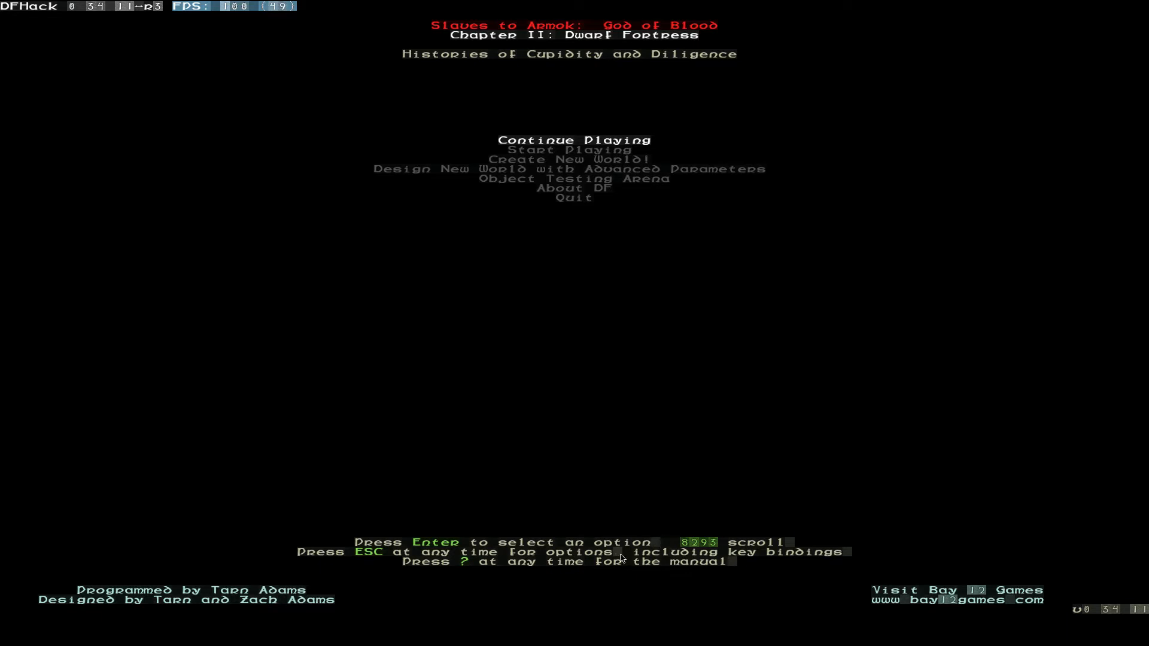
pyautogui.moveTo(891, 339)
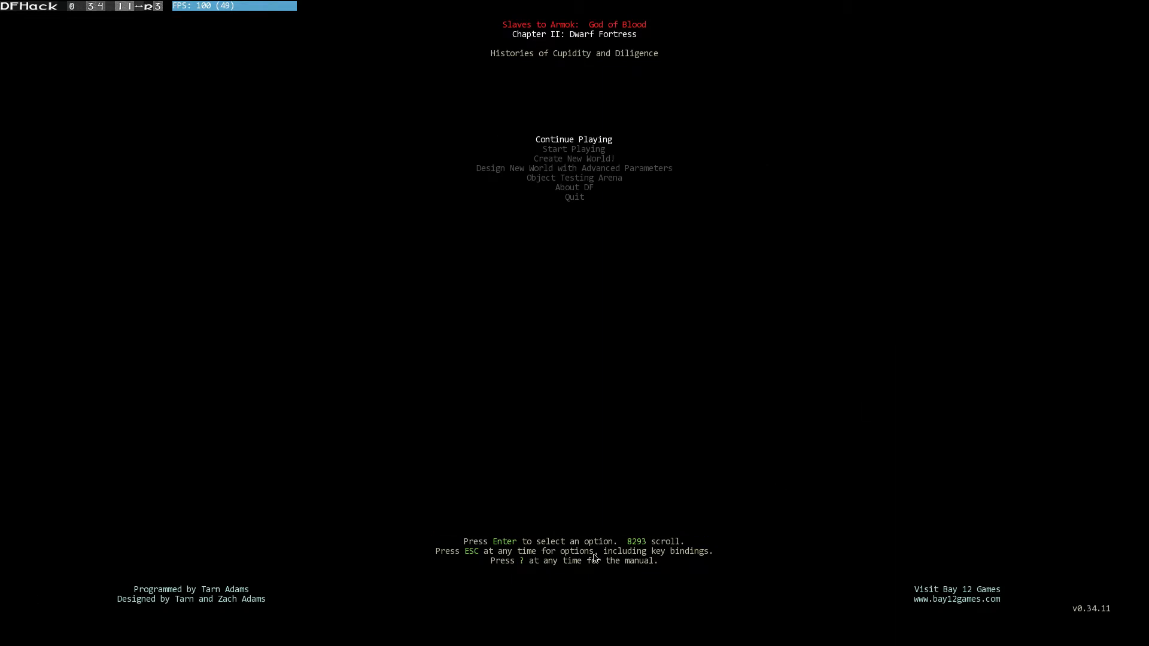
pyautogui.moveTo(1060, 451)
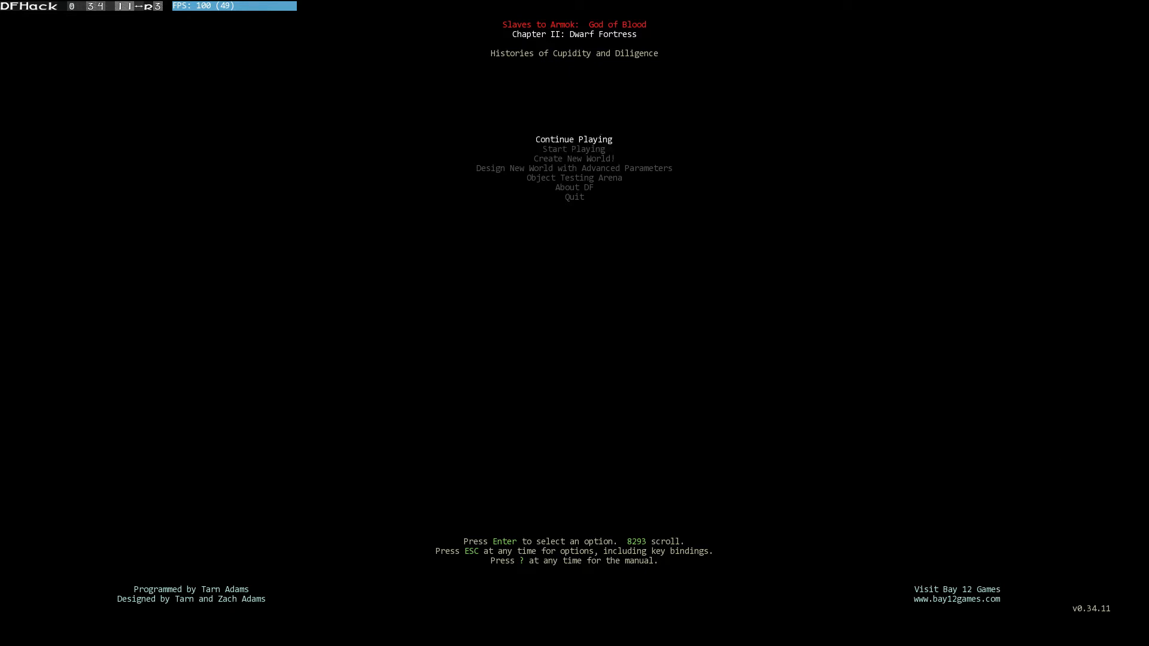
# Choose Create New World from the main menu and dismiss the welcome notice
pyautogui.press('down')
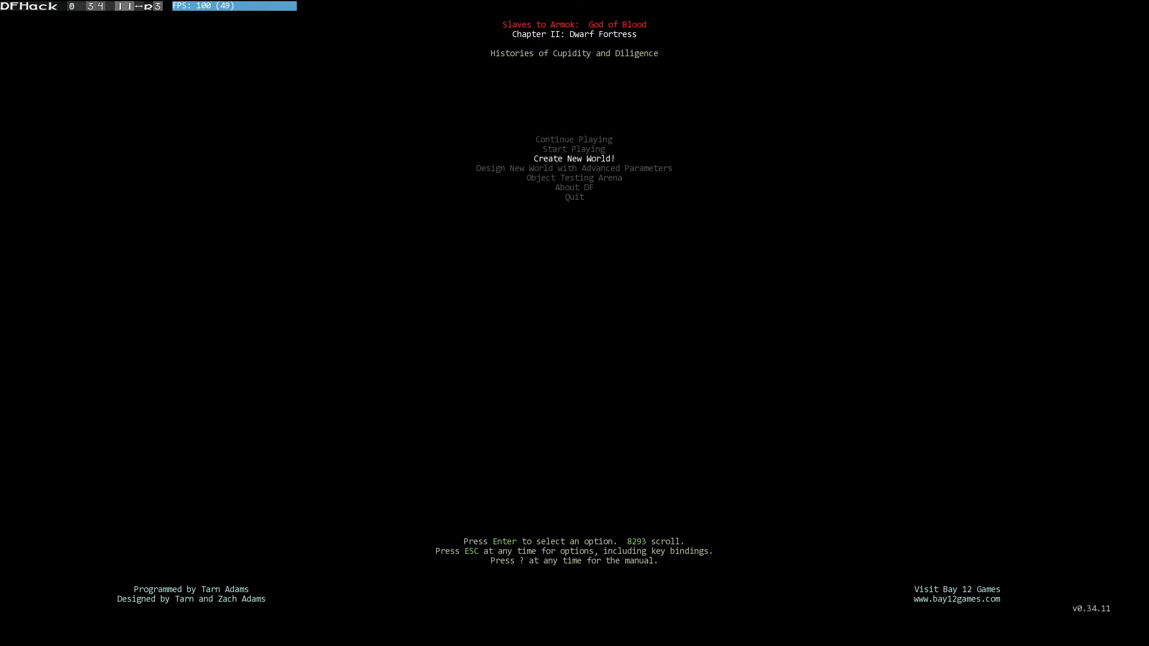
pyautogui.press('Return')
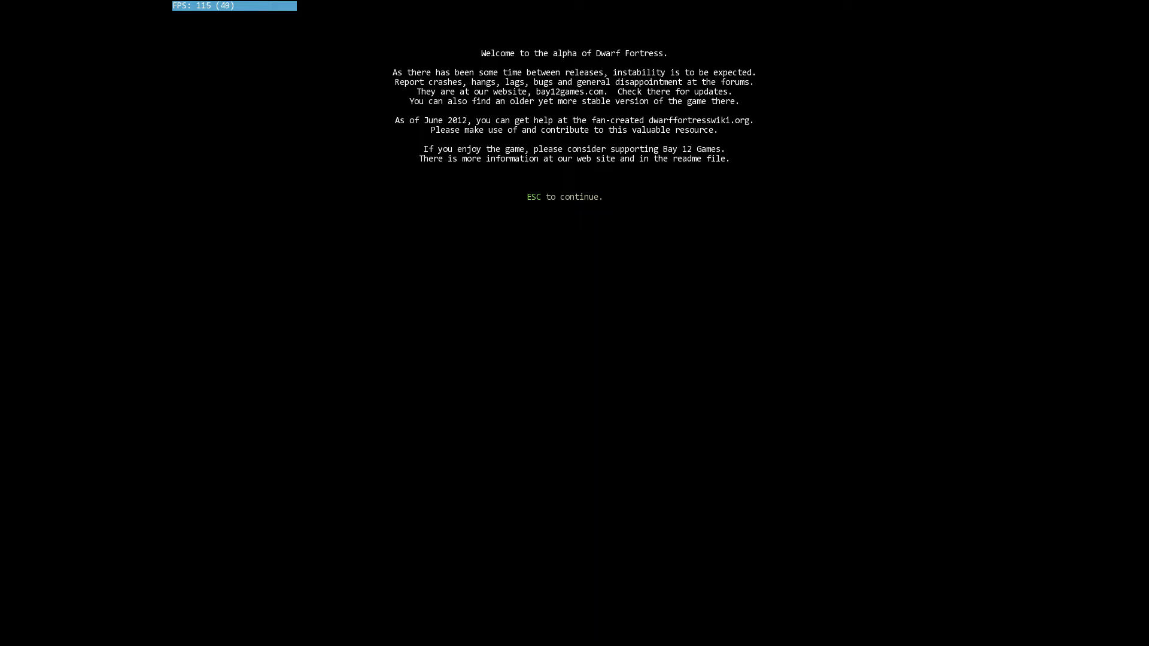
pyautogui.press('Escape')
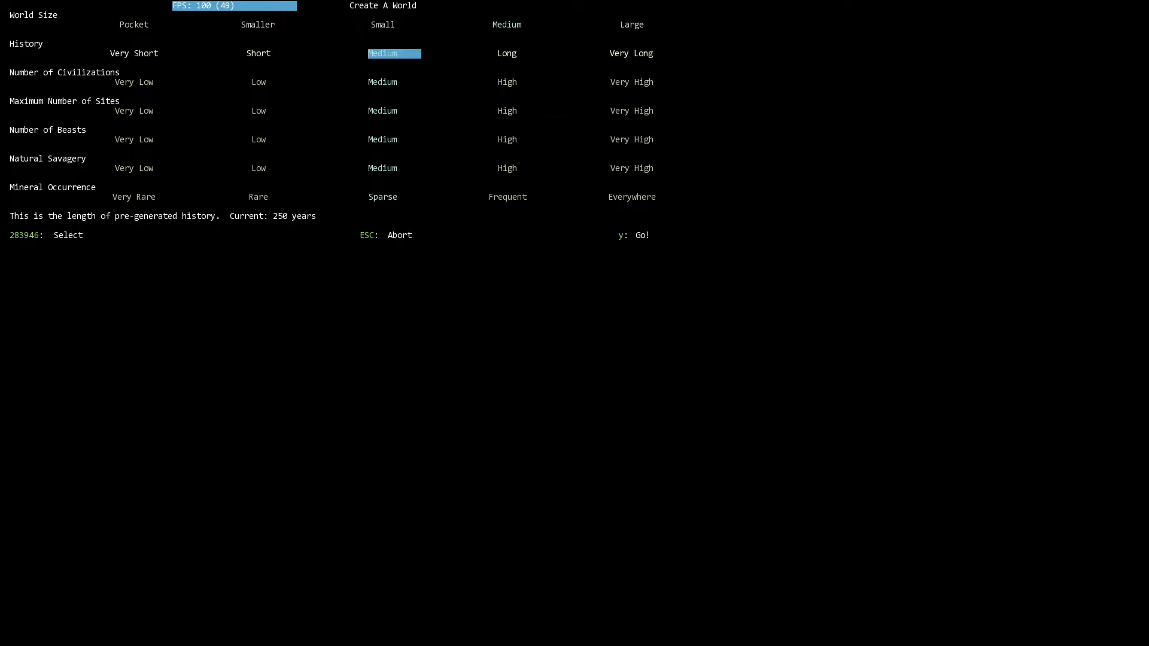
# Set the history length to Long (550 years)
pyautogui.press('Down')
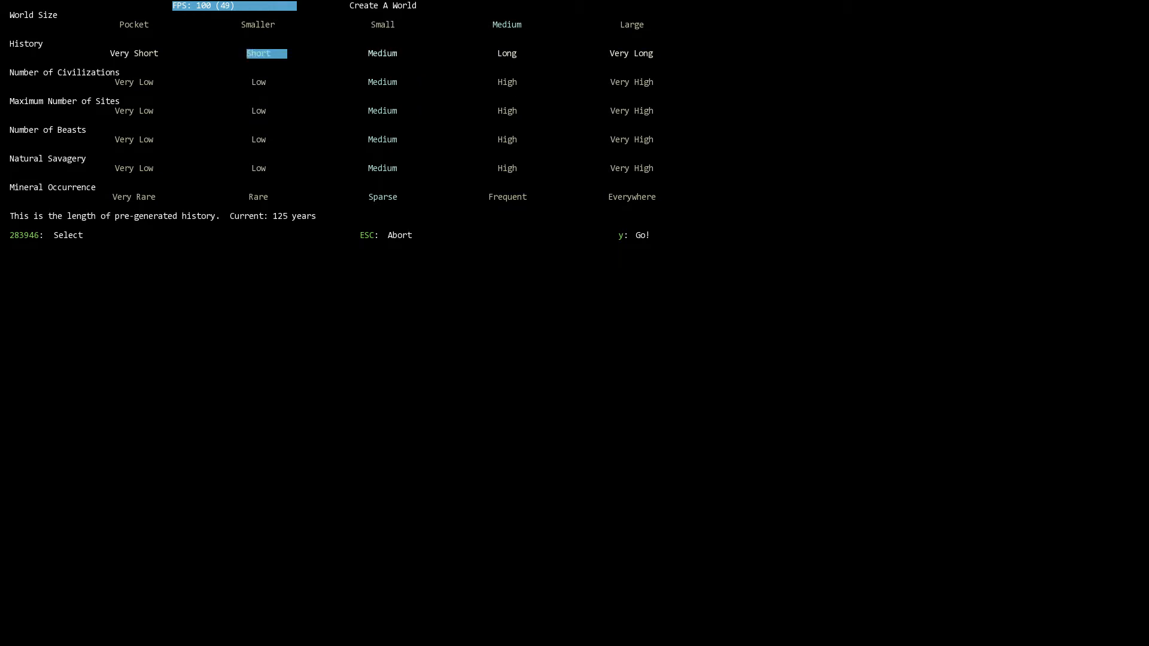
pyautogui.click(506, 53)
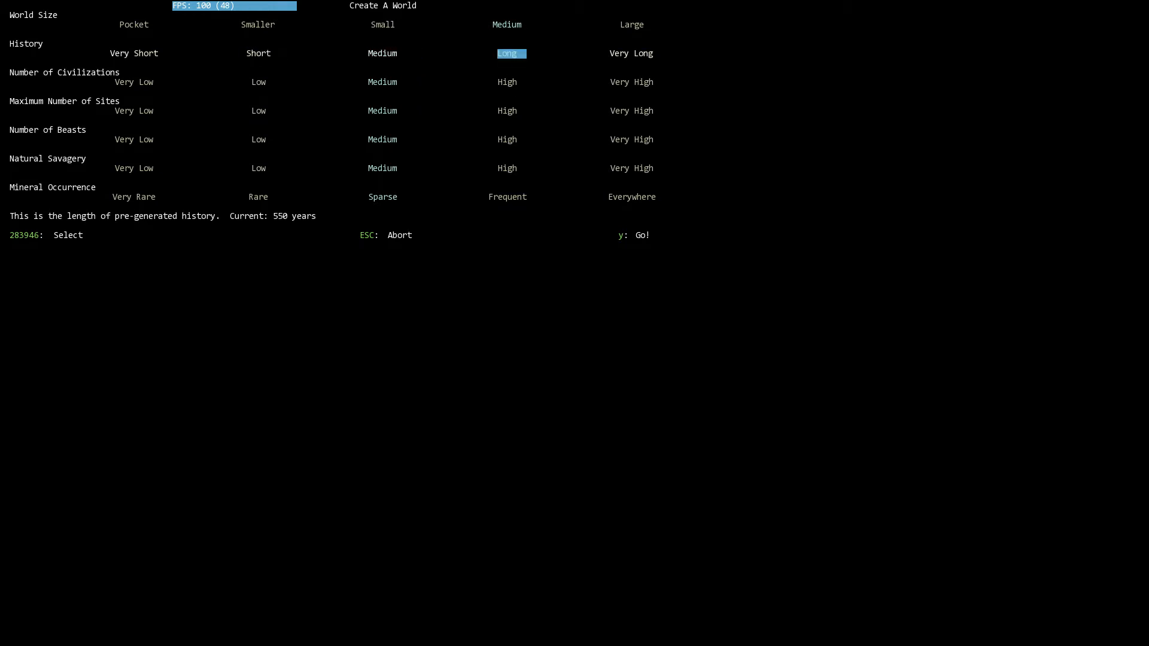
pyautogui.click(258, 53)
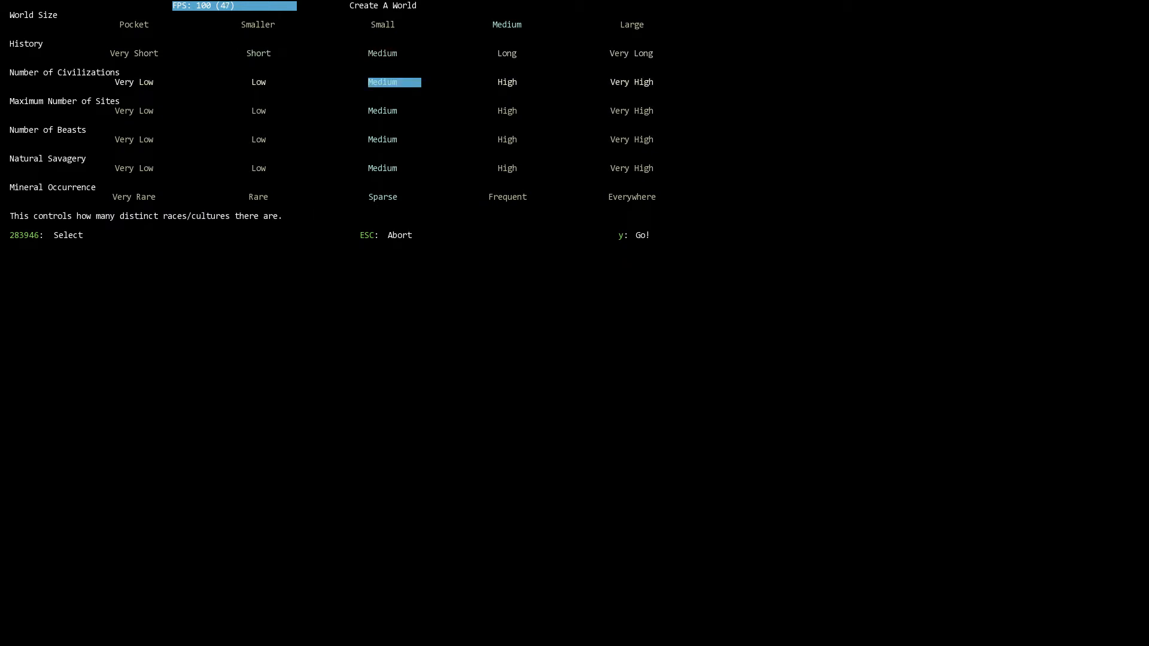
# Keep Medium civilizations, sites, beasts and savagery with Sparse minerals and start generation
pyautogui.press('Down')
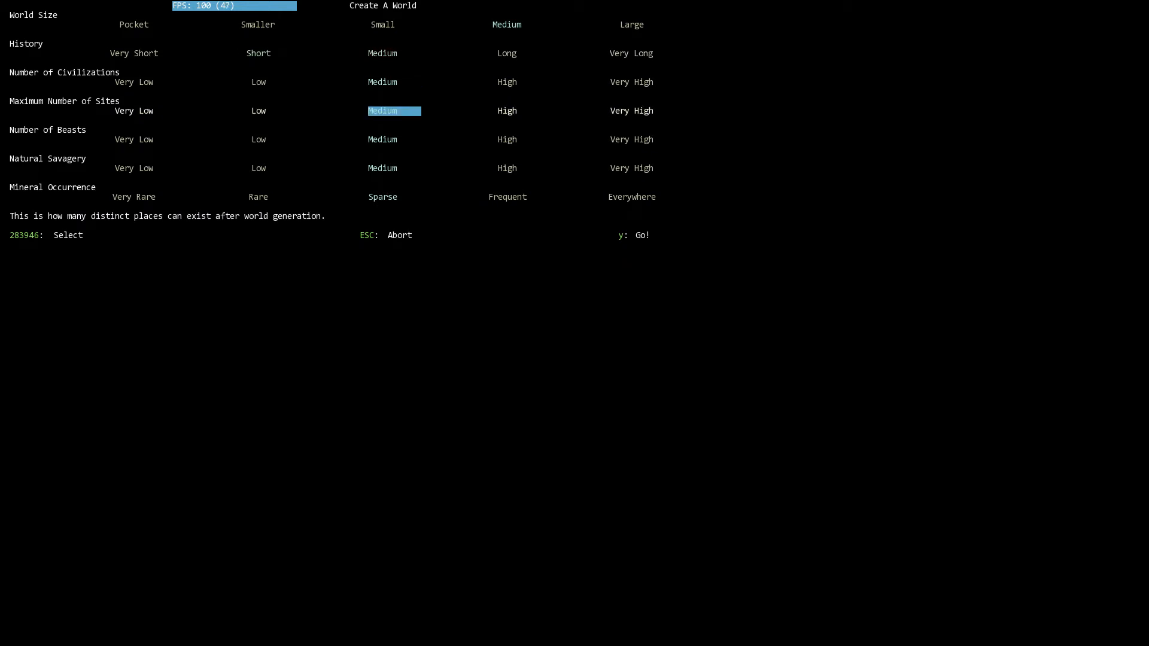
pyautogui.press('Down')
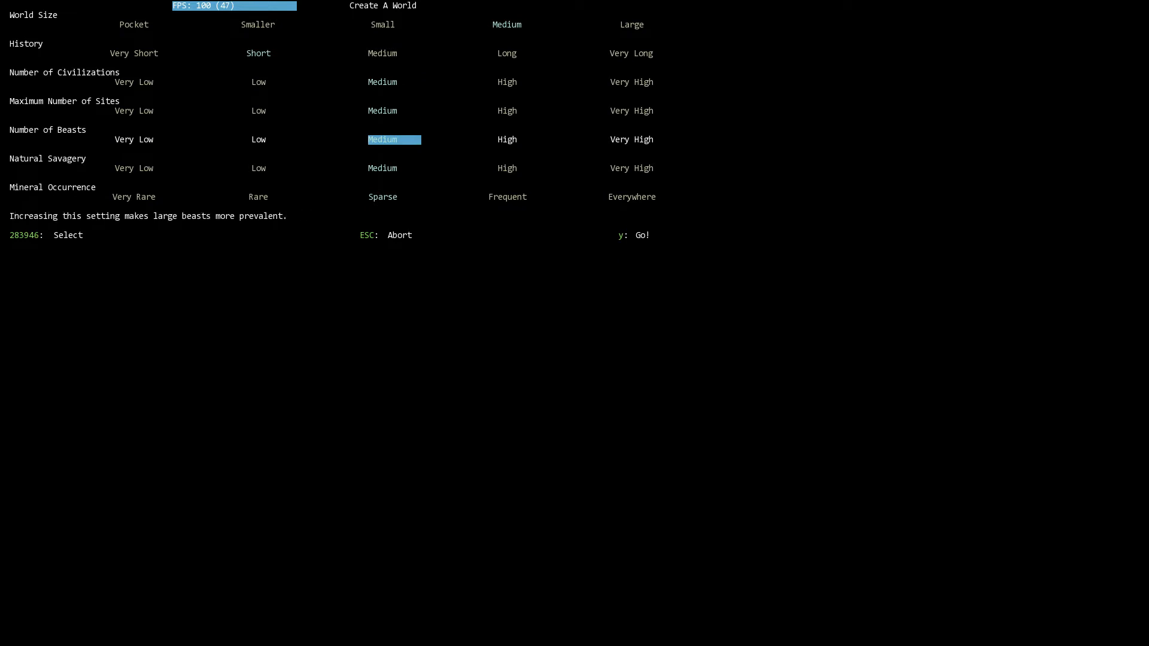
pyautogui.press('Down')
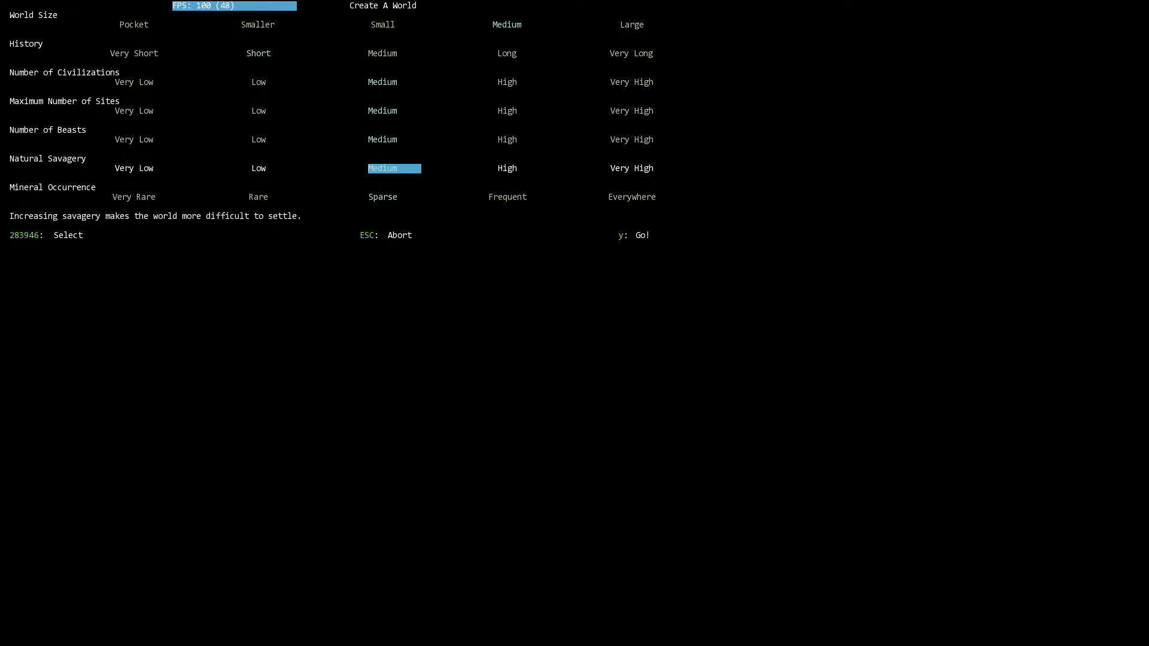
pyautogui.press('down')
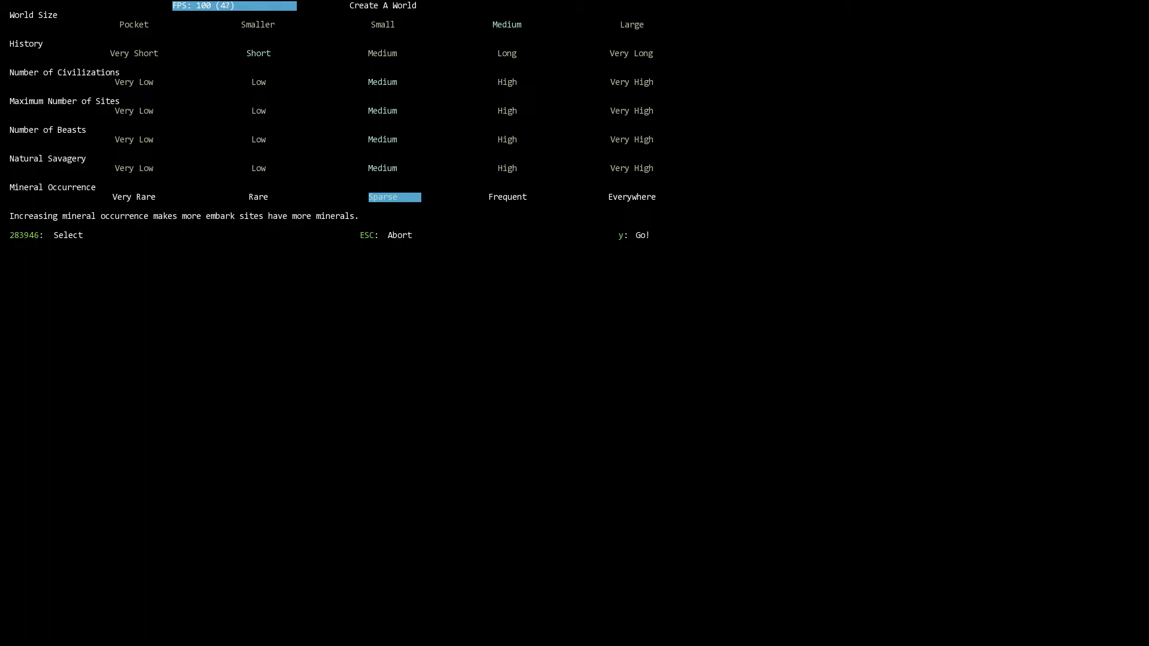
pyautogui.press('y')
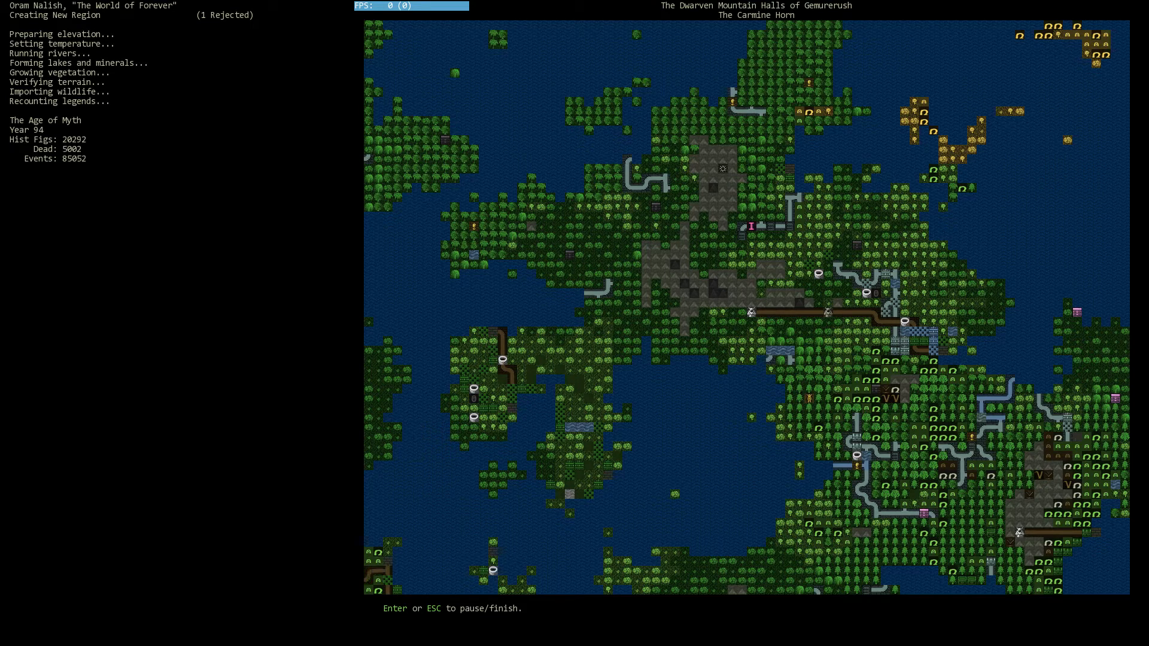
pyautogui.moveTo(321, 356)
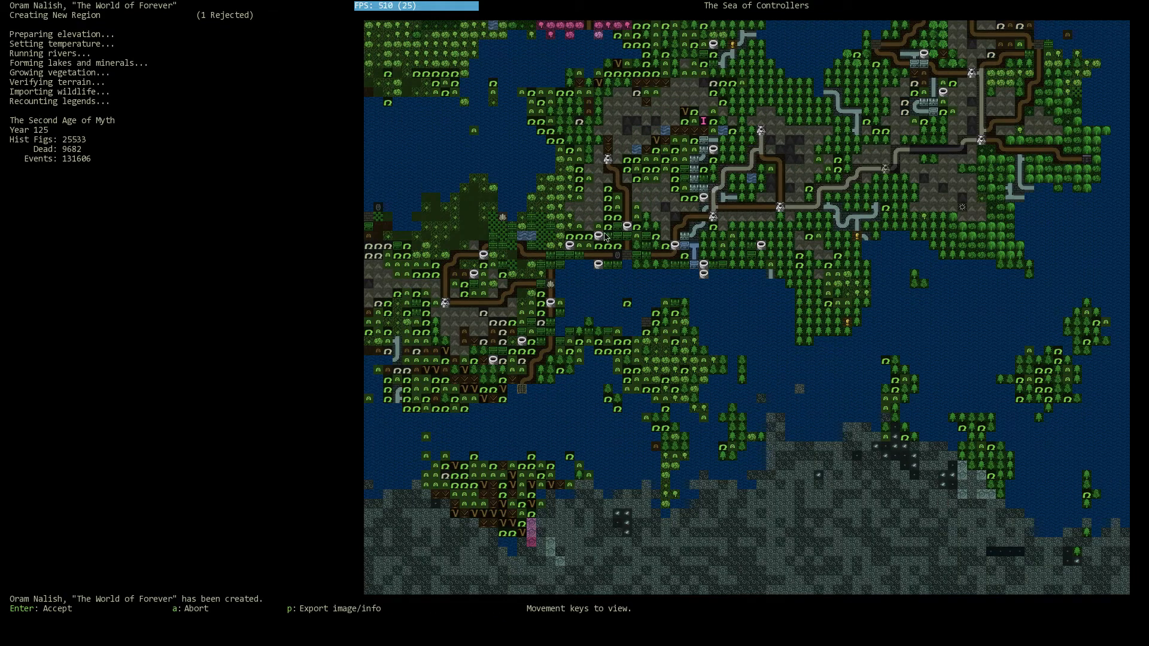
pyautogui.moveTo(47, 195)
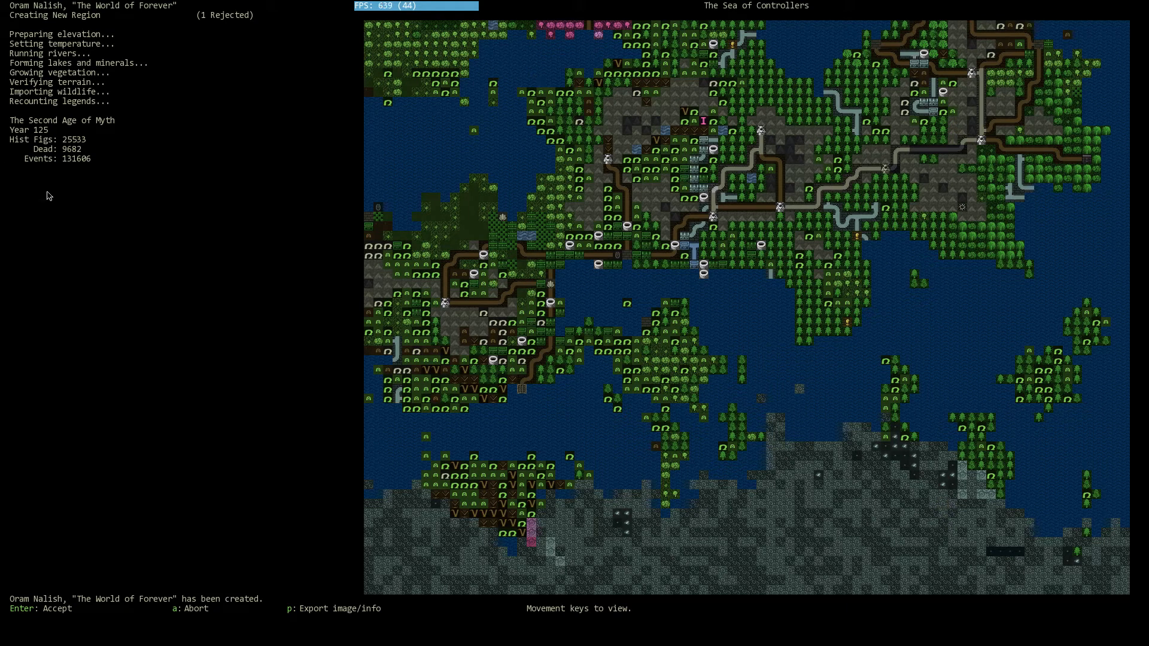
# Look over another part of the world map while generation finishes
pyautogui.press('up')
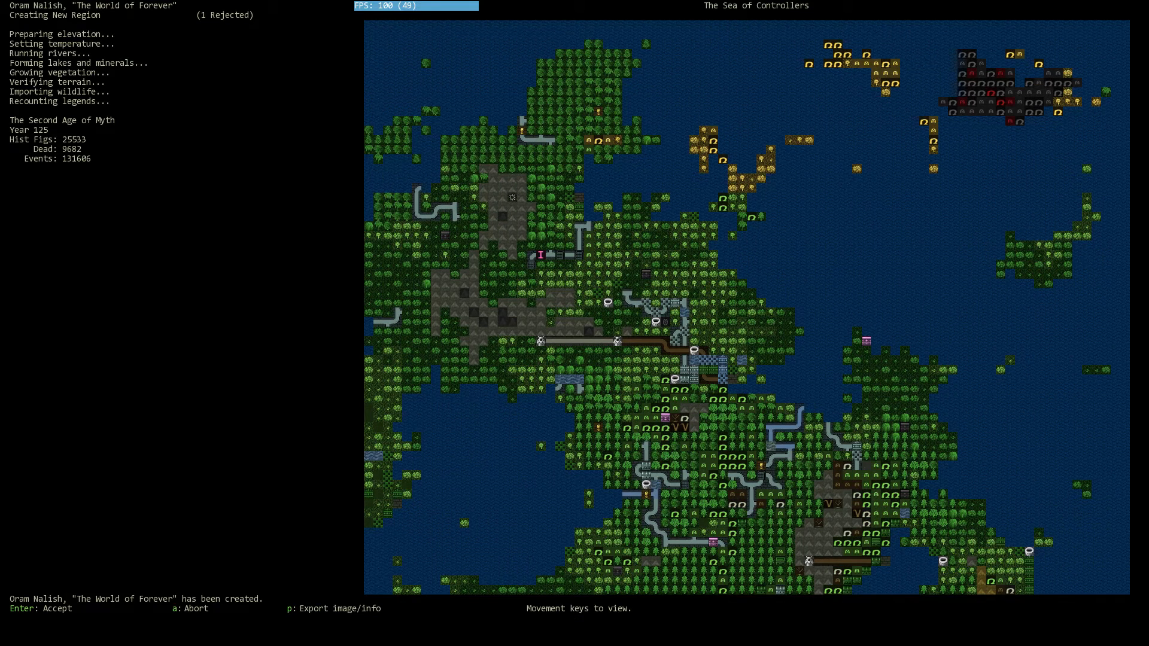
pyautogui.moveTo(961, 183)
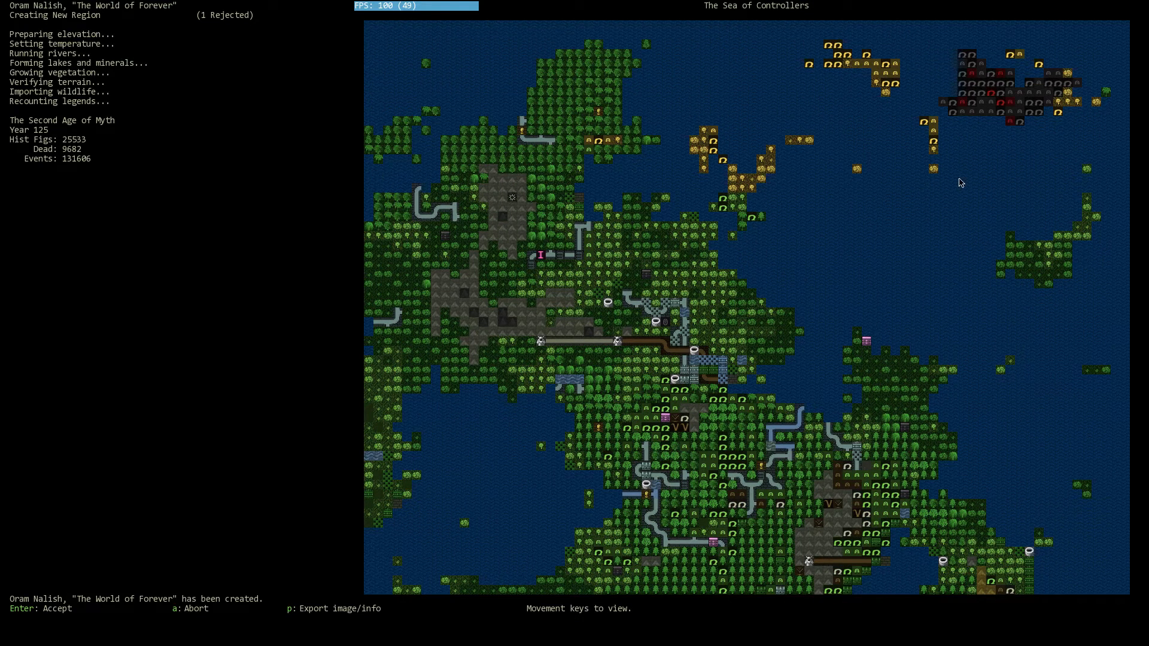
pyautogui.moveTo(984, 92)
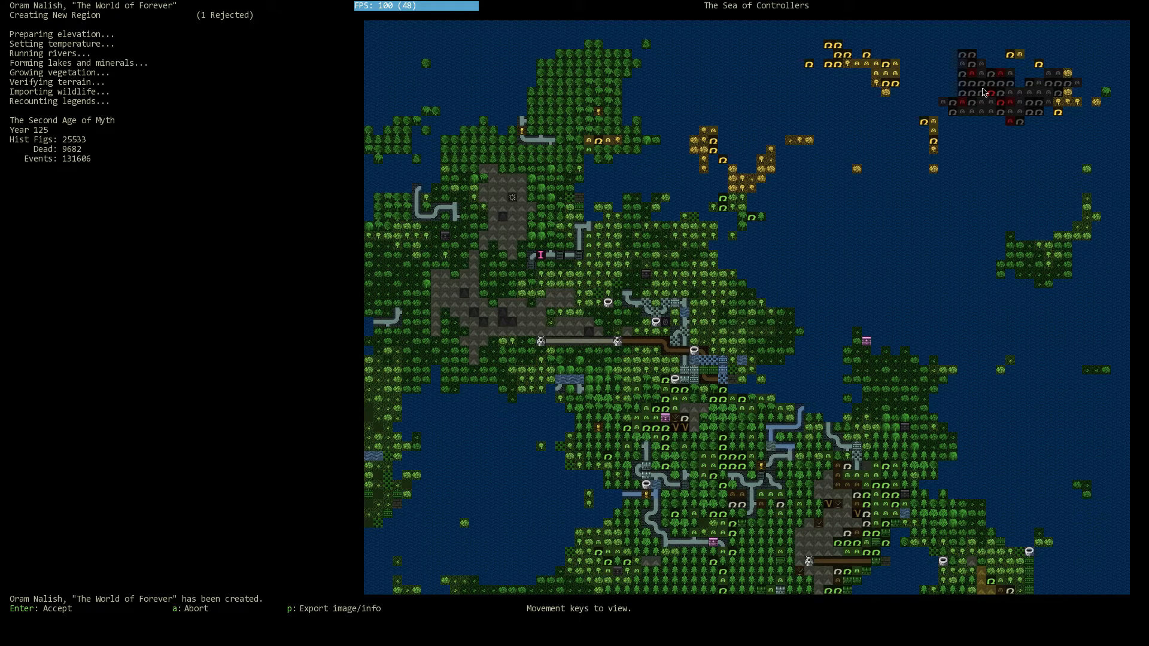
pyautogui.moveTo(1004, 139)
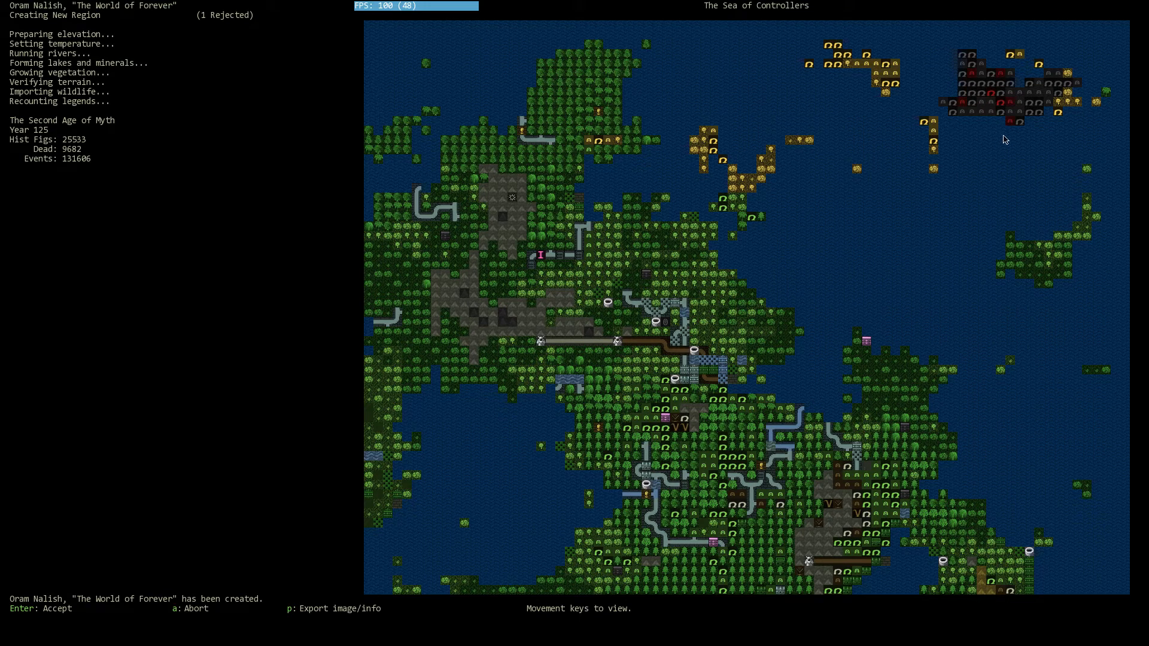
pyautogui.moveTo(1005, 109)
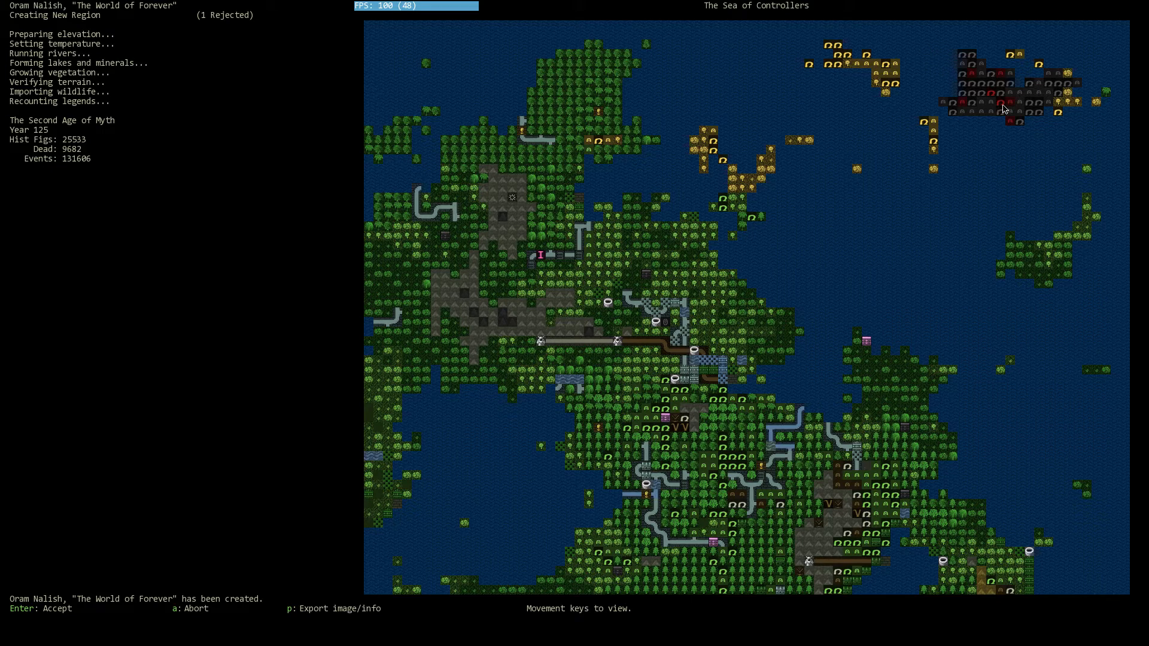
pyautogui.moveTo(1002, 81)
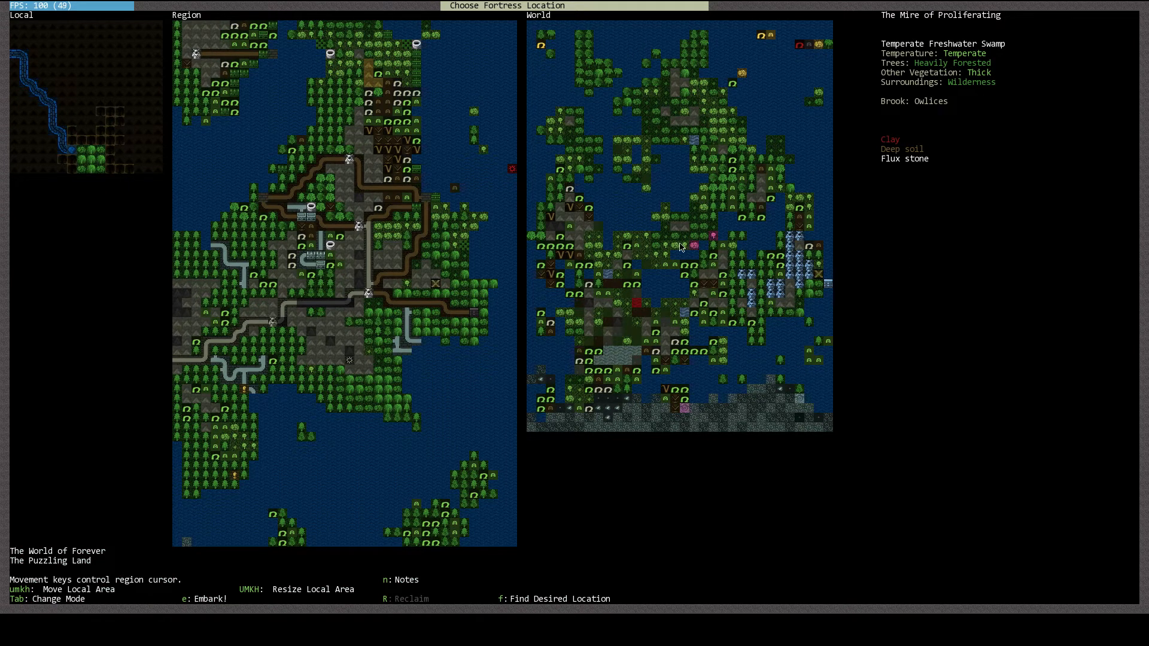
pyautogui.moveTo(285, 352)
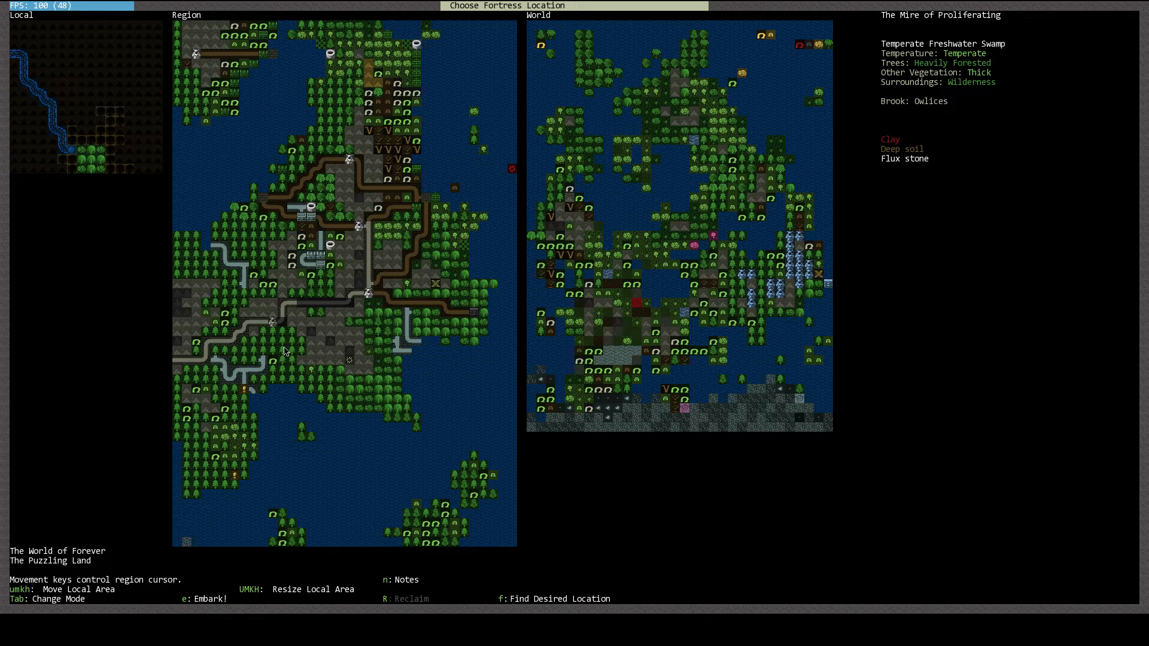
pyautogui.moveTo(86, 132)
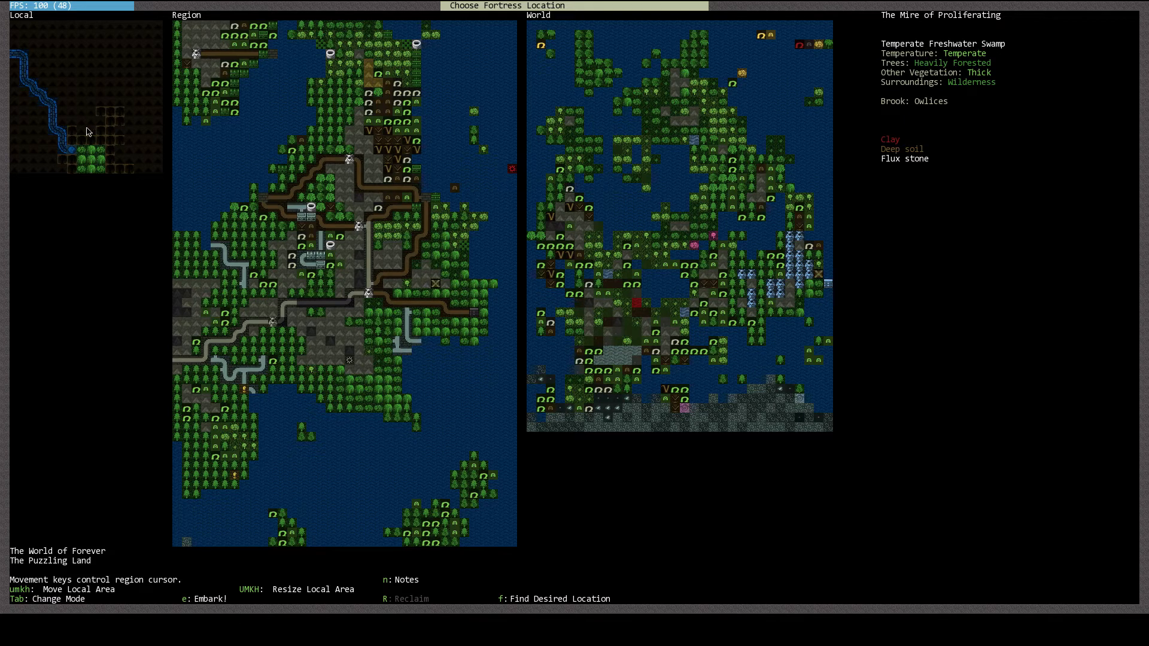
pyautogui.moveTo(1002, 301)
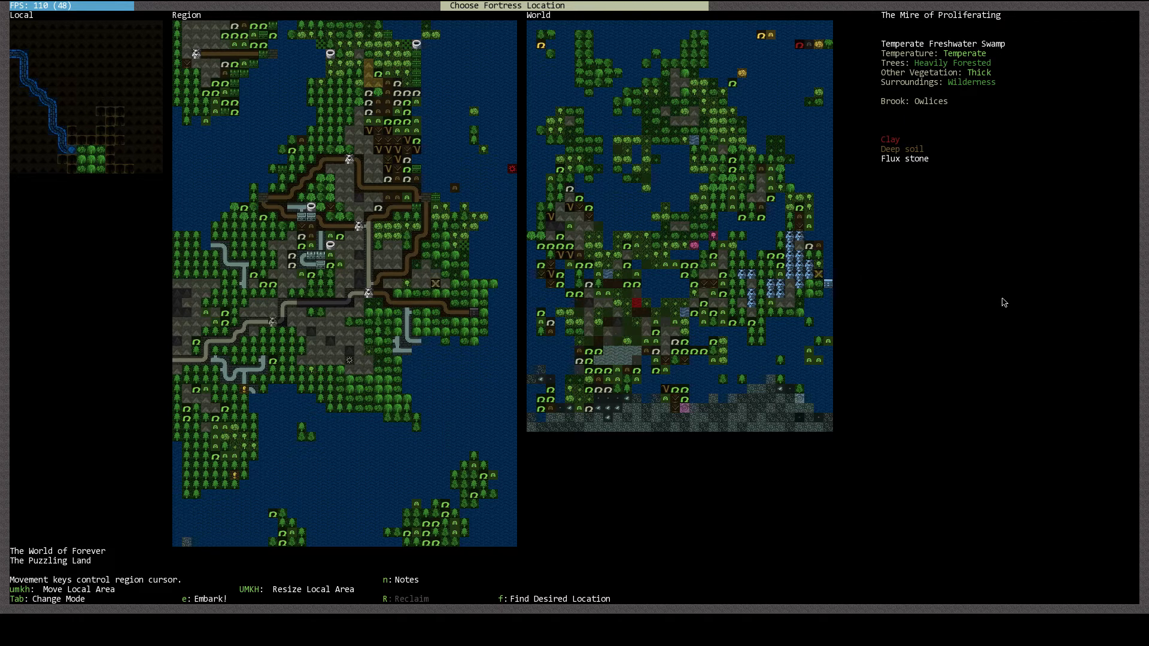
pyautogui.moveTo(1029, 309)
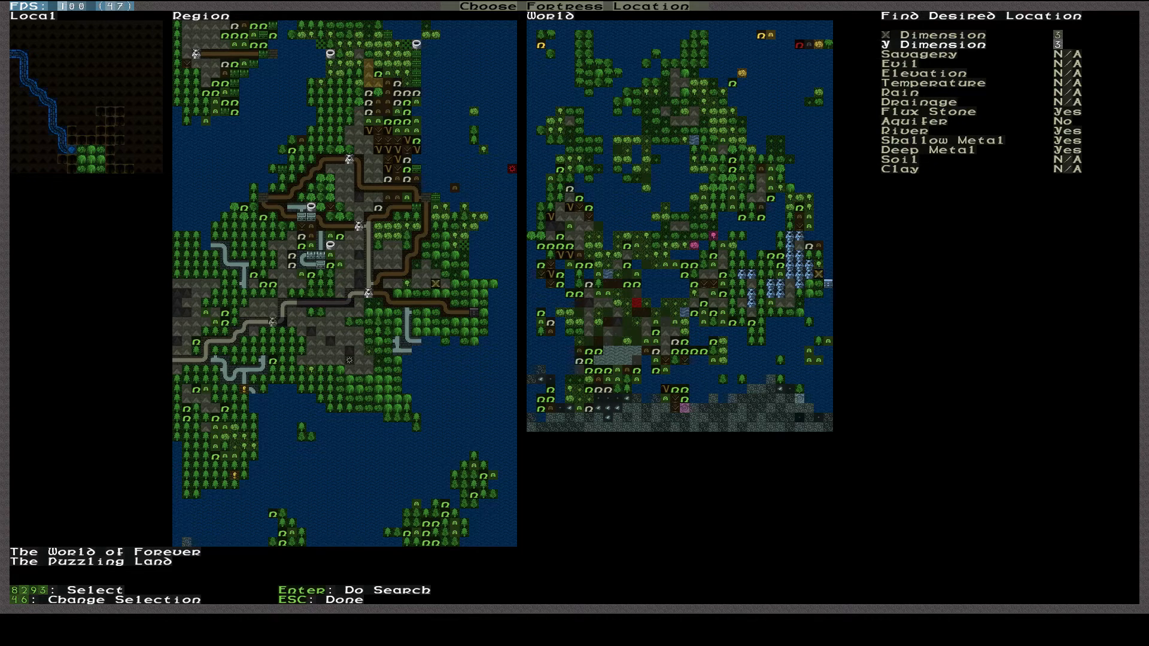
# Run Do Search in the Find Desired Location panel
pyautogui.press('Return')
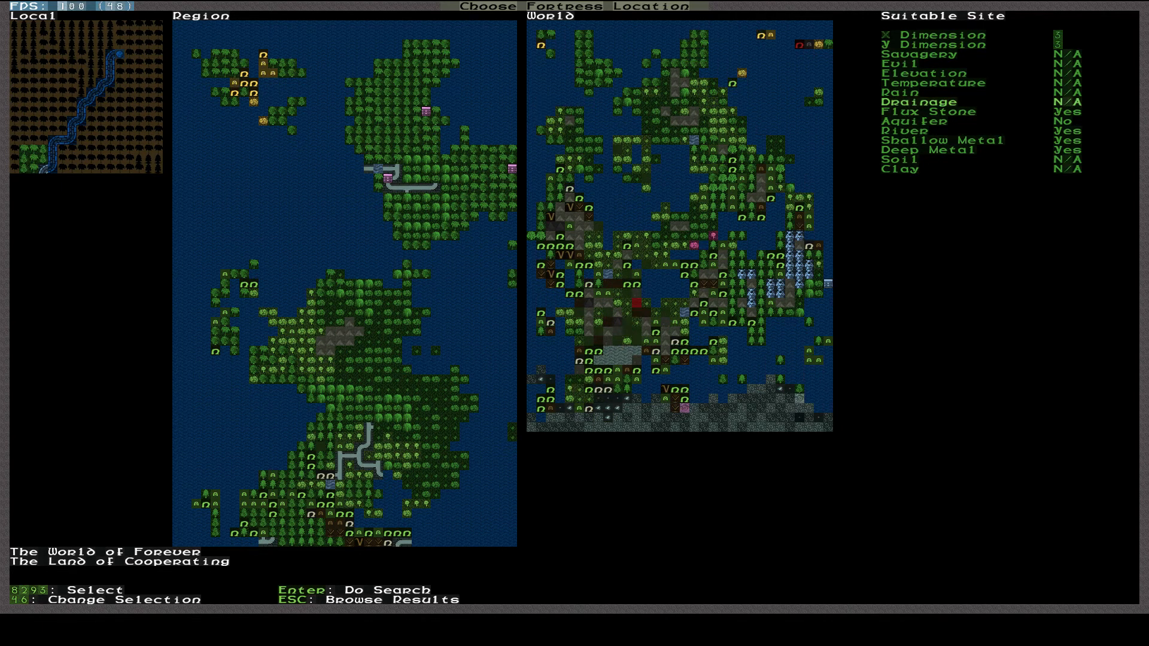
# Browse the found sites one after another, landing on the Taupe Dunes rocky wasteland
pyautogui.press('Return')
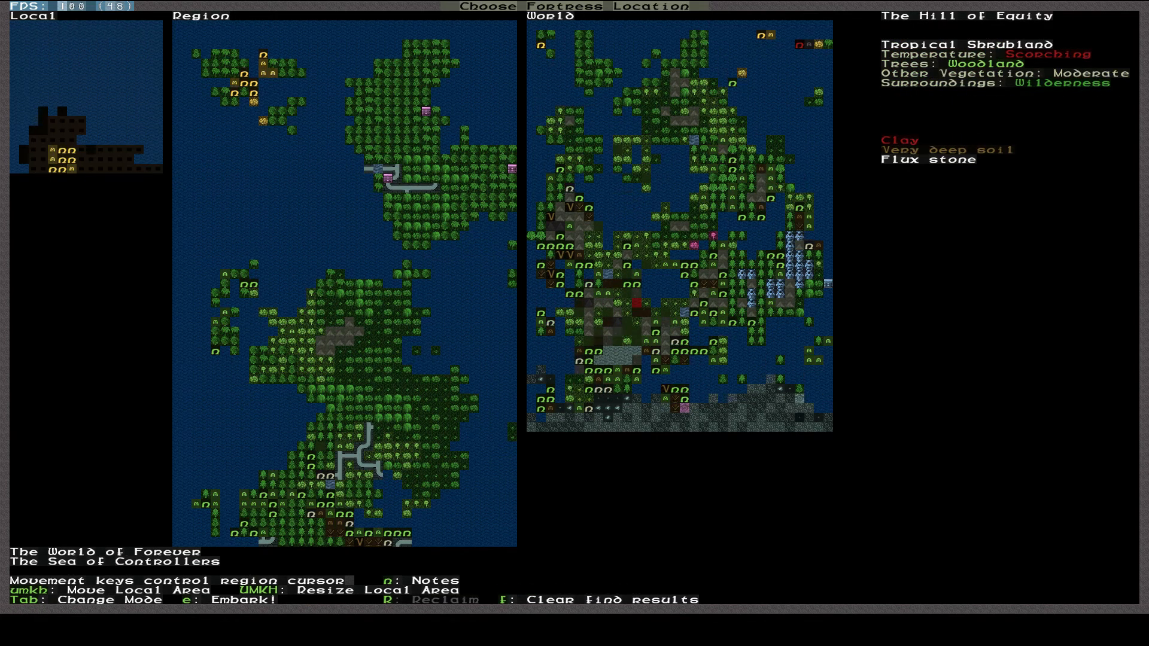
pyautogui.moveTo(998, 357)
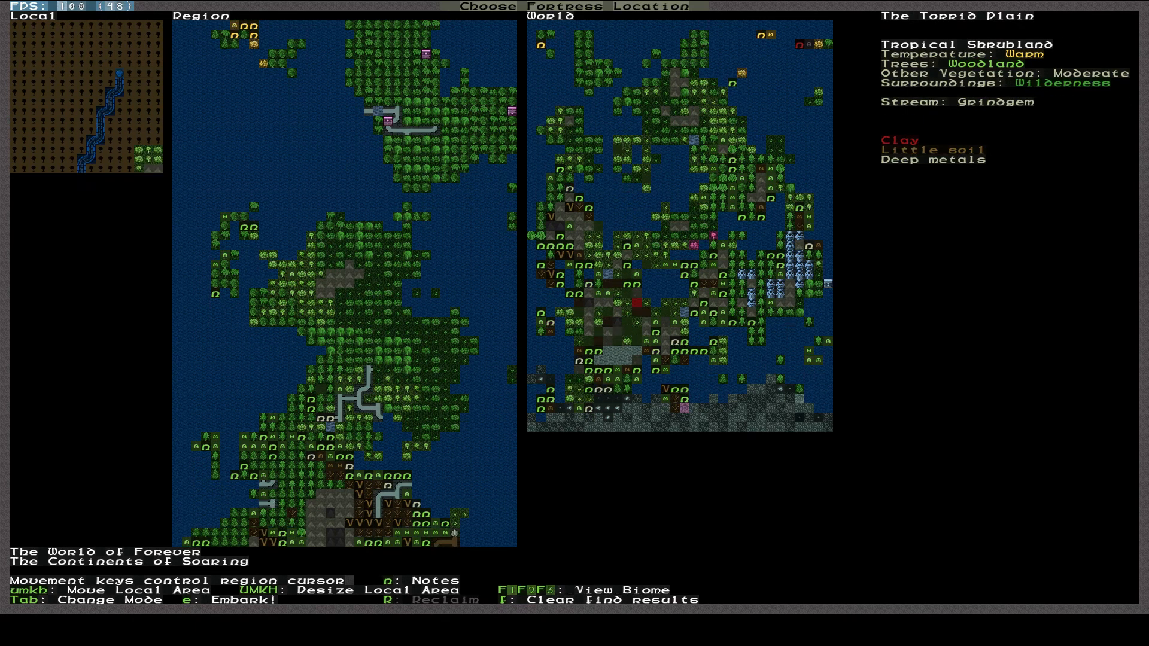
pyautogui.press('Down')
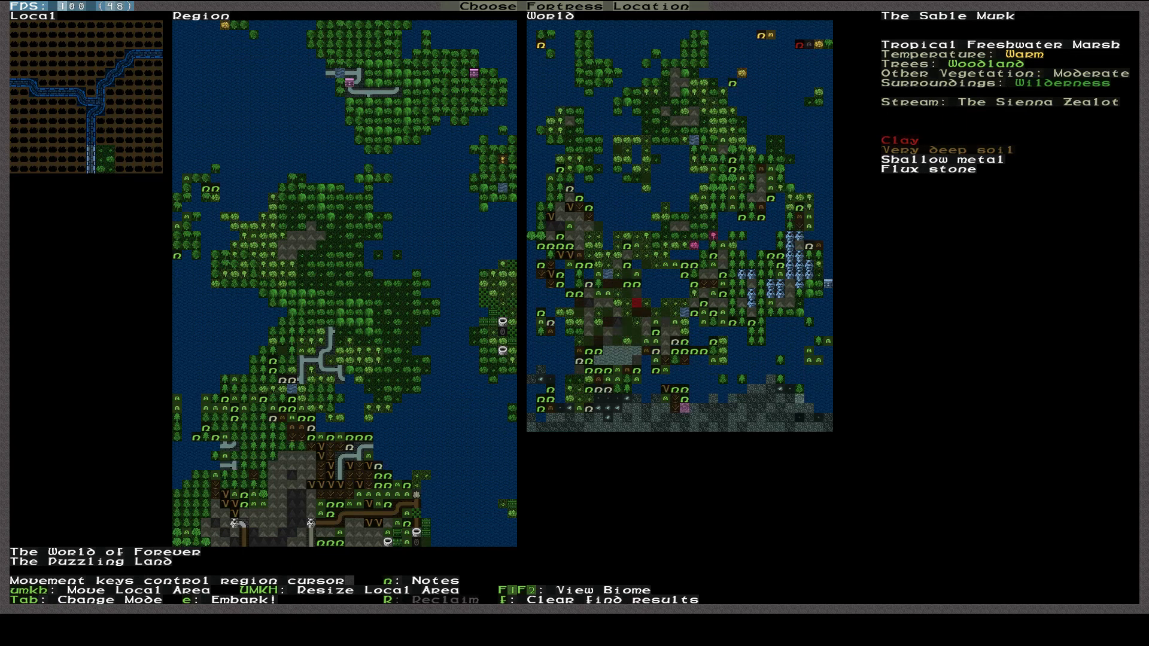
pyautogui.press('up')
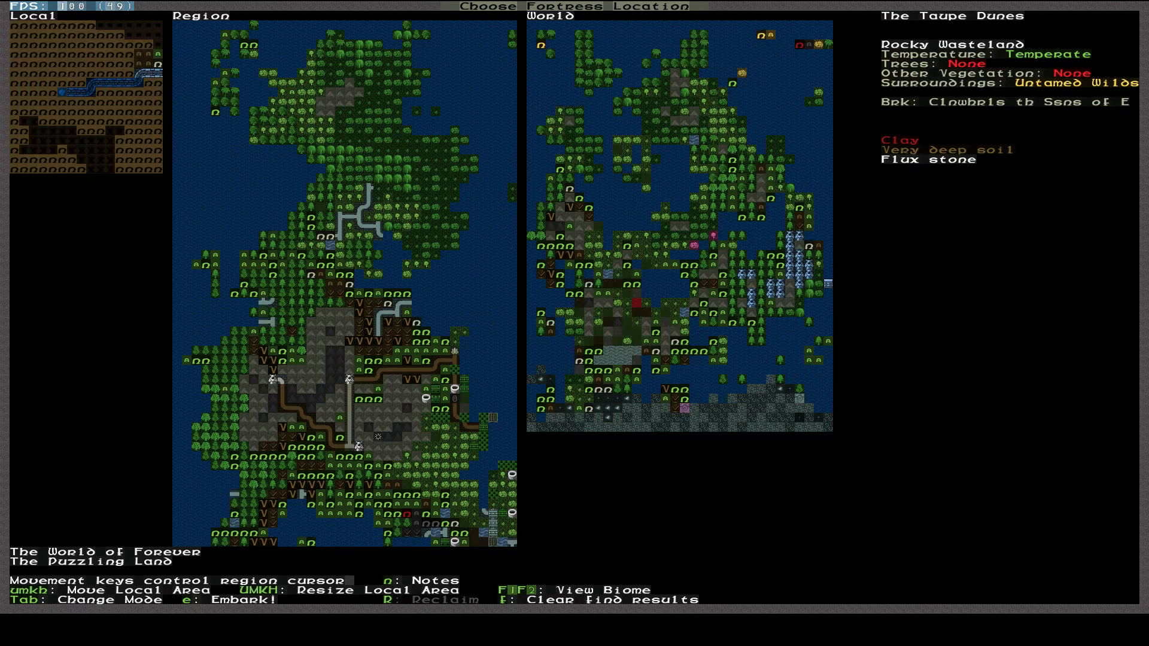
# Jump to the next result, the Glowing Jungles warm conifer forest
pyautogui.press('Up')
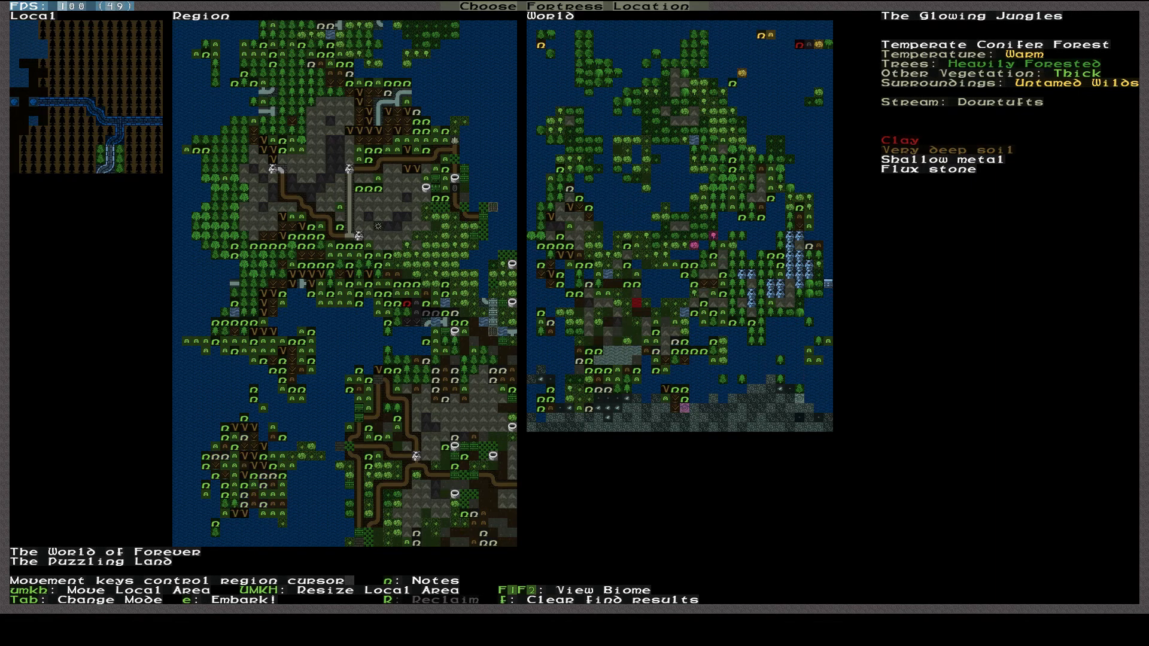
# Clear the results, require Some soil and rerun the site search
pyautogui.press('f')
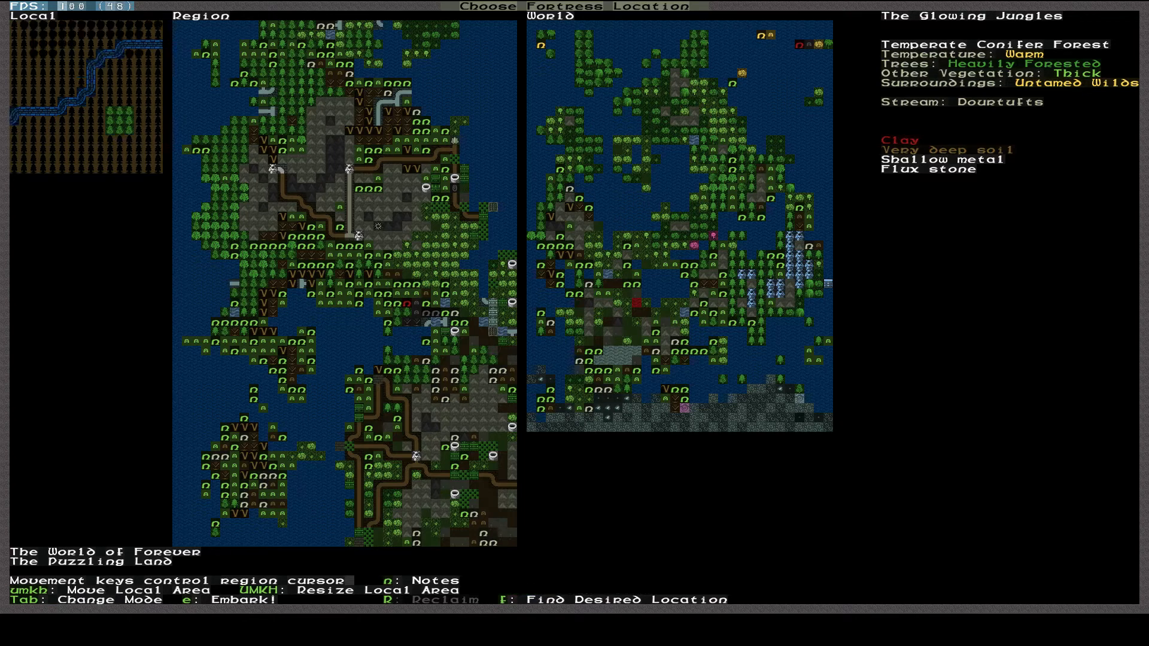
pyautogui.press('f')
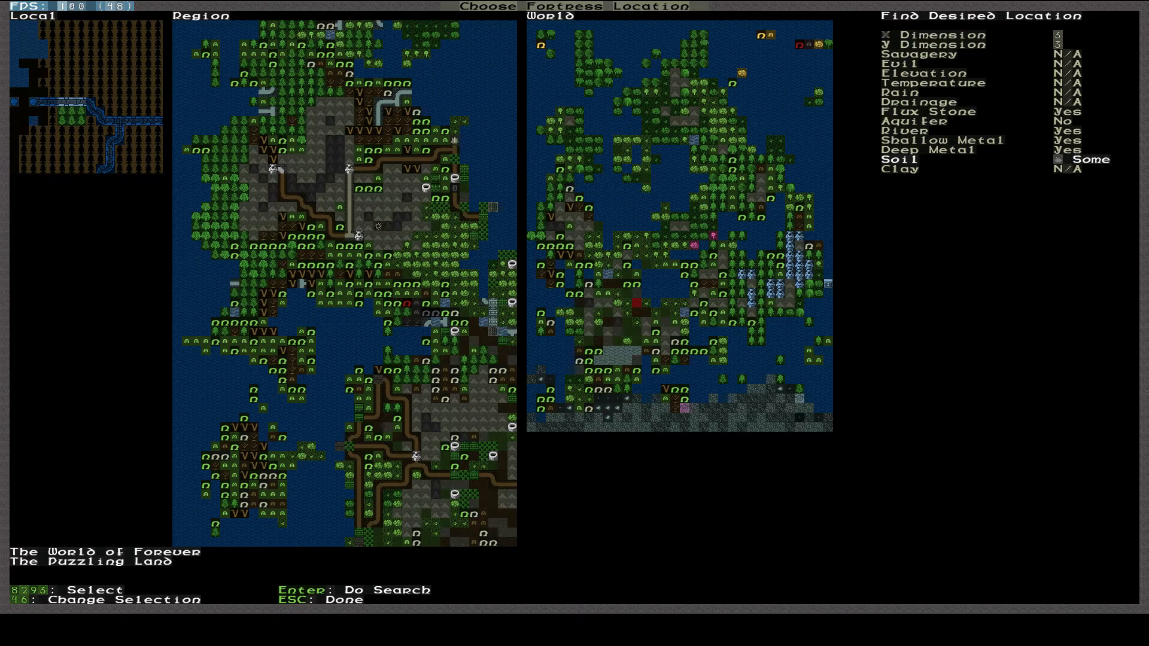
pyautogui.press('Return')
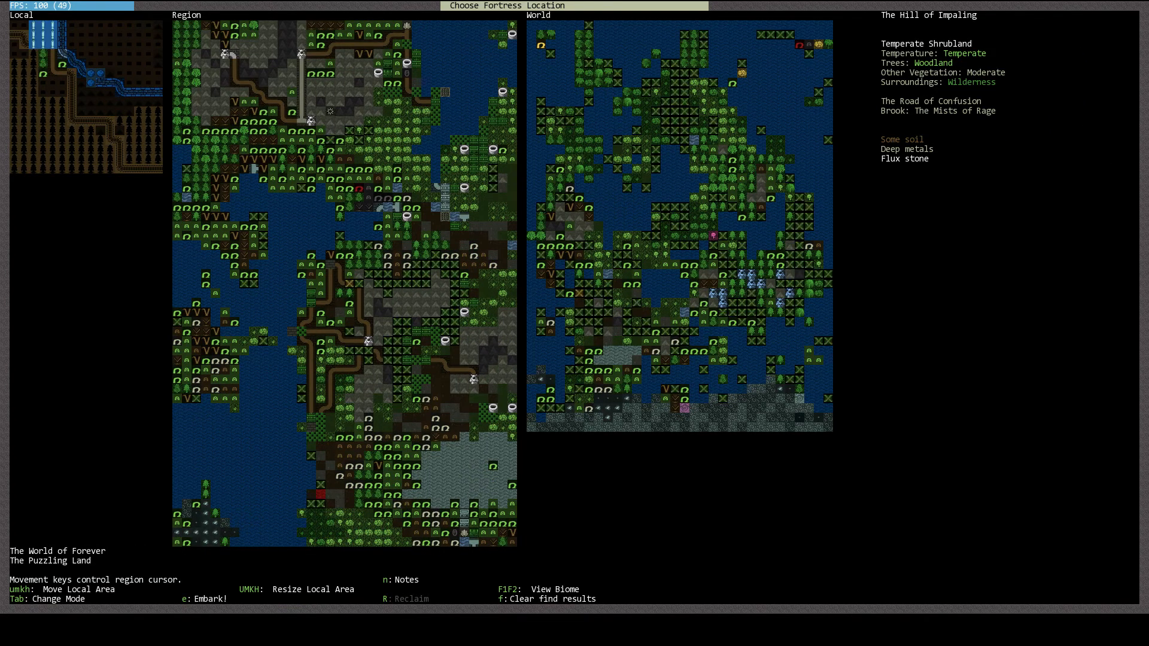
pyautogui.moveTo(871, 5)
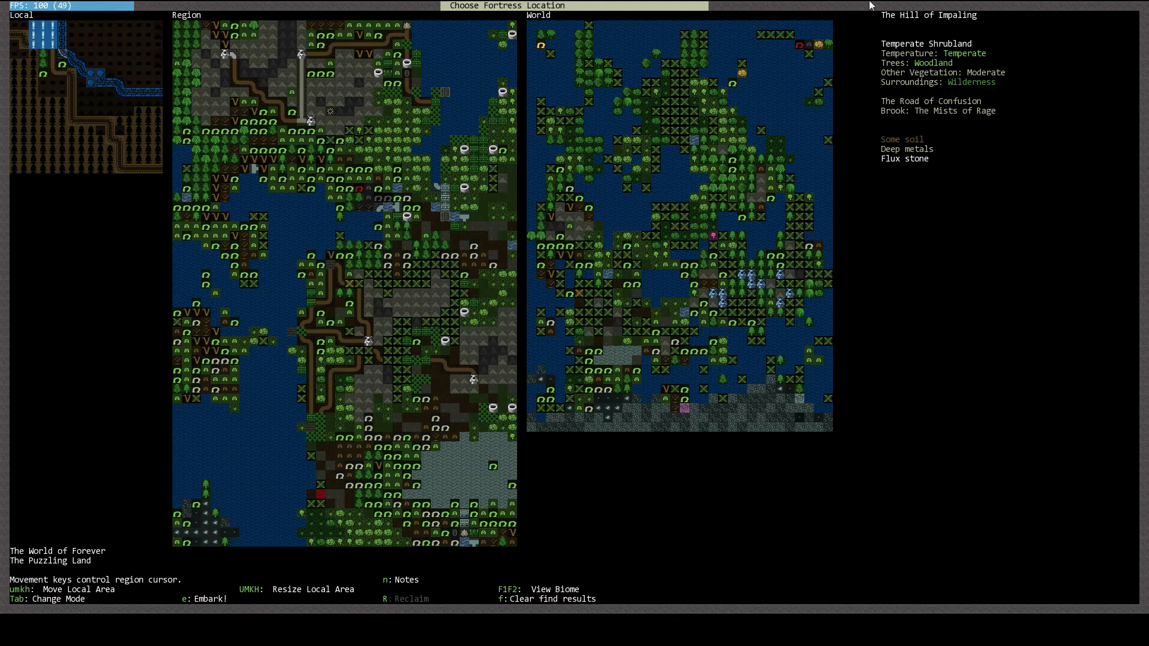
pyautogui.moveTo(880, 203)
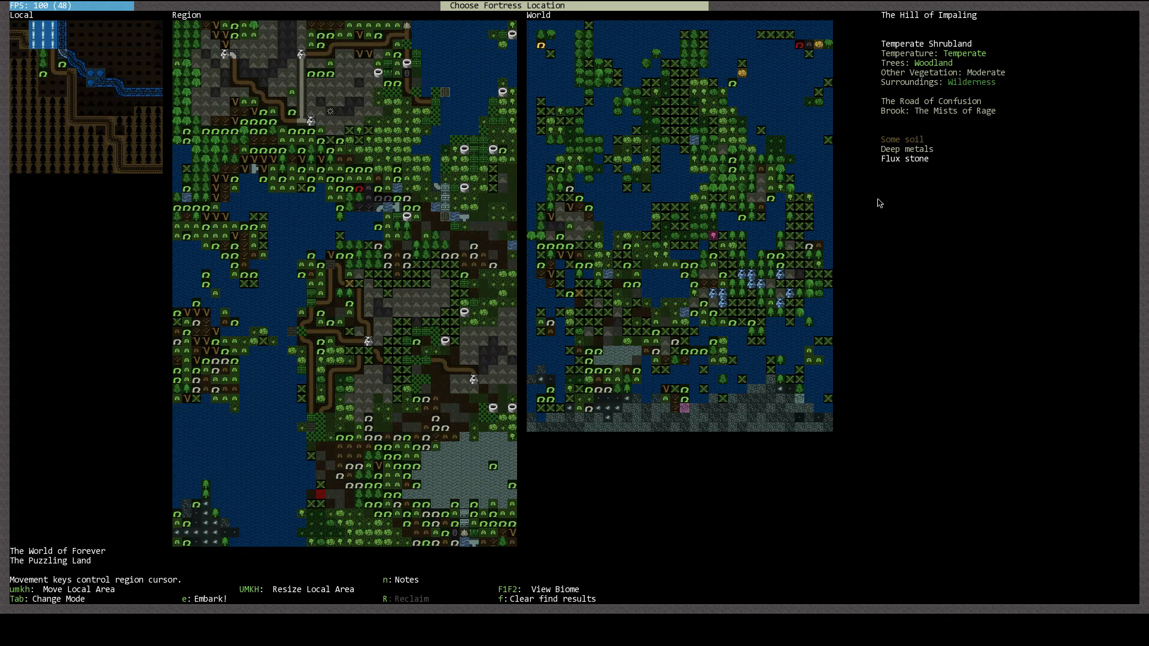
# Embark at the Hill of Impaling temperate shrubland
pyautogui.press('n')
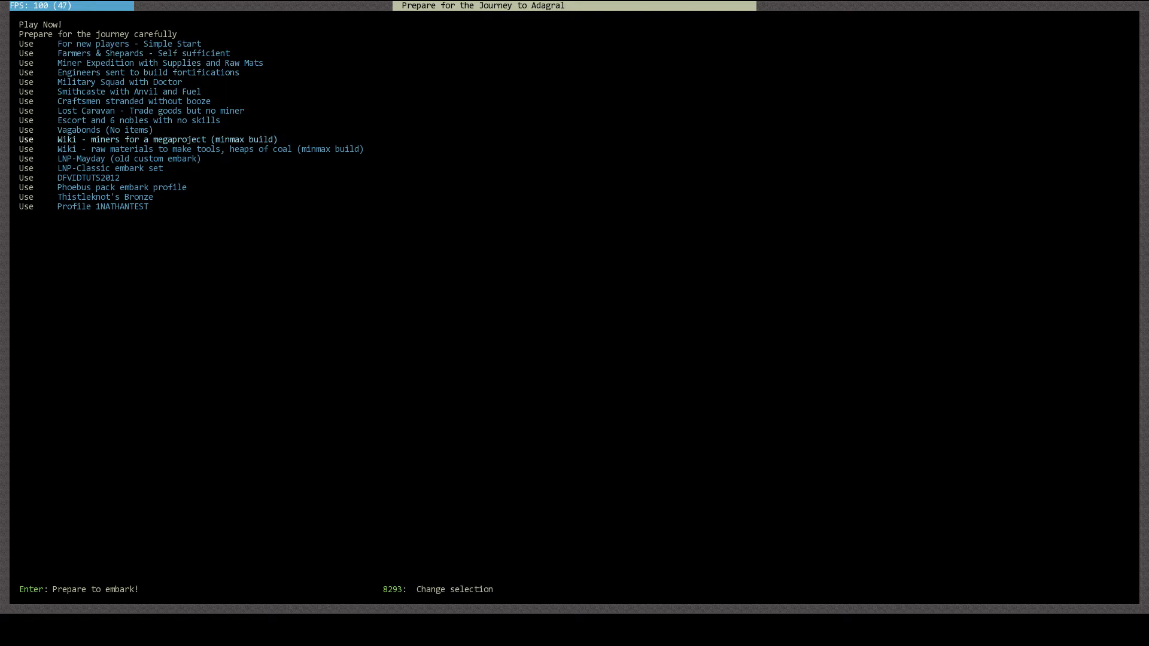
# Choose 'Prepare for the journey carefully' to reach the seven dwarves with 270 points
pyautogui.press('up')
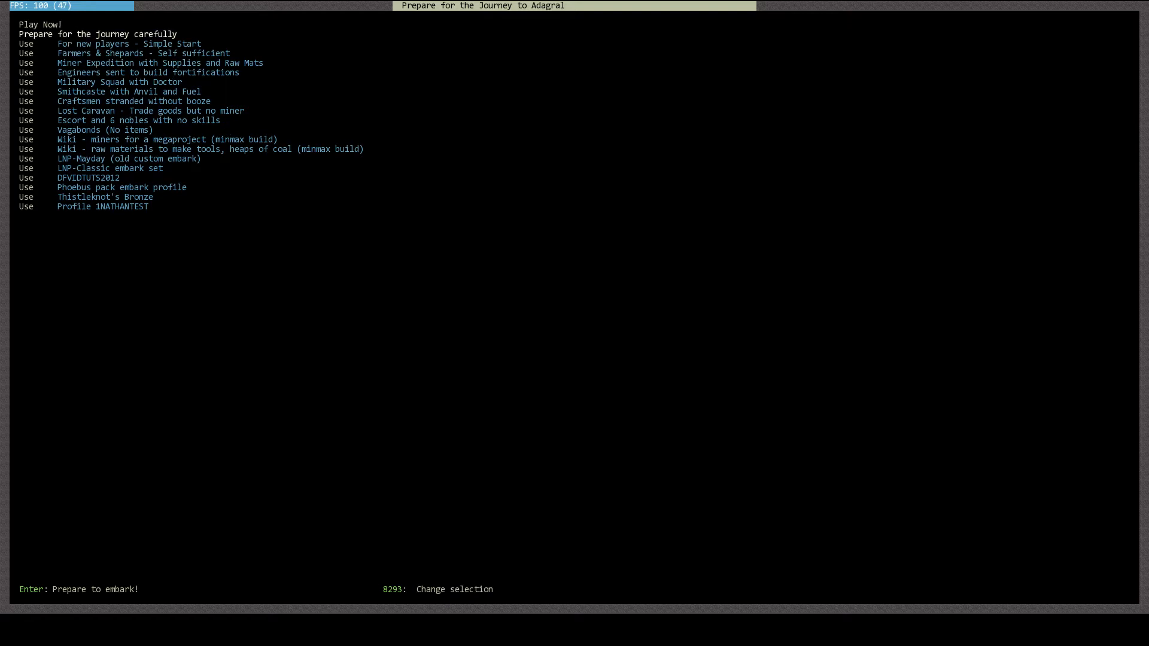
pyautogui.press('Return')
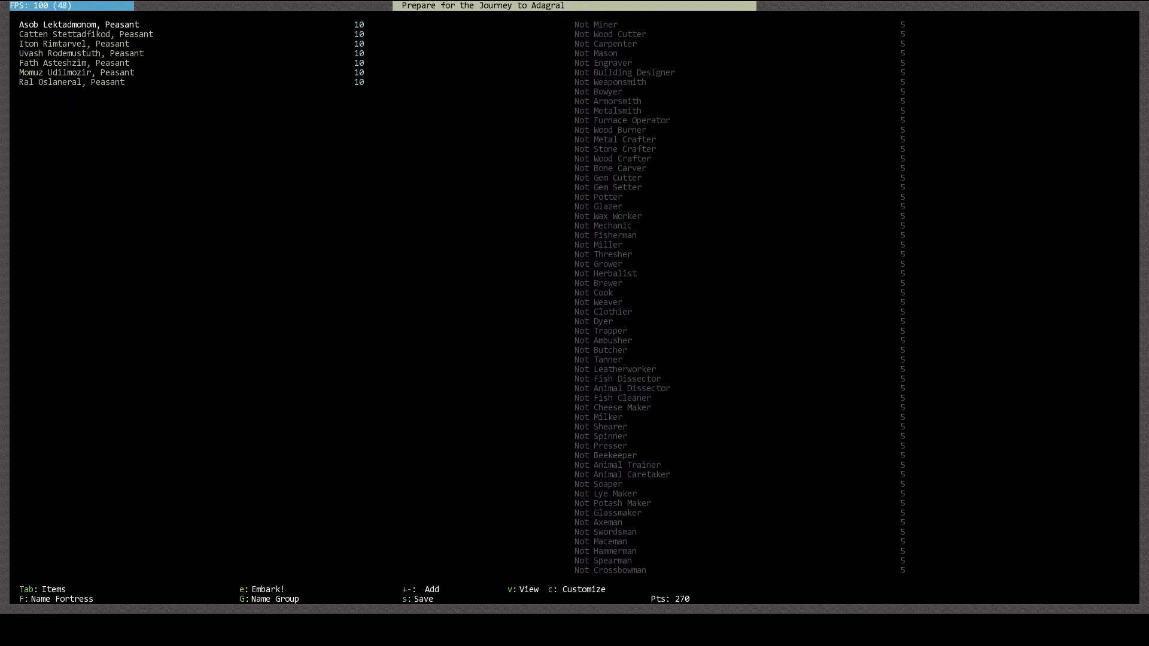
# Switch from the dwarves' skills to the embark items and animals list
pyautogui.press('Tab')
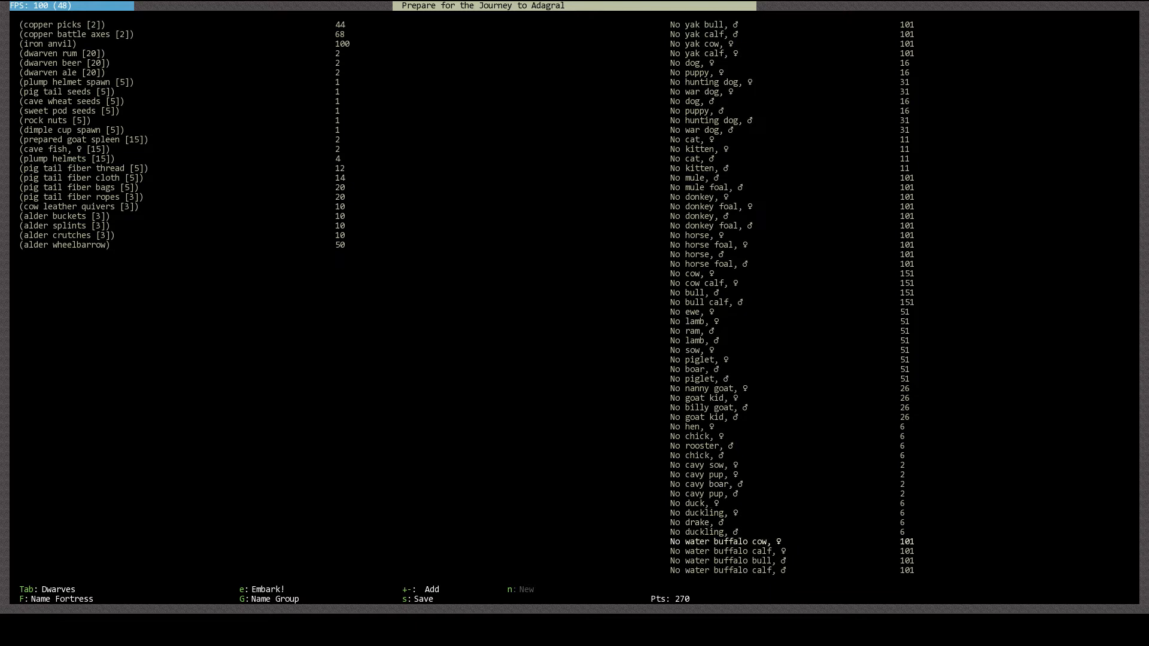
# Add a pair of dogs, a pair of cats, a chick and a rooster, leaving 204 points
pyautogui.scroll(-3)
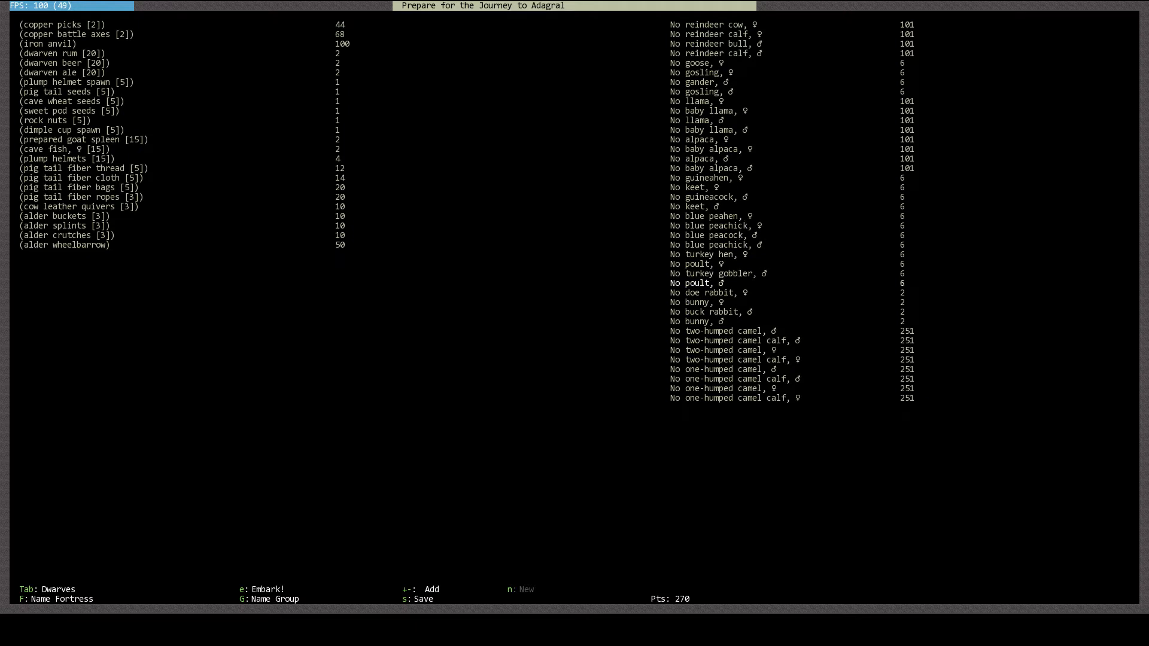
pyautogui.press('Down')
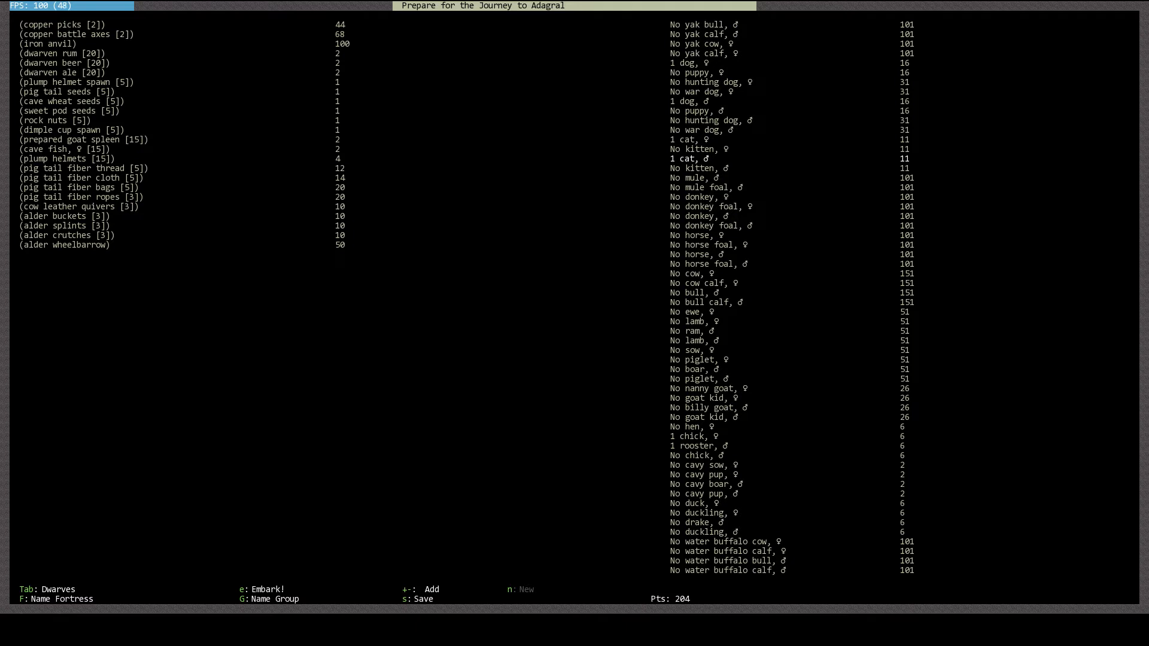
pyautogui.scroll(-3)
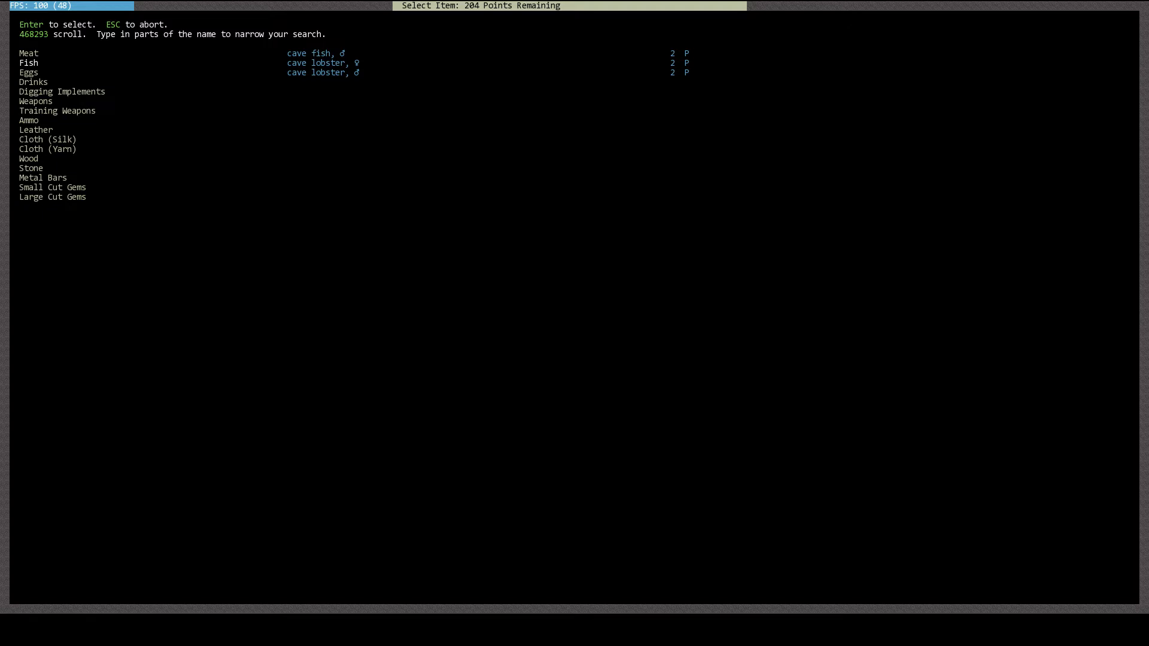
pyautogui.click(34, 101)
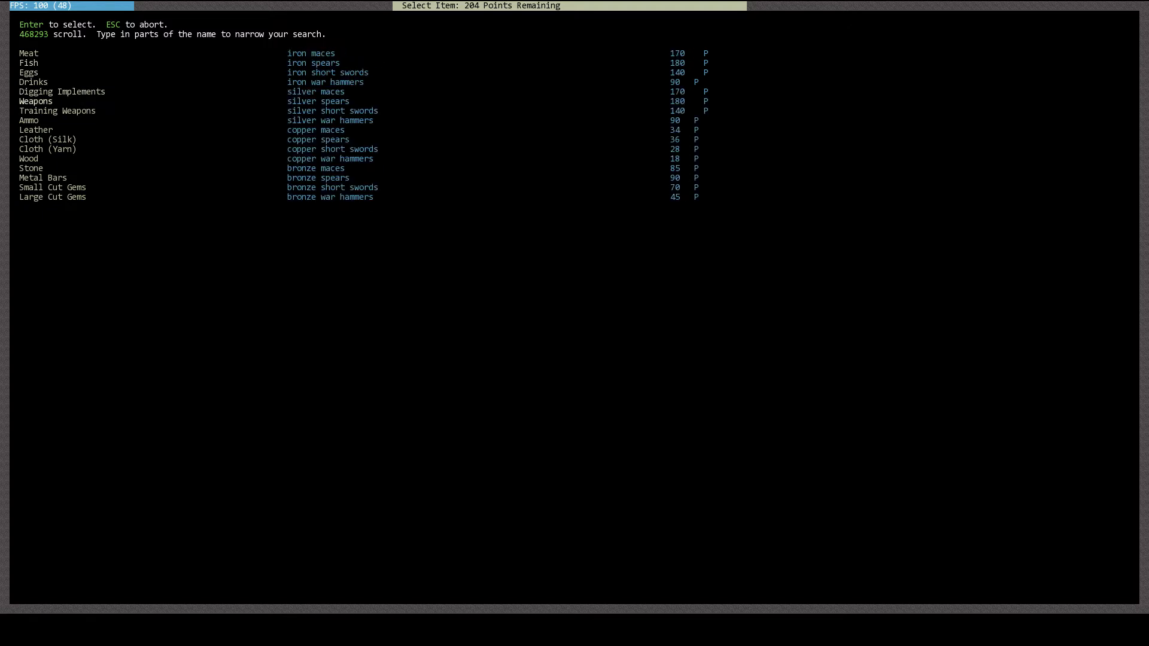
pyautogui.click(56, 110)
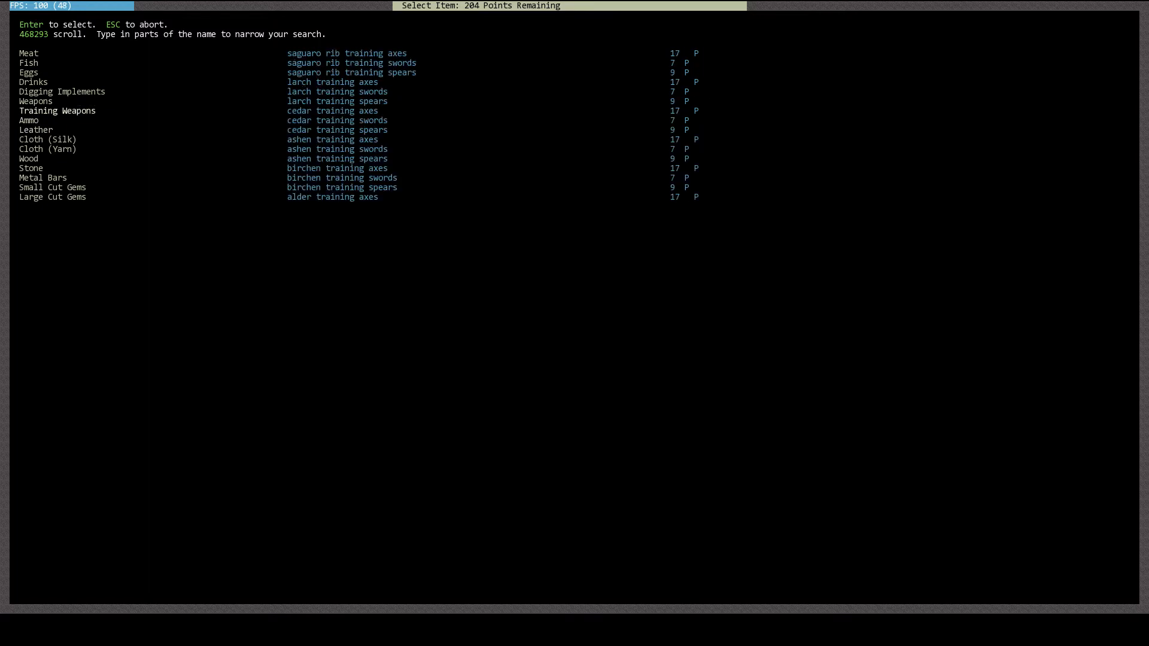
pyautogui.click(28, 158)
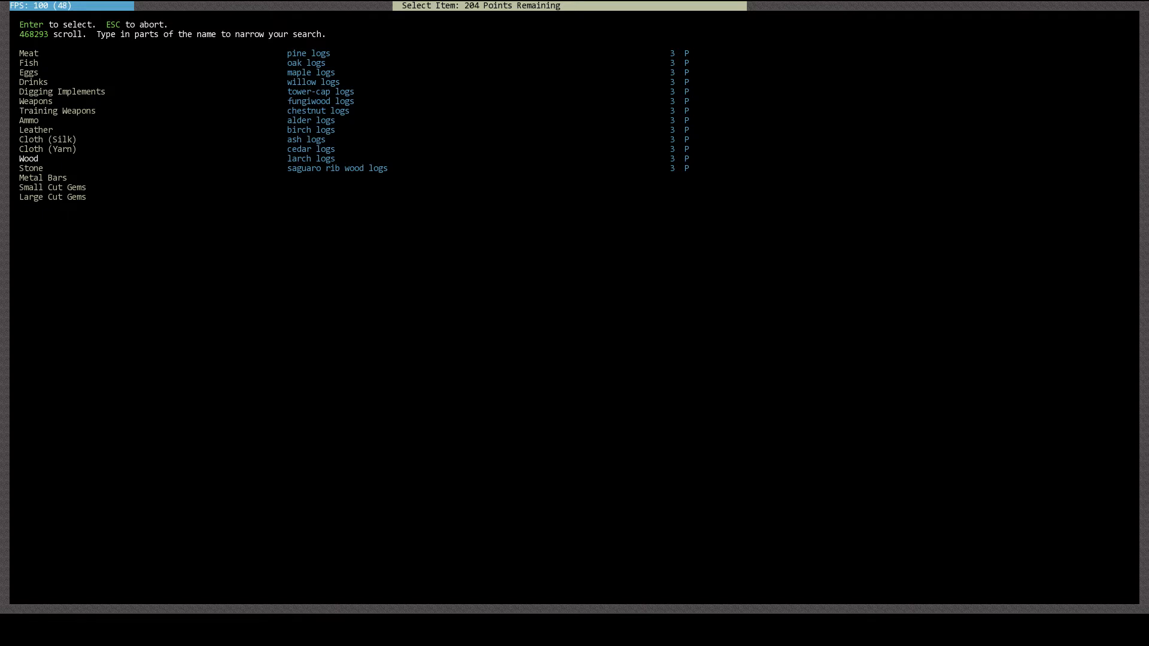
pyautogui.click(43, 177)
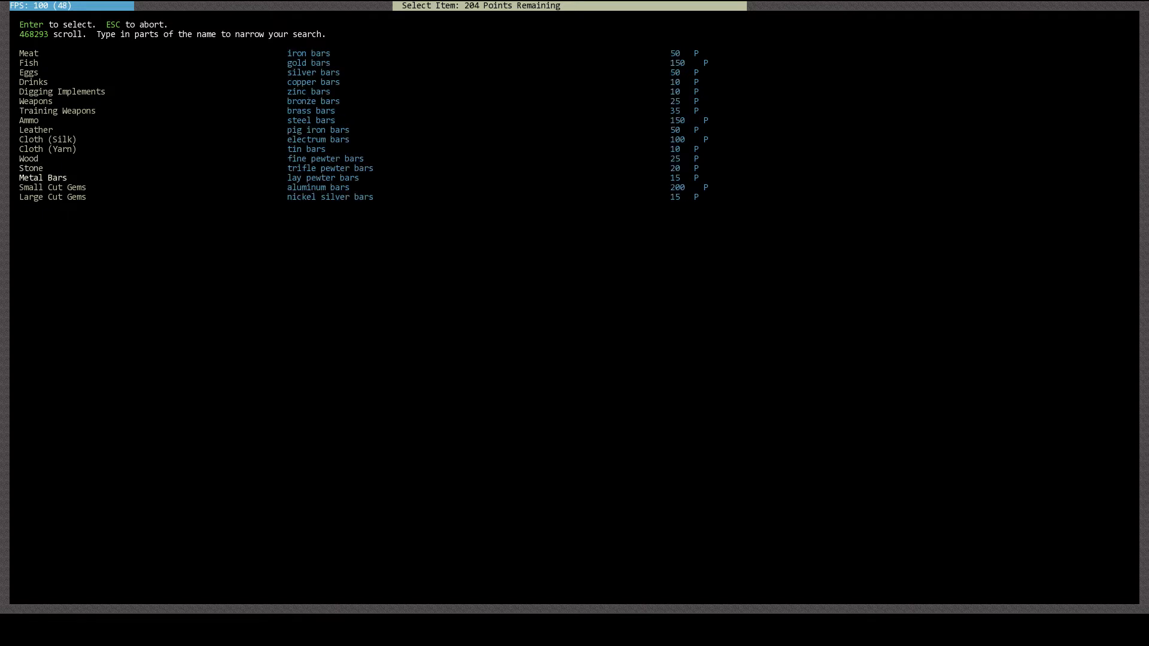
pyautogui.click(51, 187)
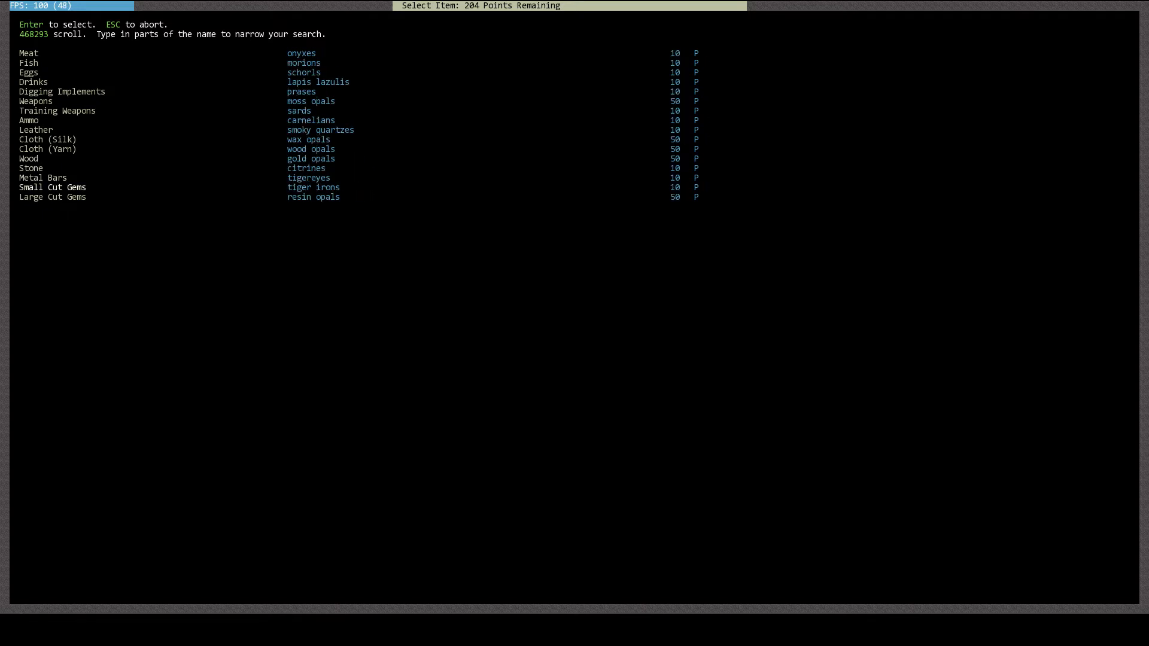
pyautogui.click(35, 129)
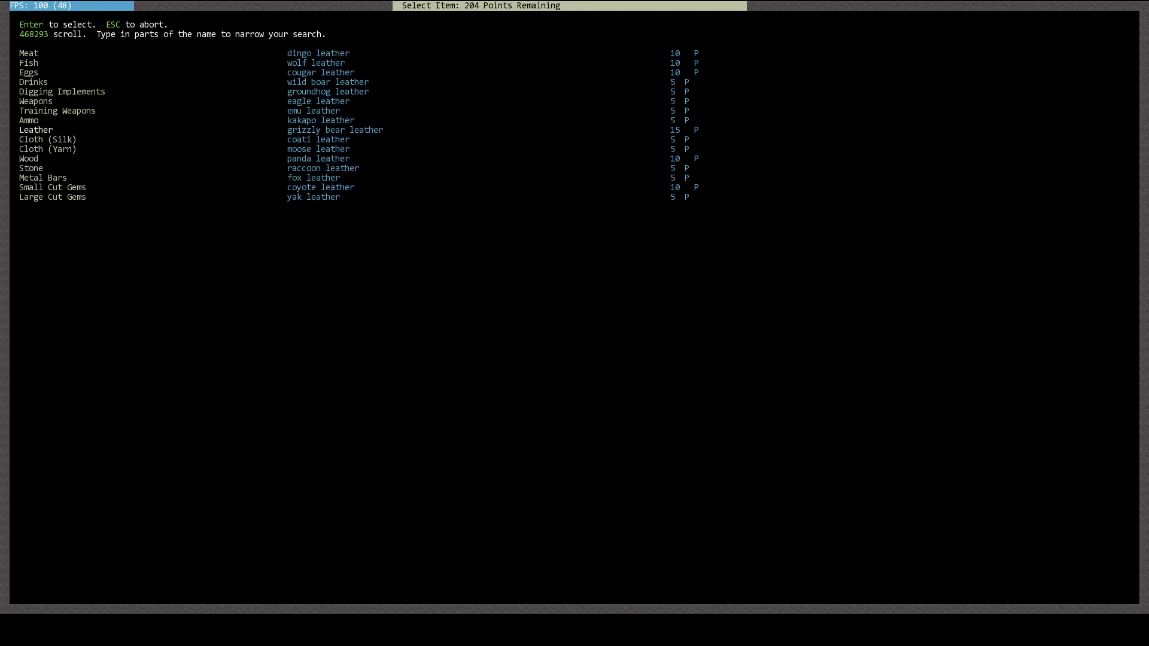
pyautogui.click(57, 110)
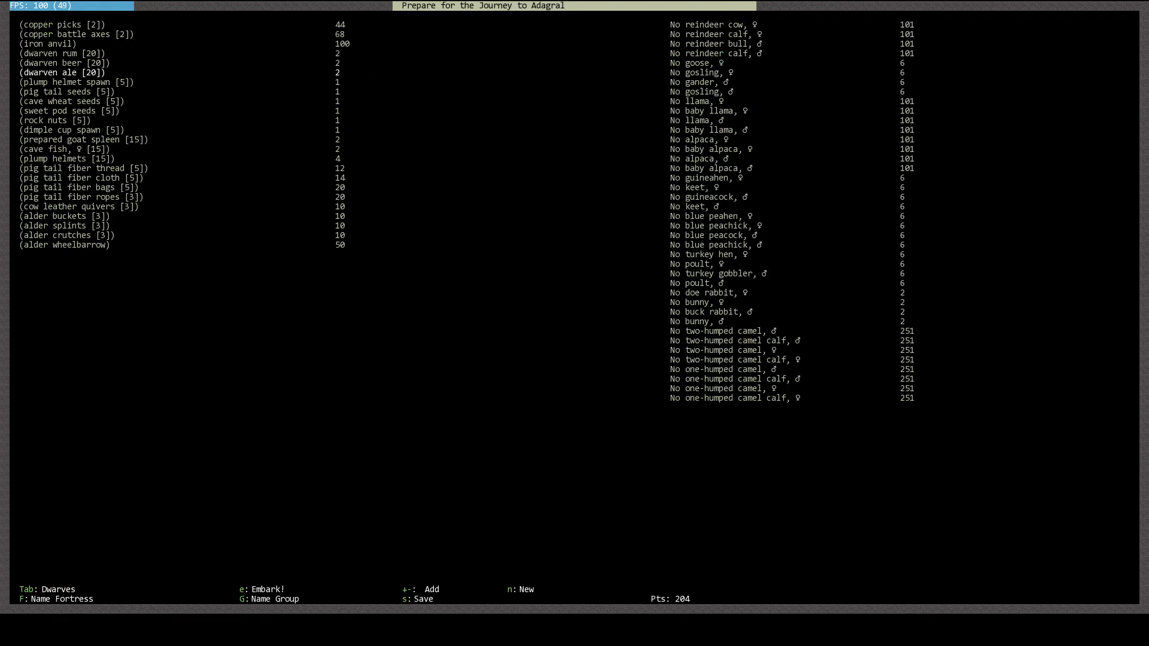
# Return to the dwarves and give Fath Asteshzim Proficient Miner, Novice Mason and Novice Engraver
pyautogui.press('Tab')
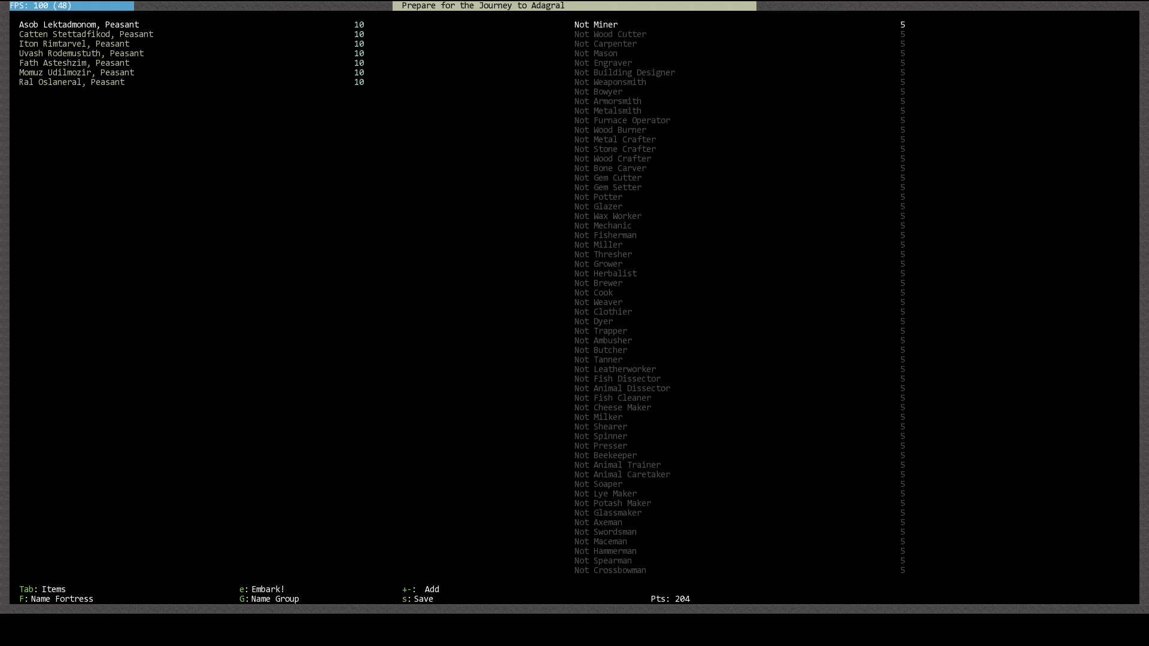
pyautogui.click(79, 24)
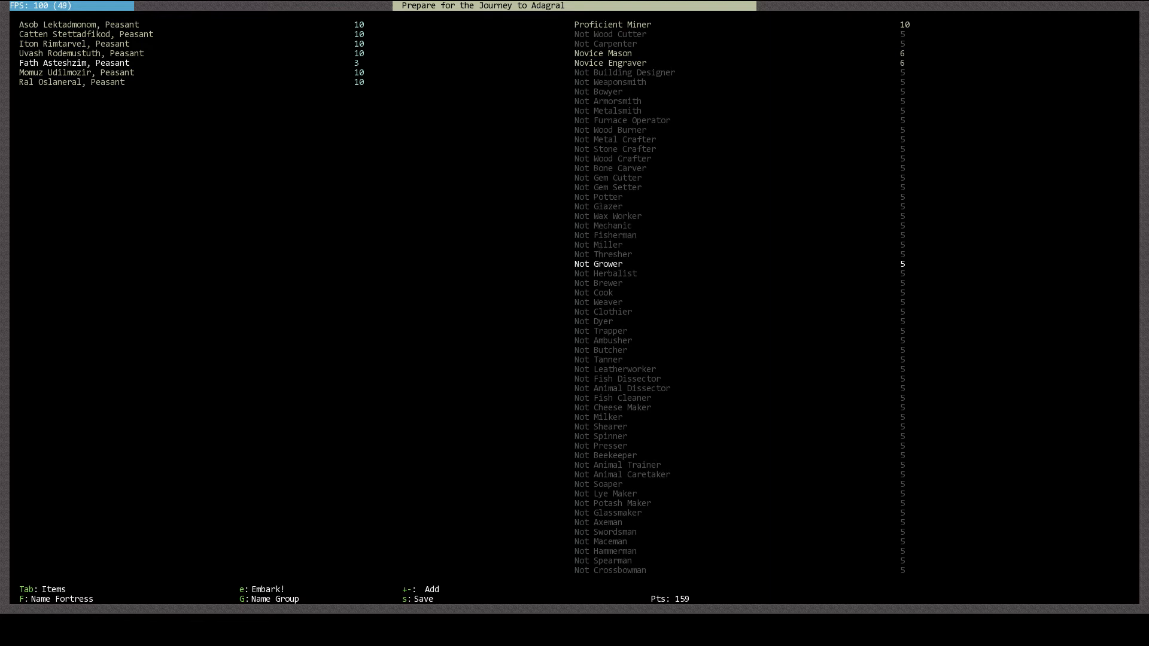
# Raise Momuz Udilmozir's mining to Proficient Miner, leaving 111 points
pyautogui.press('Down')
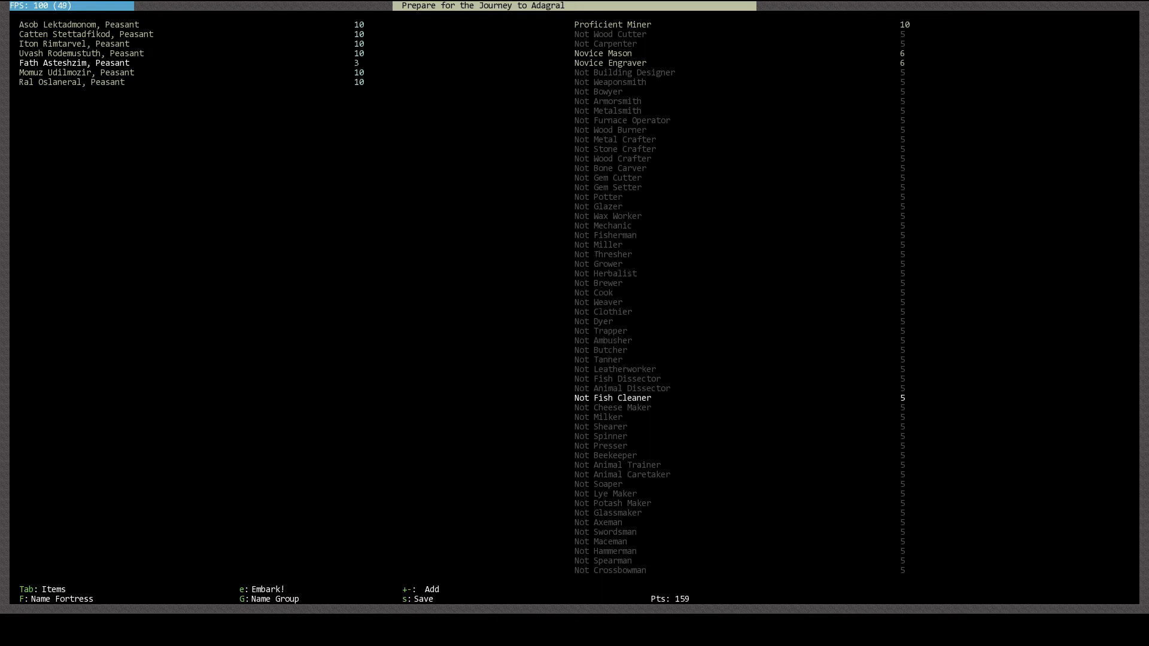
pyautogui.scroll(-3)
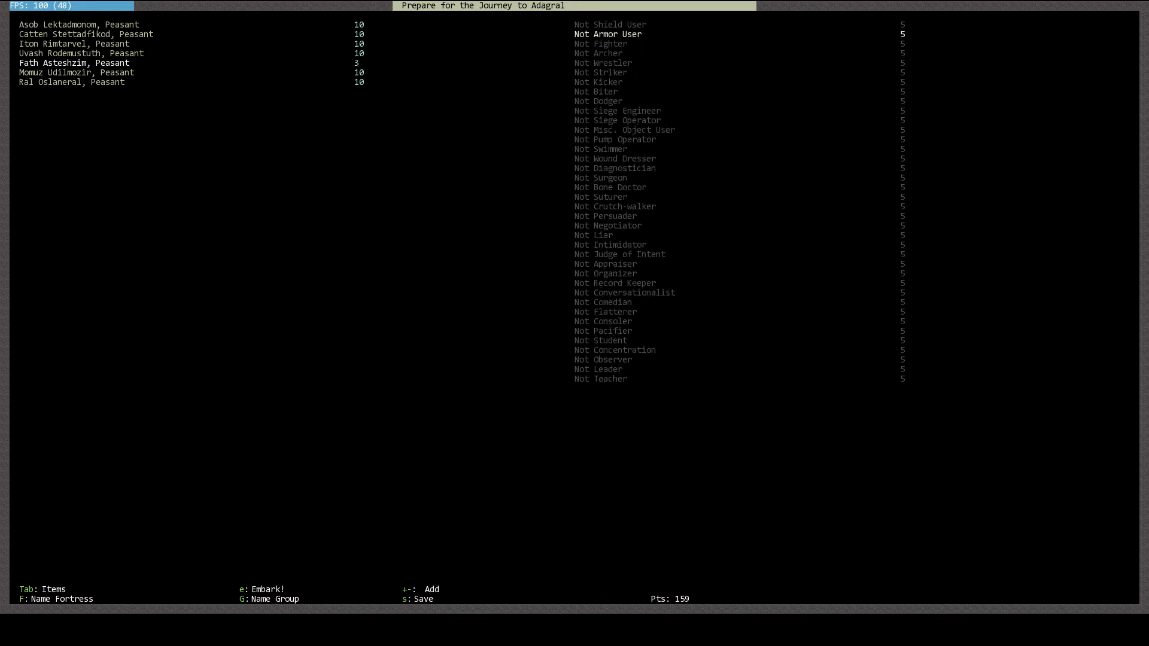
pyautogui.press('down')
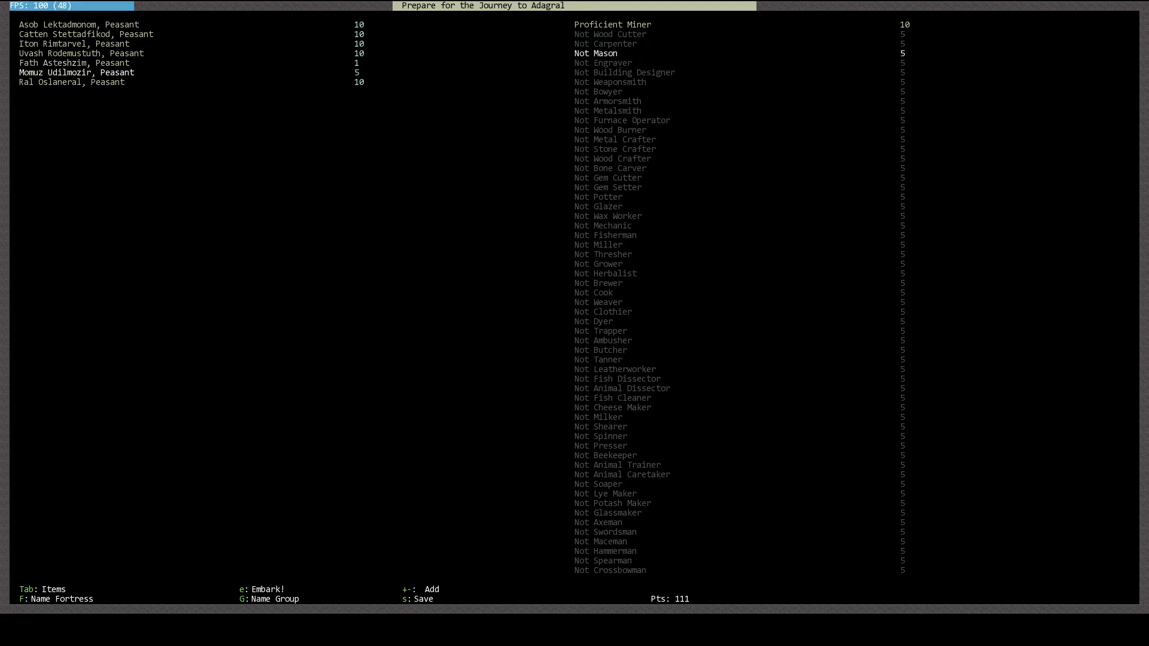
pyautogui.press('Down')
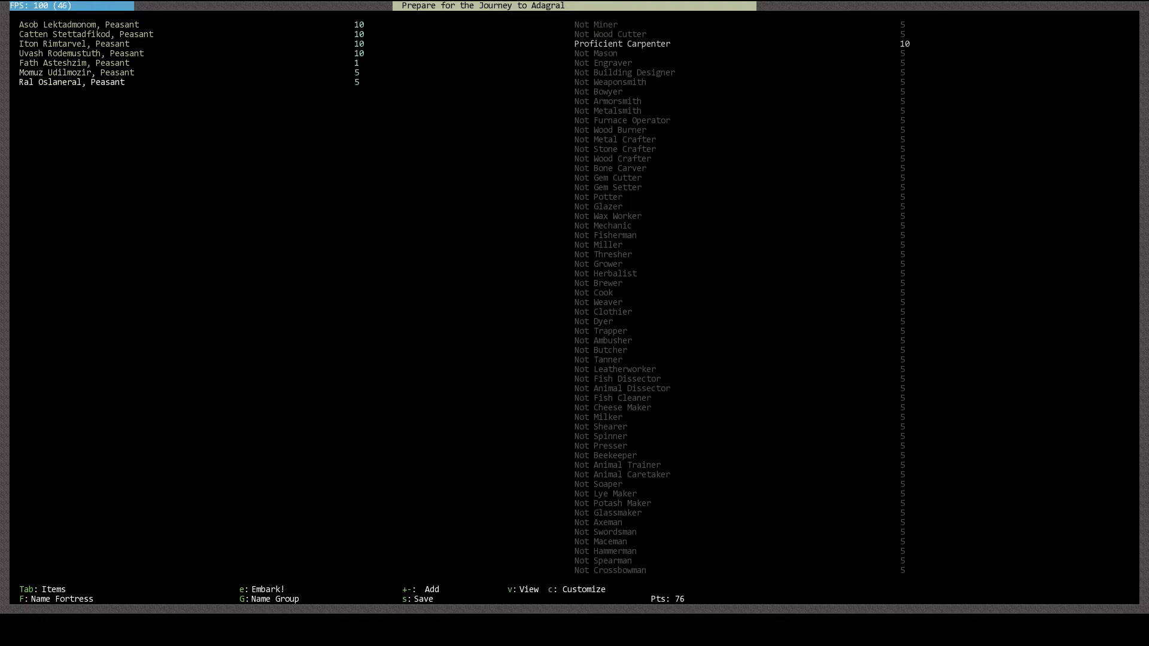
pyautogui.press('v')
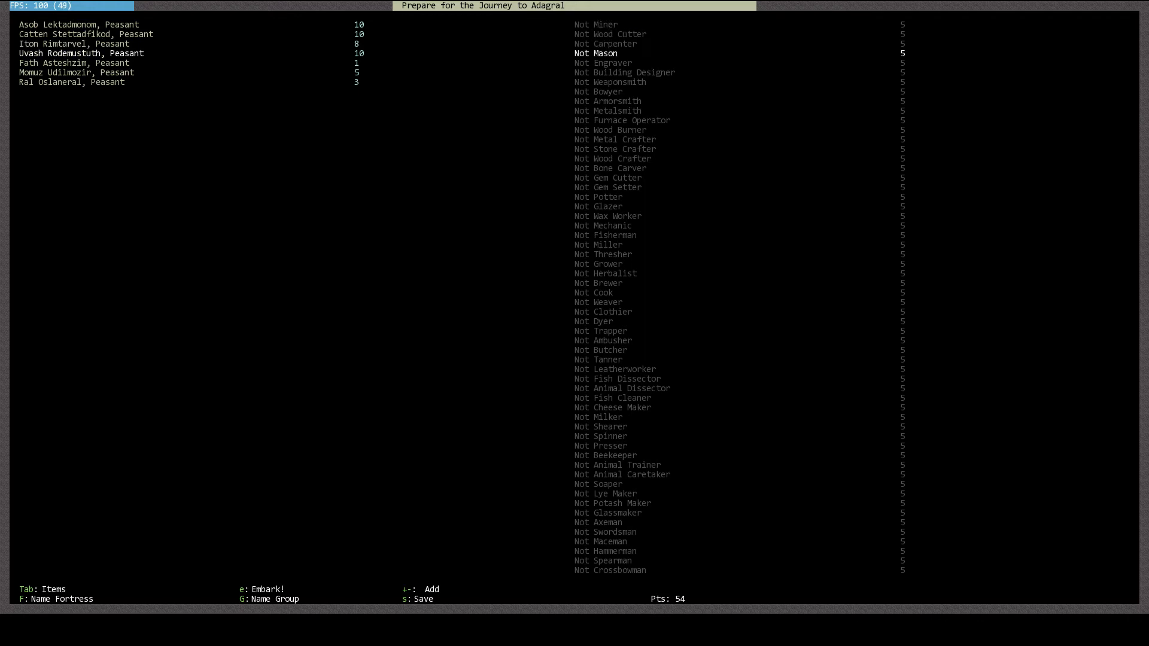
# Train the second peasant as a novice herbalist, brewer and cook, leaving 17 points
pyautogui.press('down')
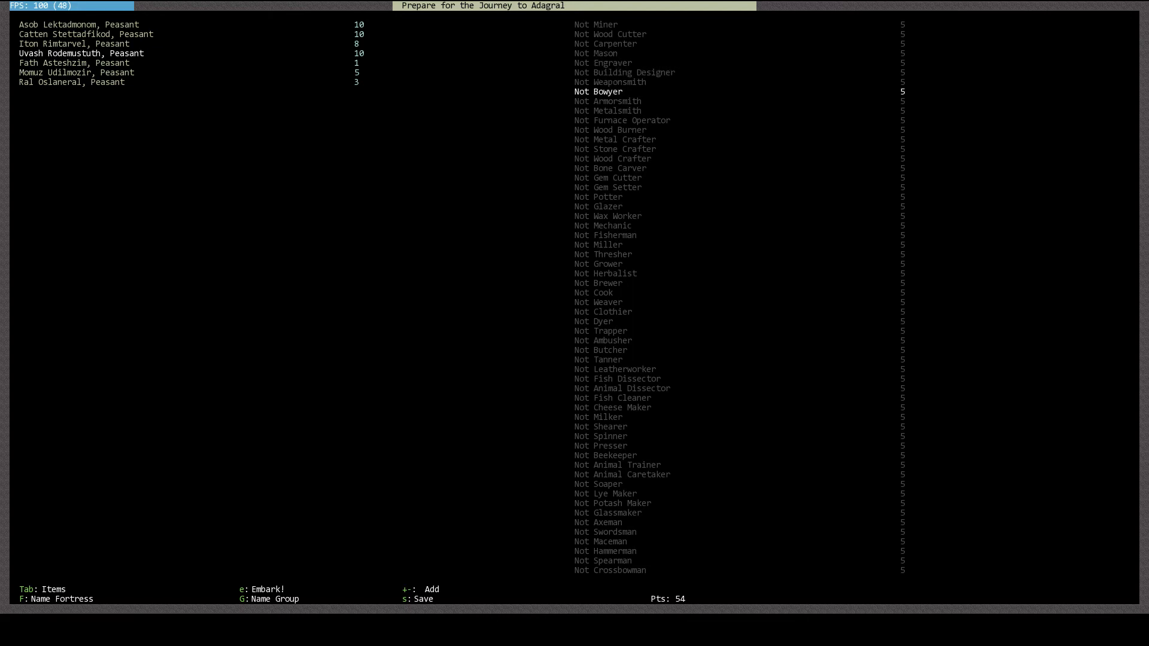
pyautogui.press('down')
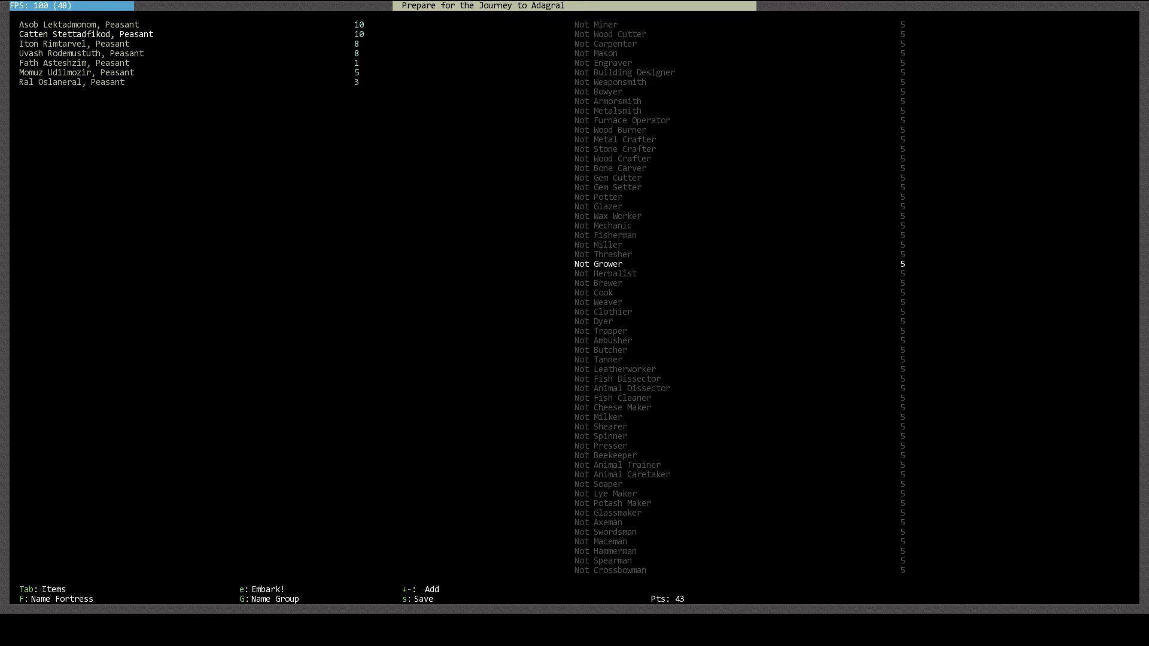
pyautogui.press('Down')
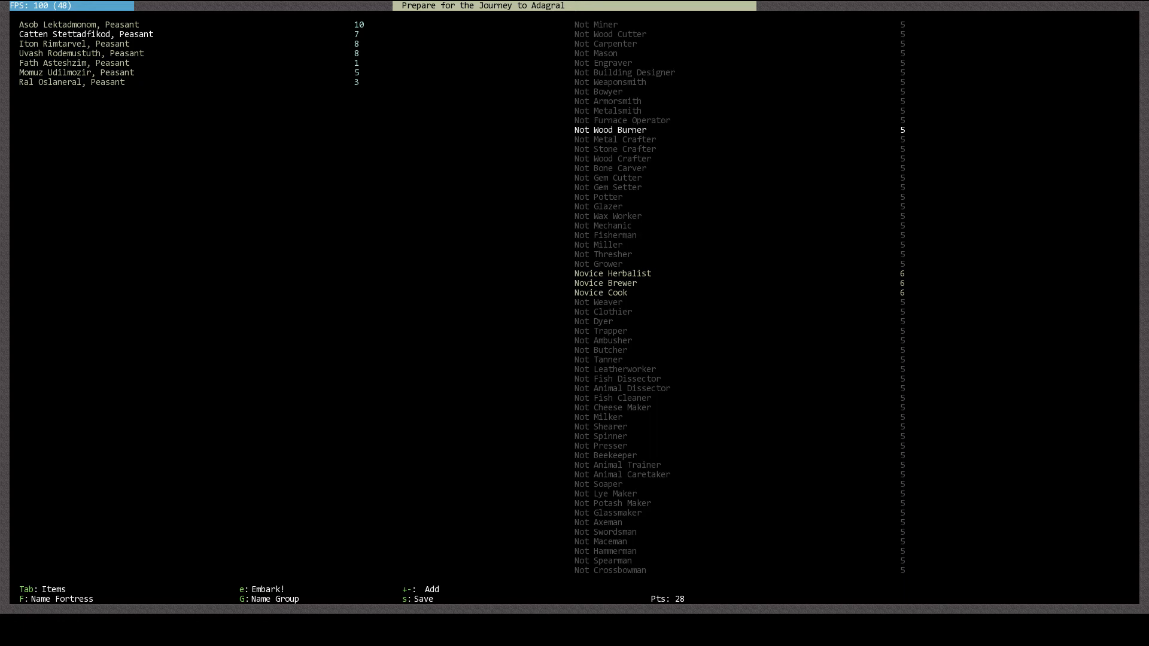
pyautogui.press('Up')
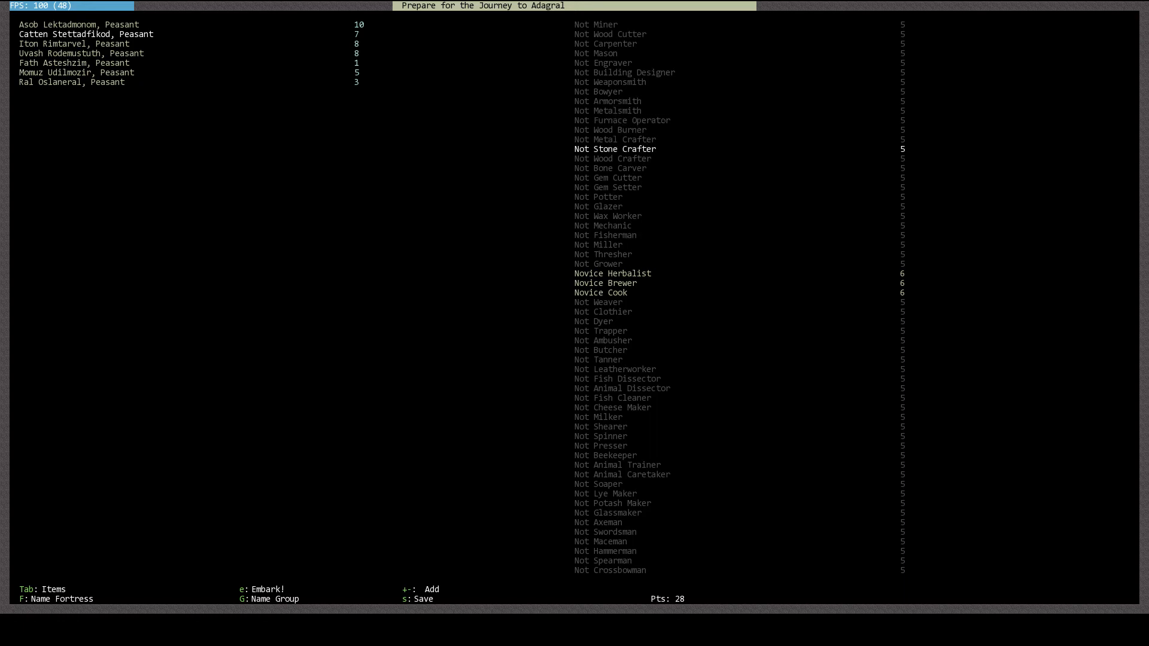
pyautogui.press('Down')
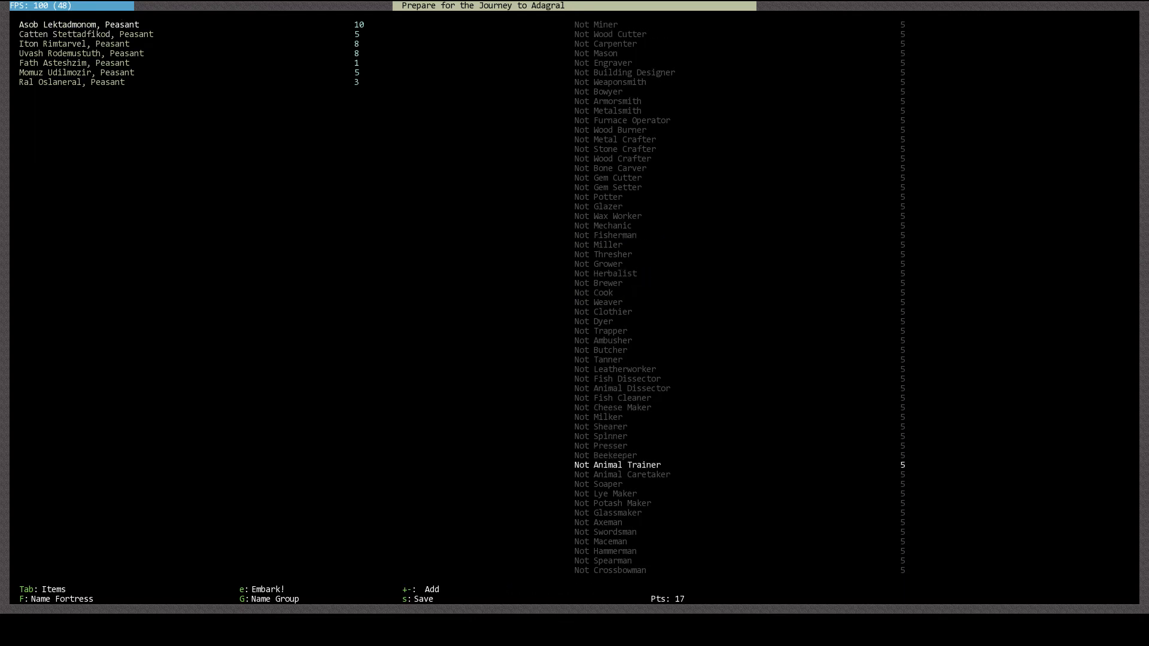
pyautogui.press('down')
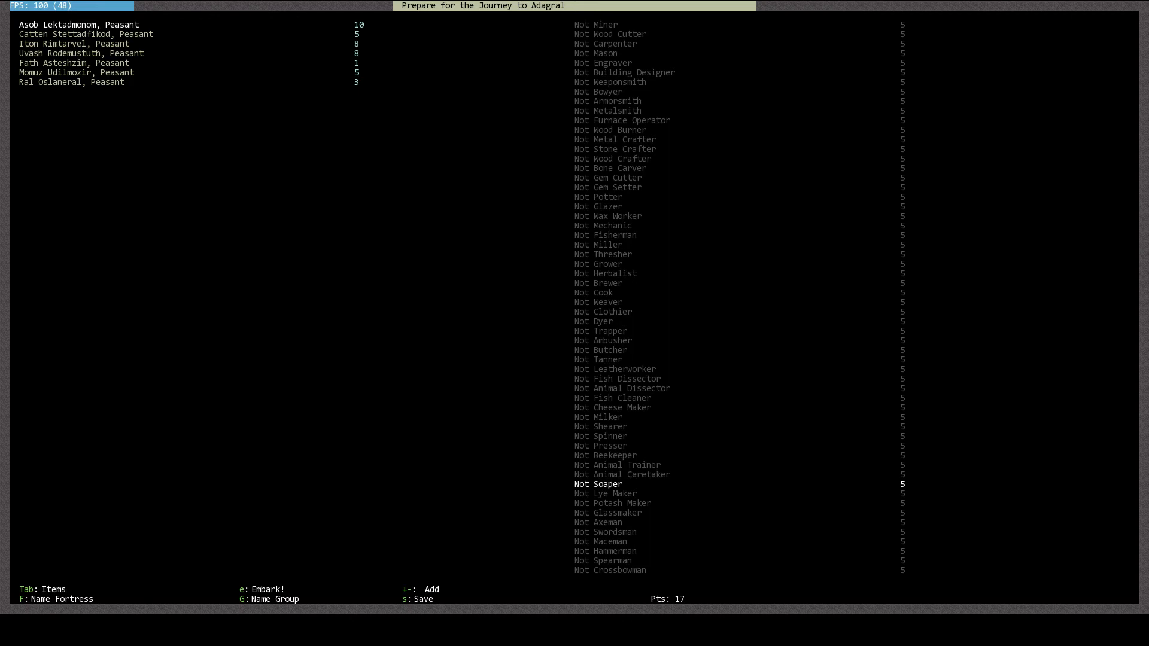
pyautogui.press('up')
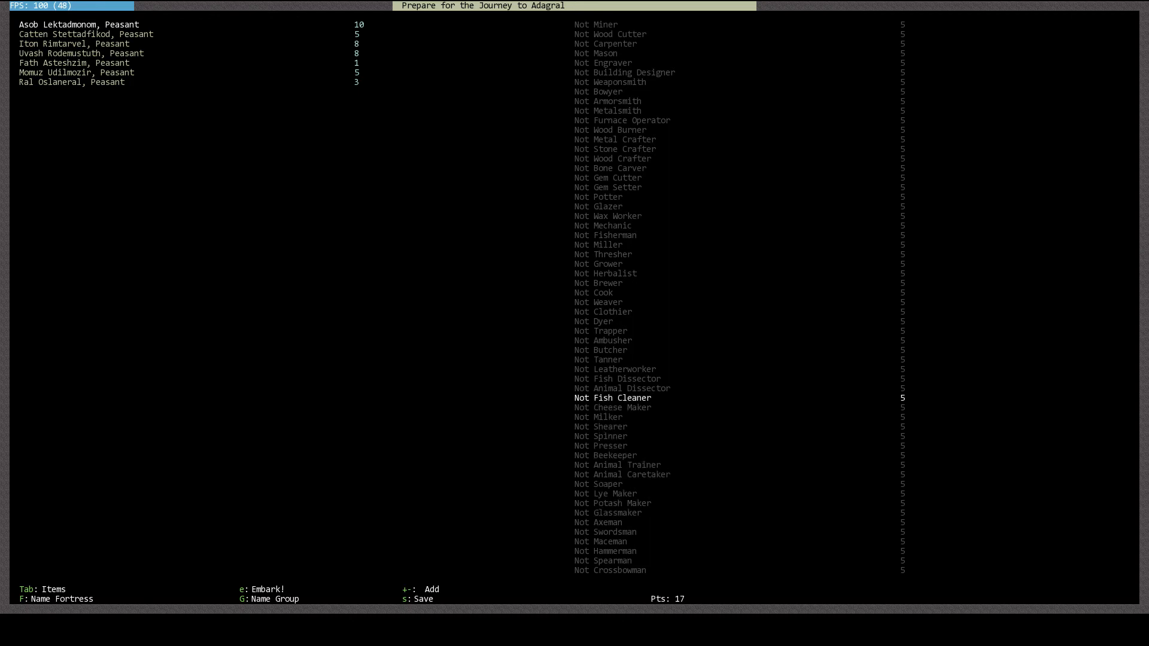
pyautogui.press('up')
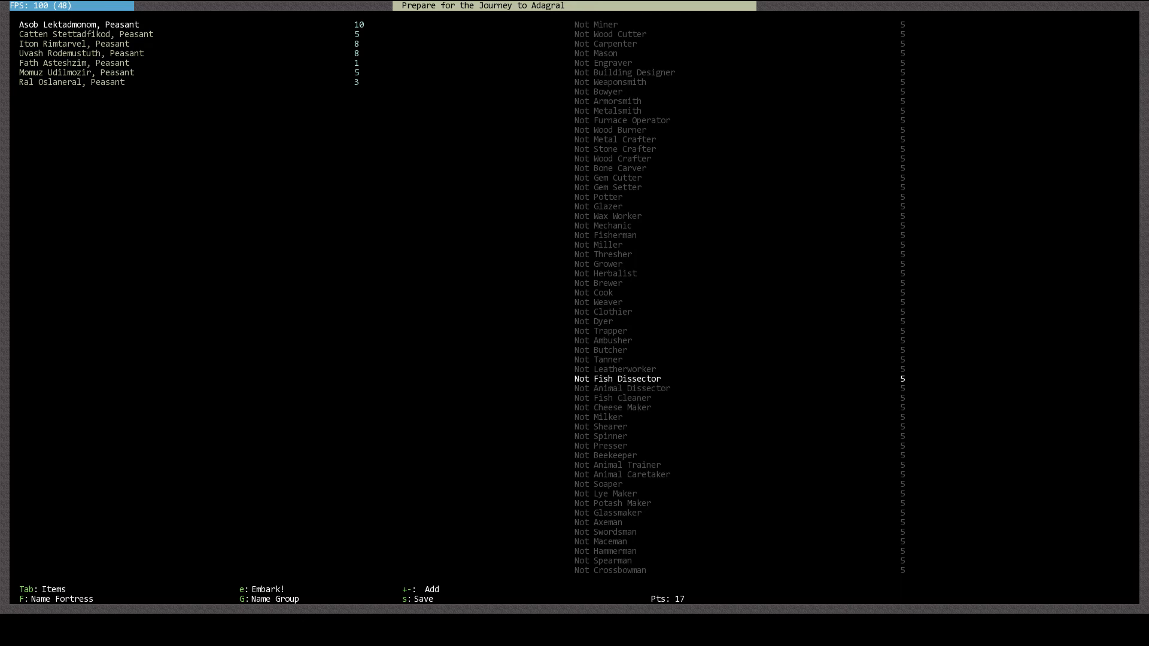
pyautogui.press('up')
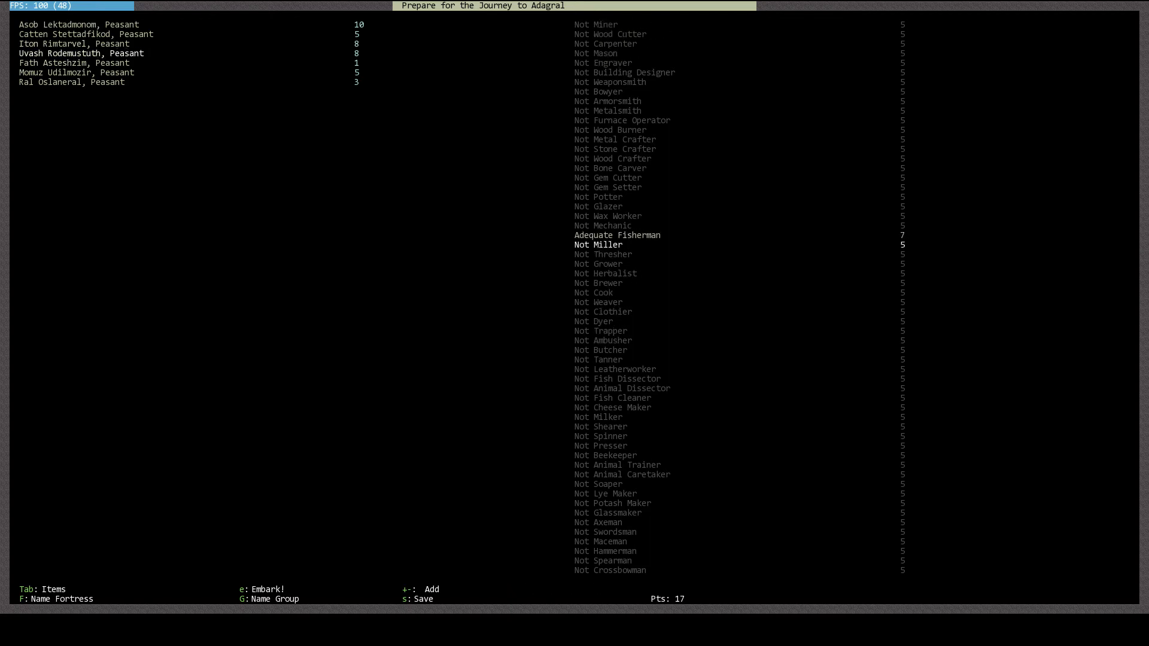
# Remove the fourth peasant's Fisherman skill and browse the trade skills
pyautogui.press('up')
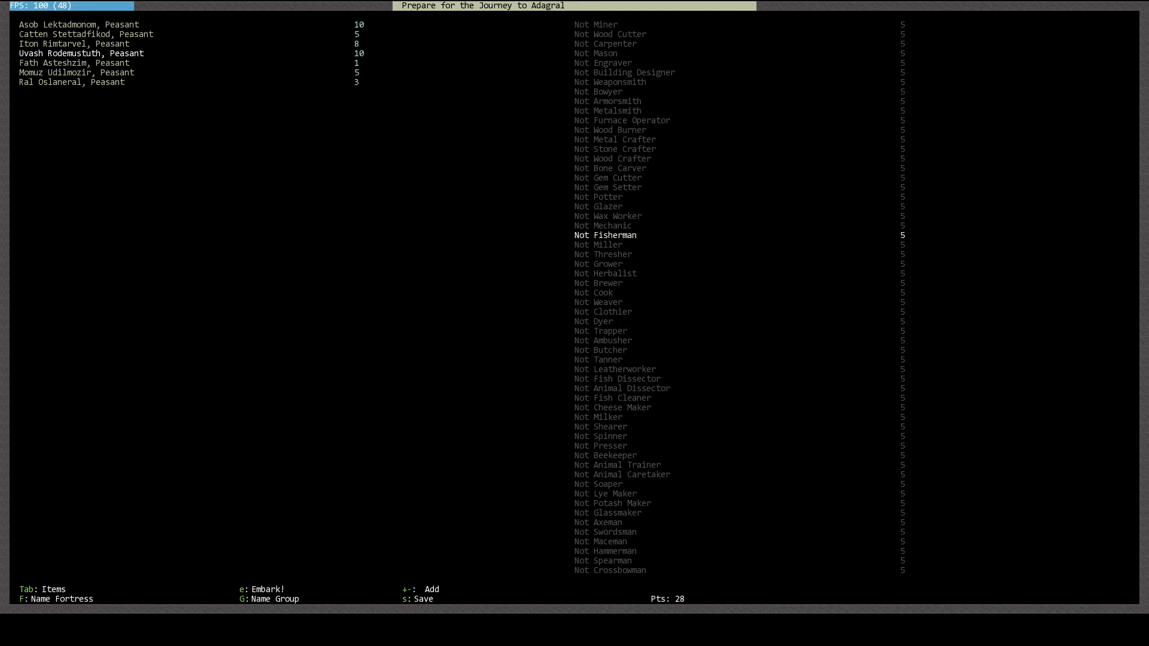
pyautogui.press('up')
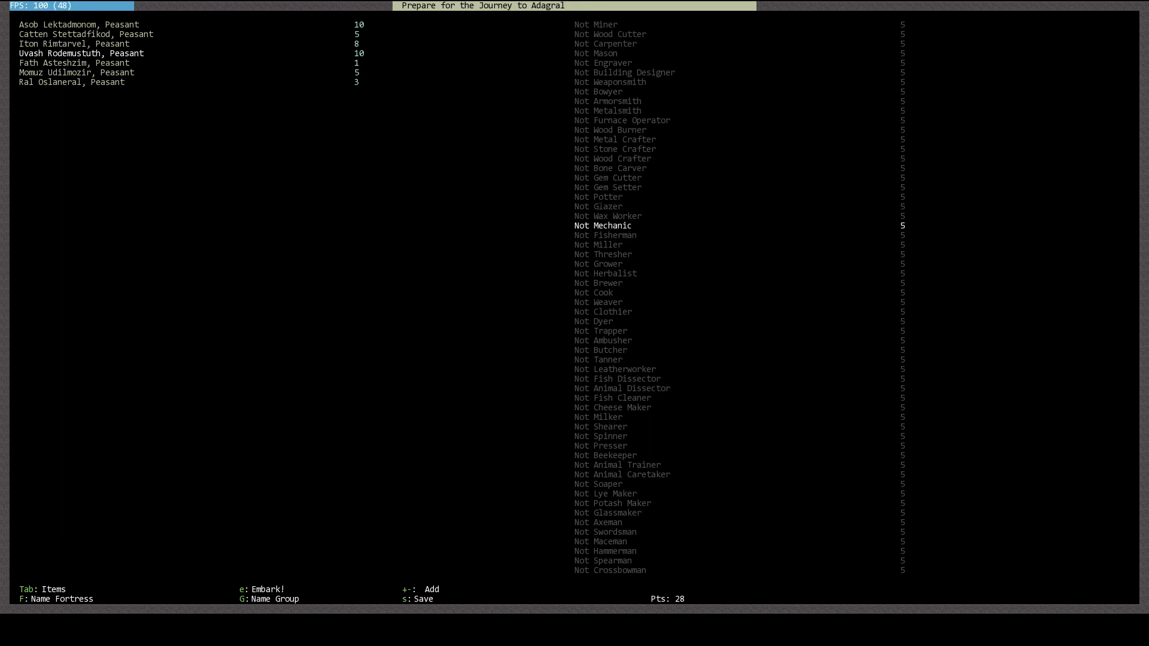
pyautogui.press('Down')
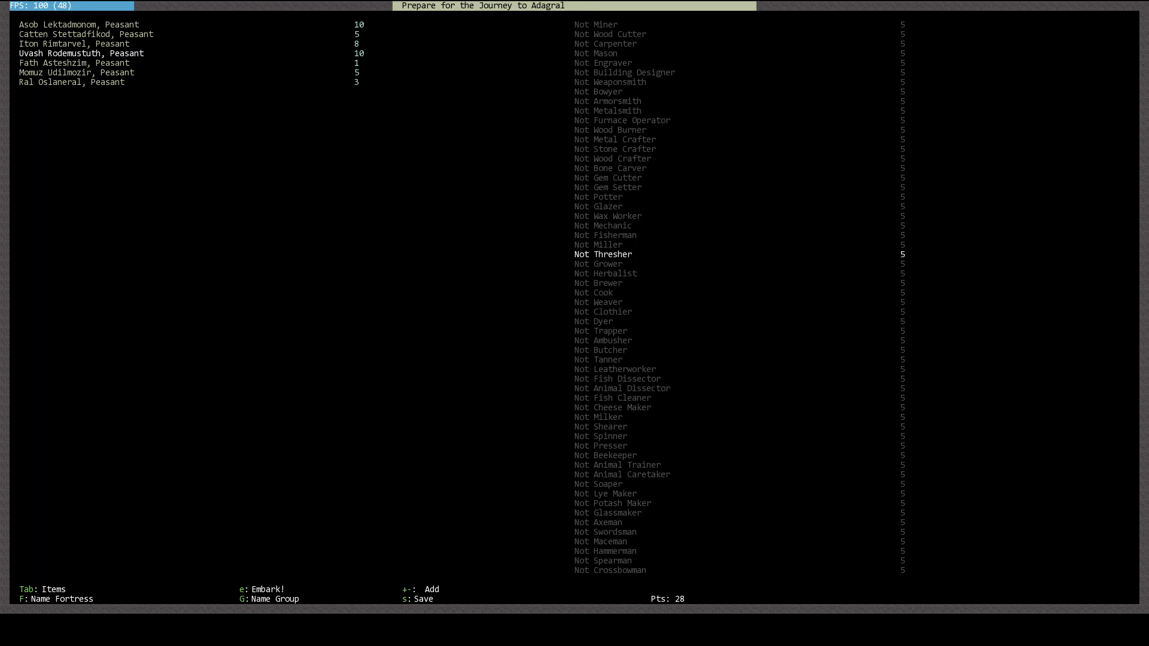
pyautogui.press('up')
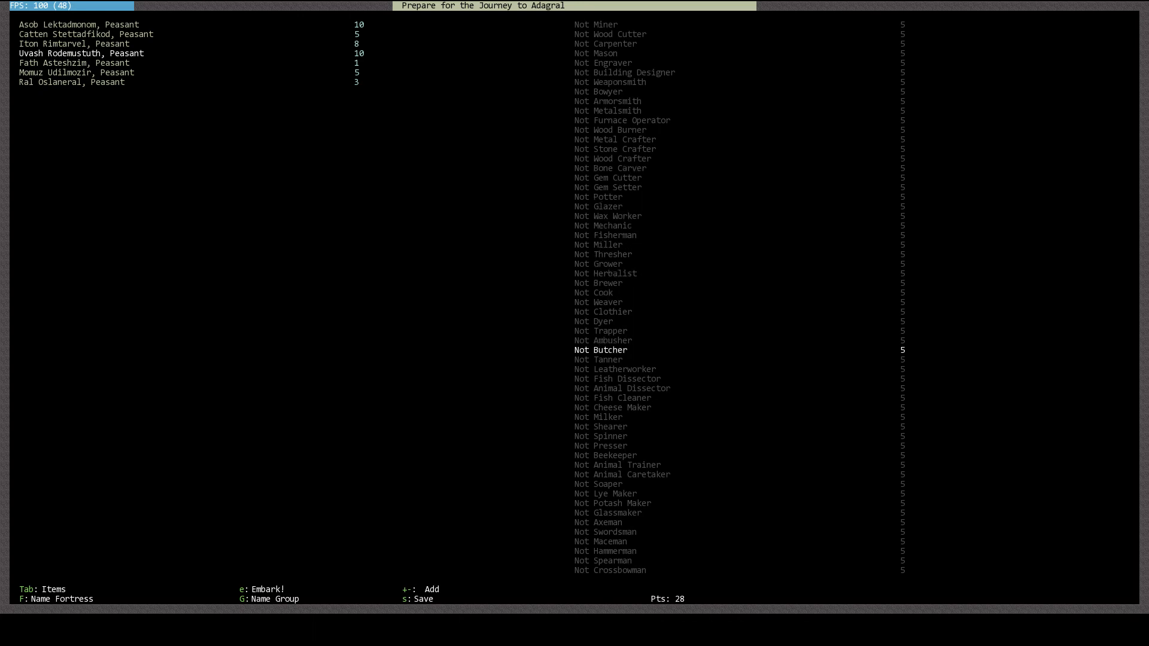
pyautogui.press('down')
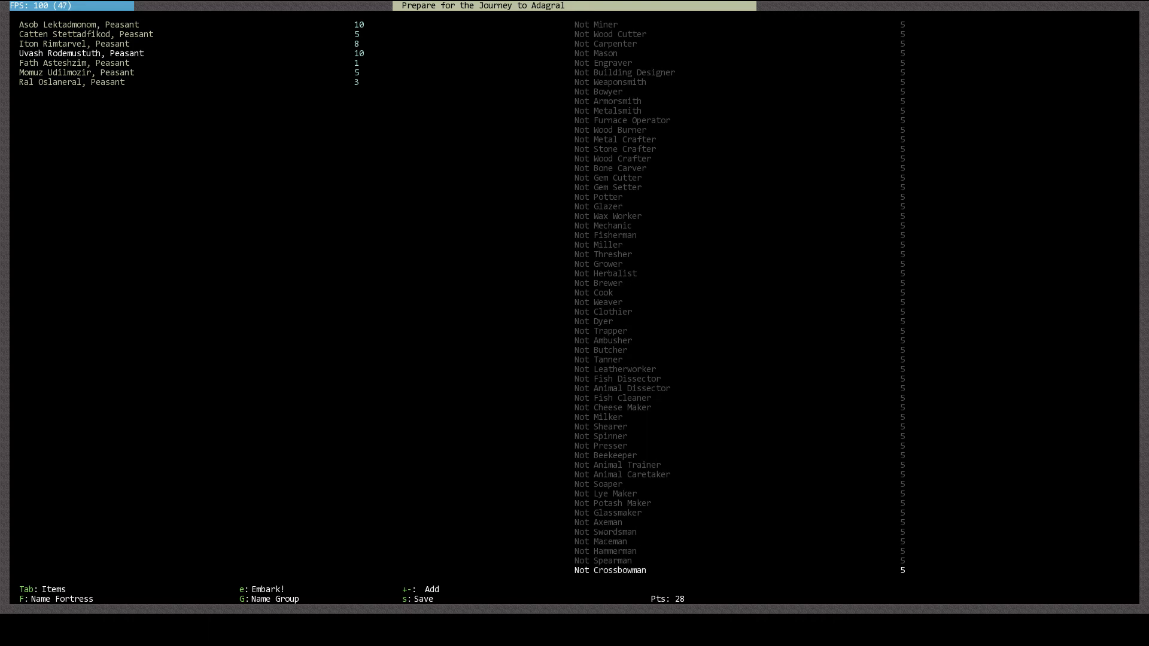
pyautogui.scroll(-3)
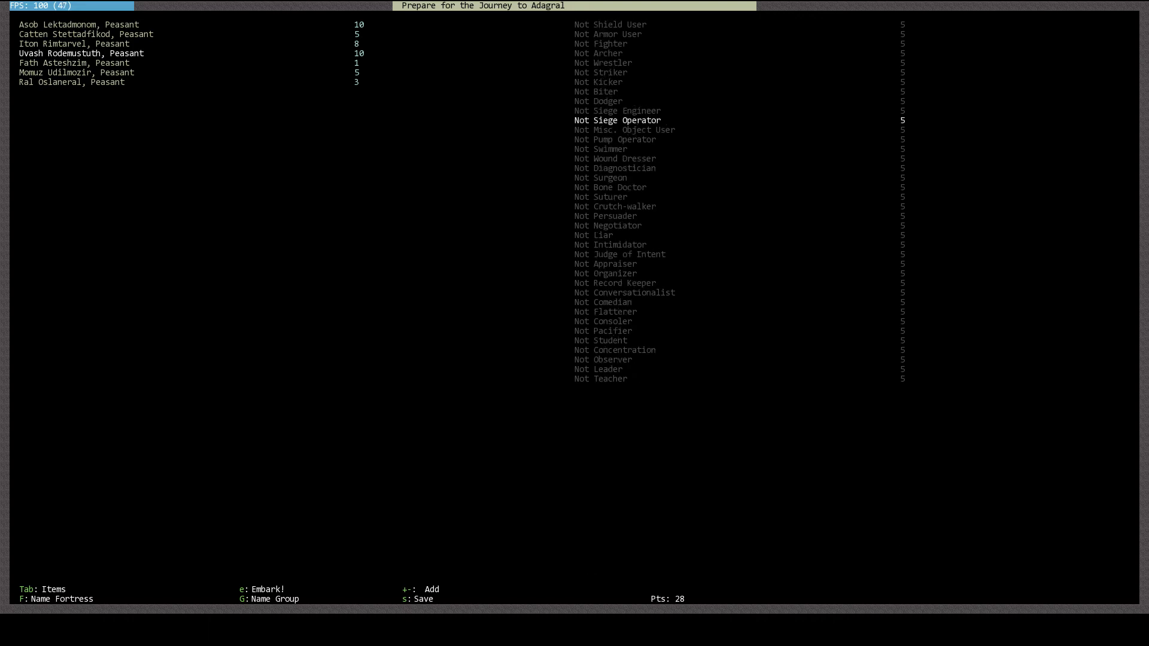
# Train Building Designer with the remaining points down to 0 and start naming the fortress
pyautogui.press('Down')
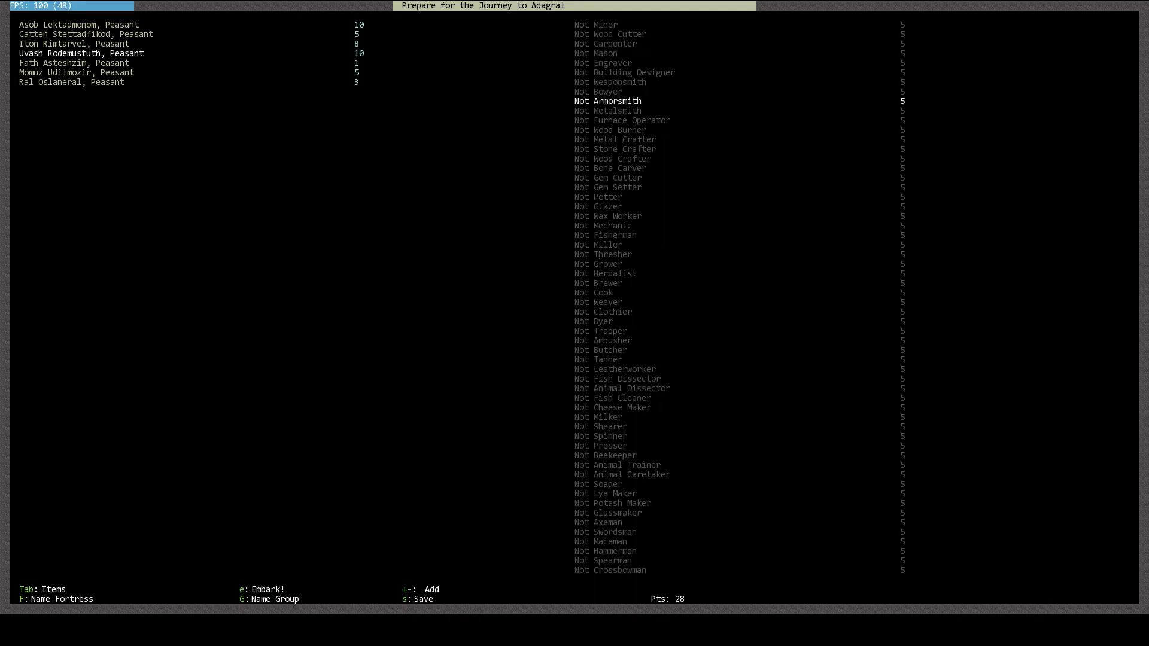
pyautogui.press('down')
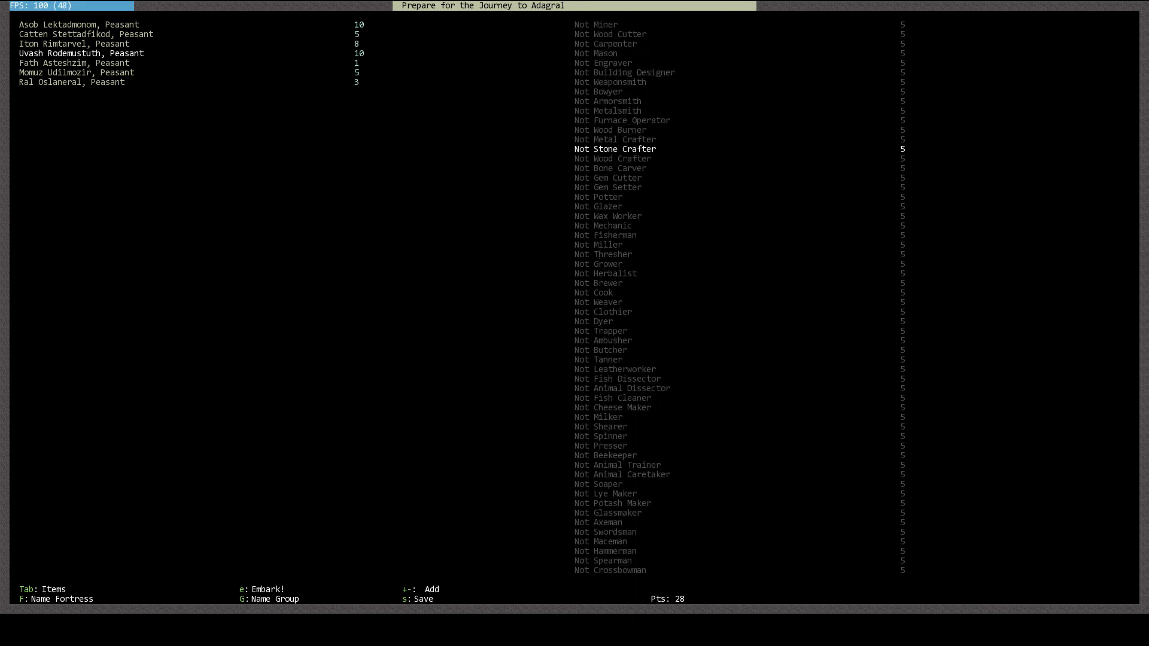
pyautogui.press('down')
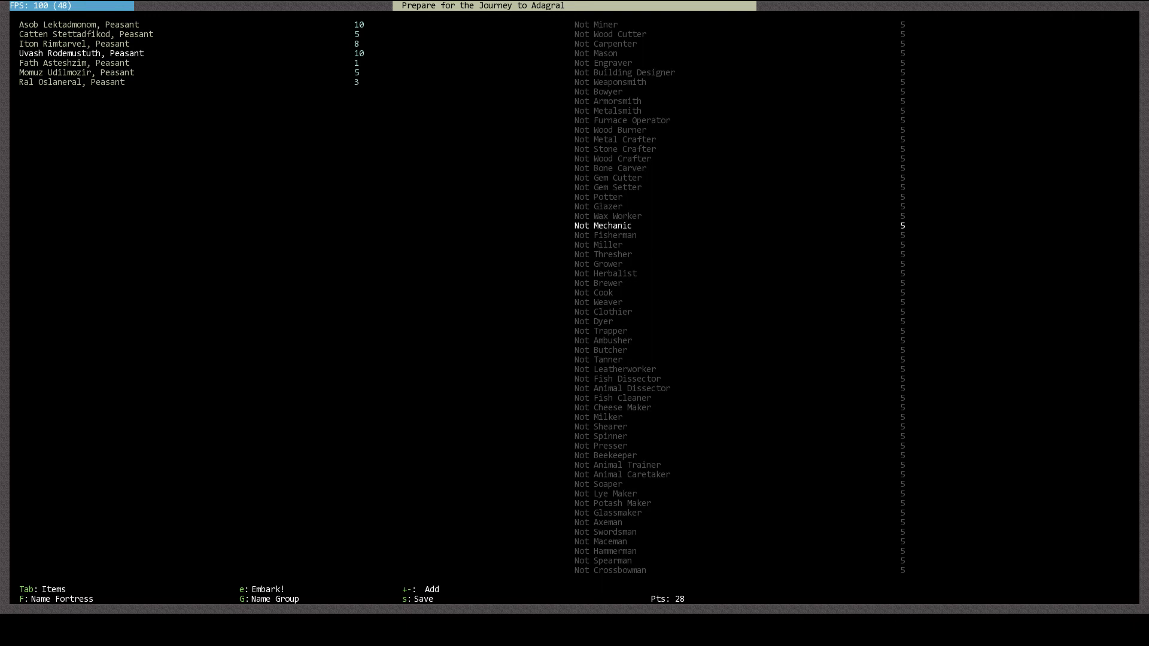
pyautogui.press('down')
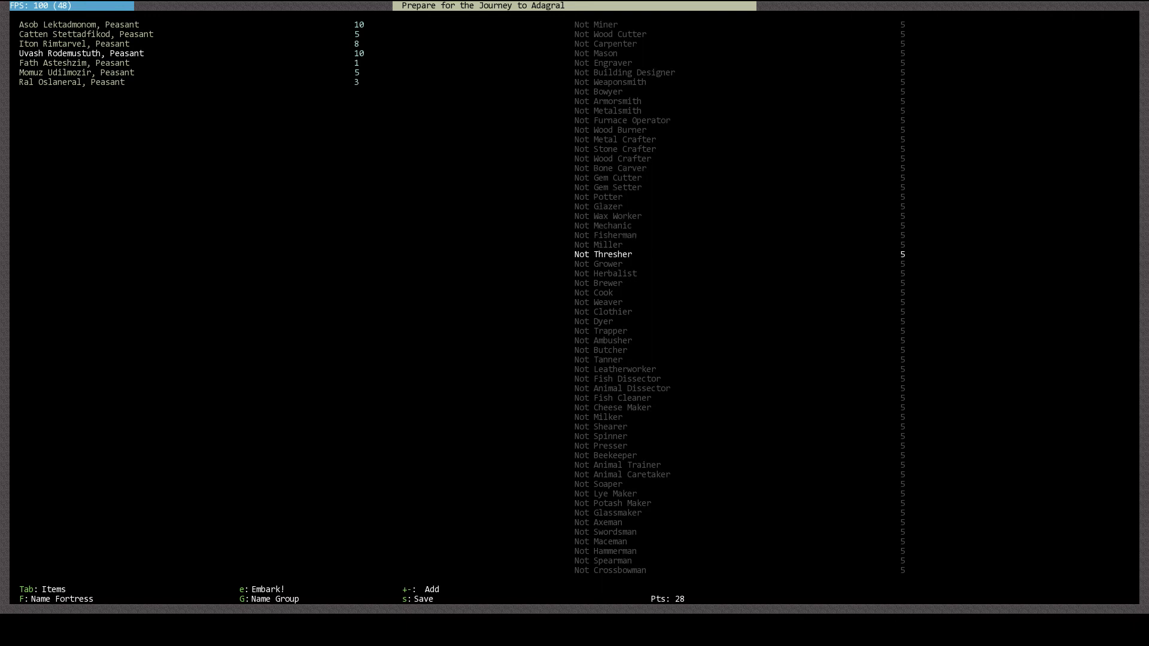
pyautogui.press('Down')
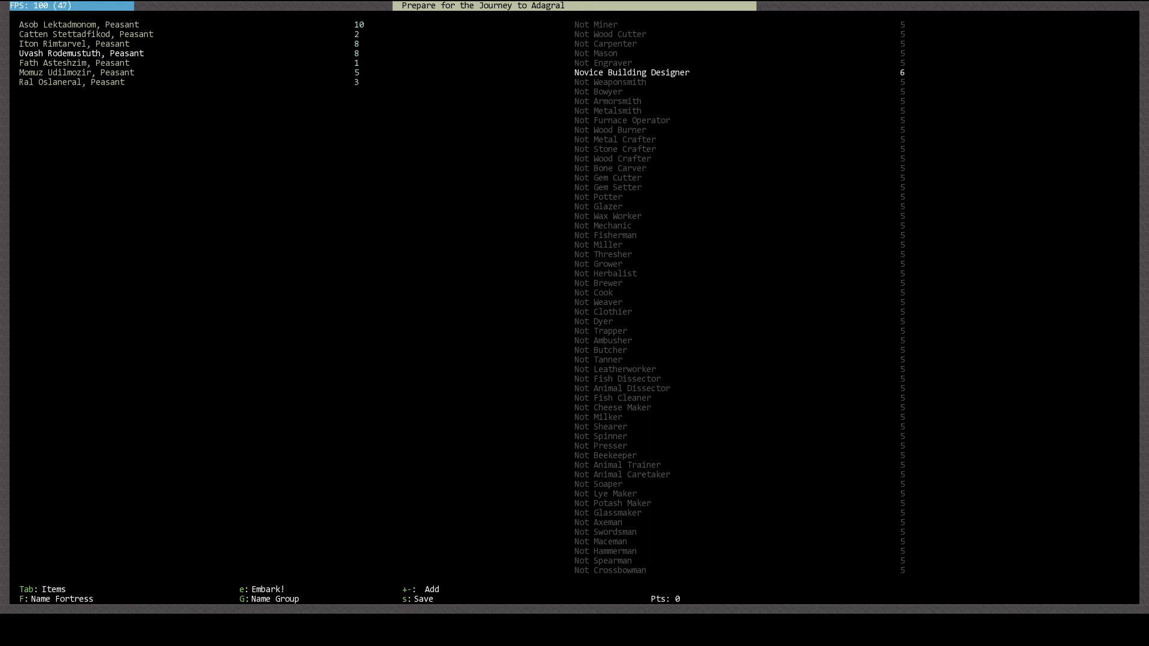
pyautogui.press('f')
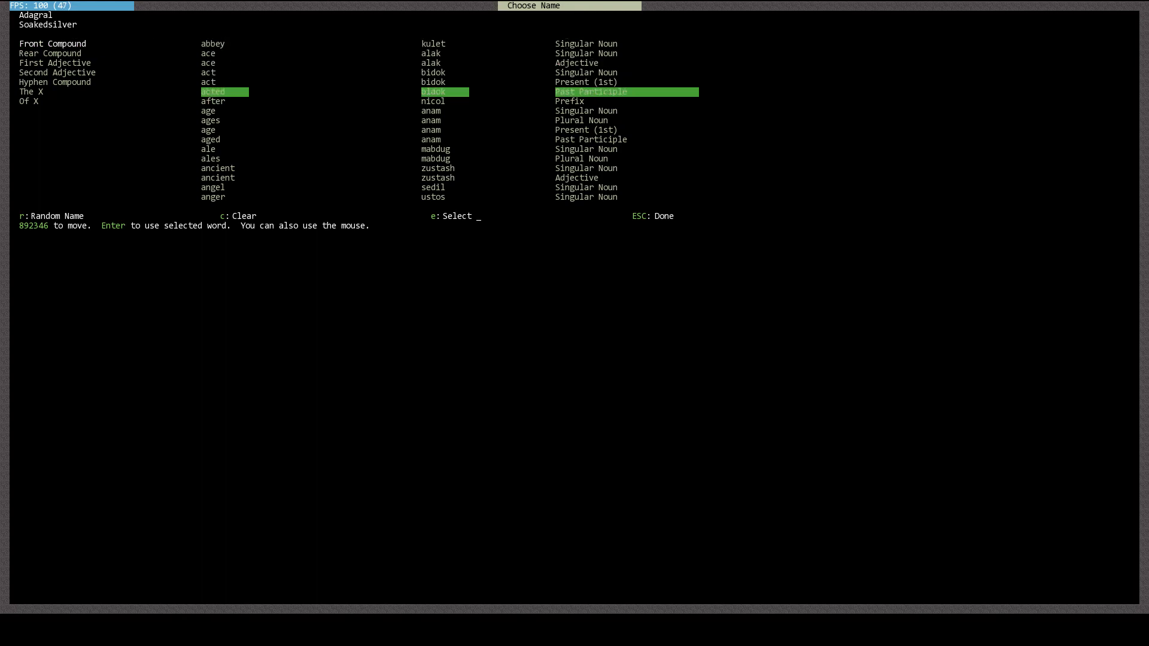
# Rework the fortress name so the 'of X' part reads Apes, giving Breechessilver of Apes
pyautogui.press('r')
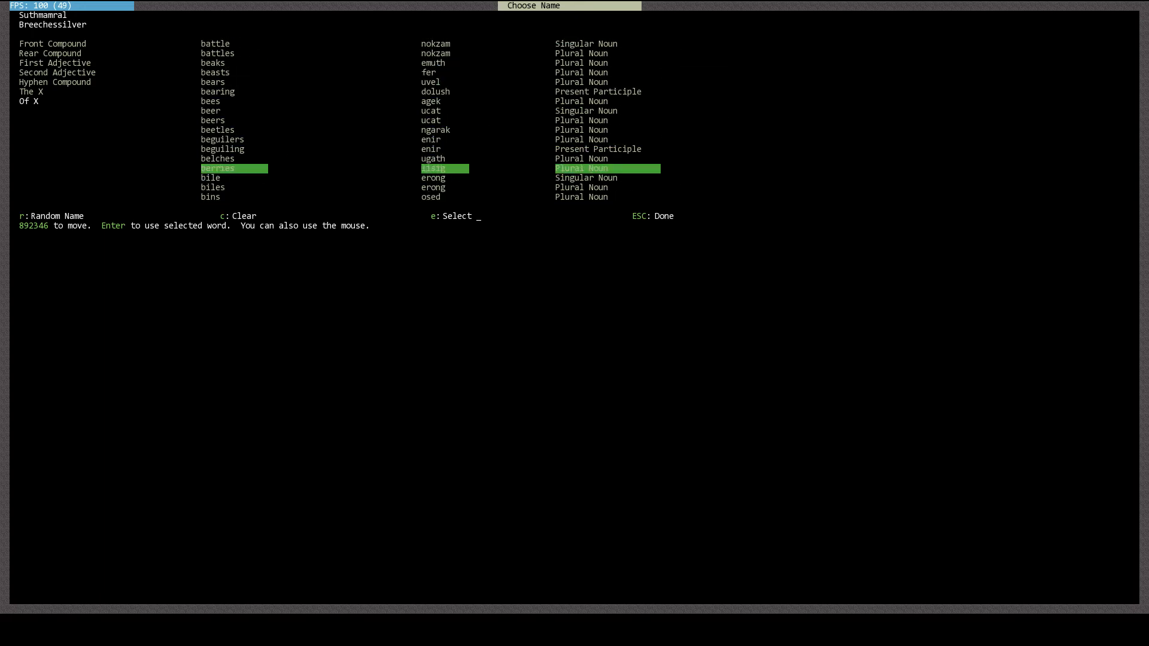
pyautogui.press('Down')
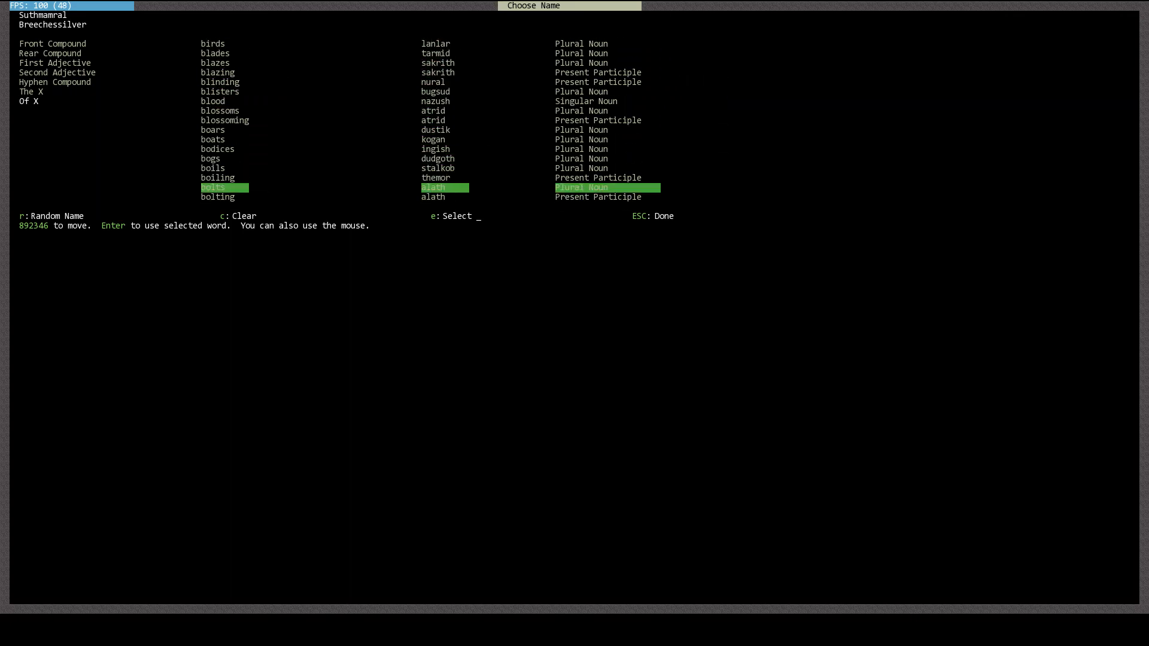
pyautogui.click(24, 216)
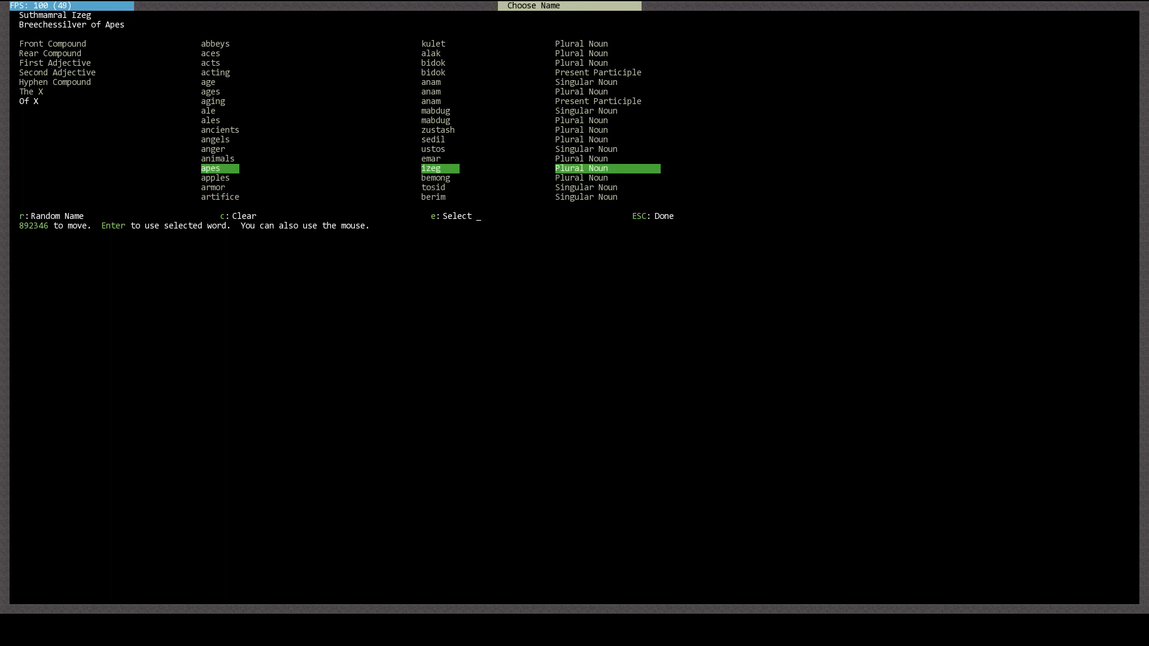
pyautogui.click(31, 92)
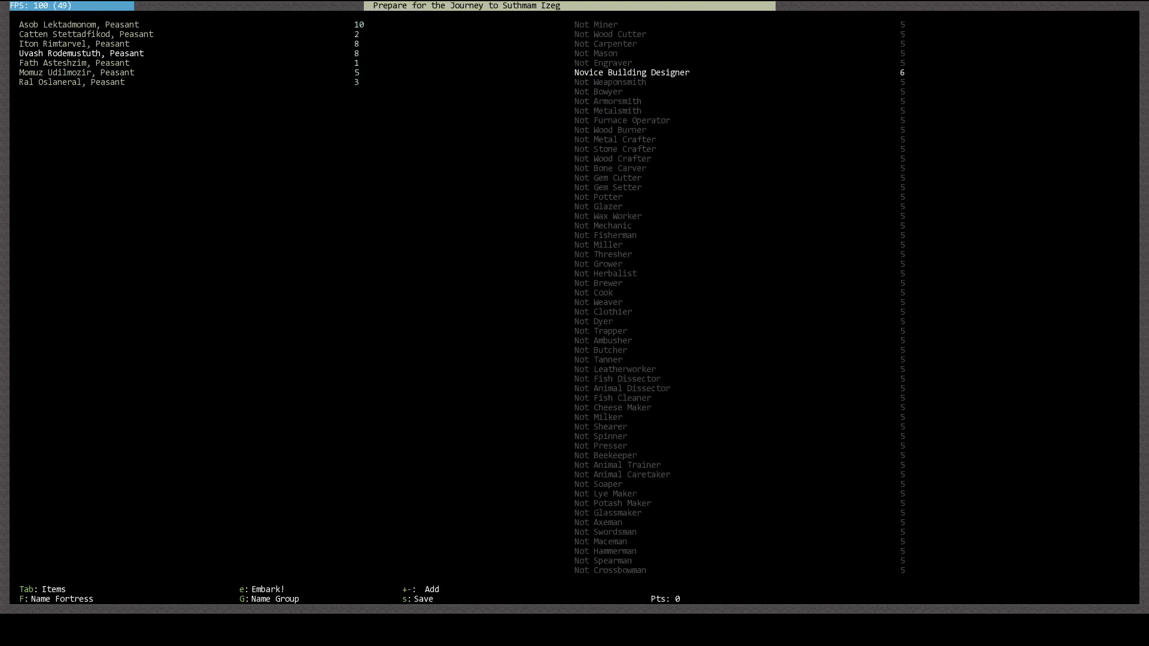
# Name the expedition group Shokmug Okon, Cheese of Burden, and finish naming
pyautogui.press('F')
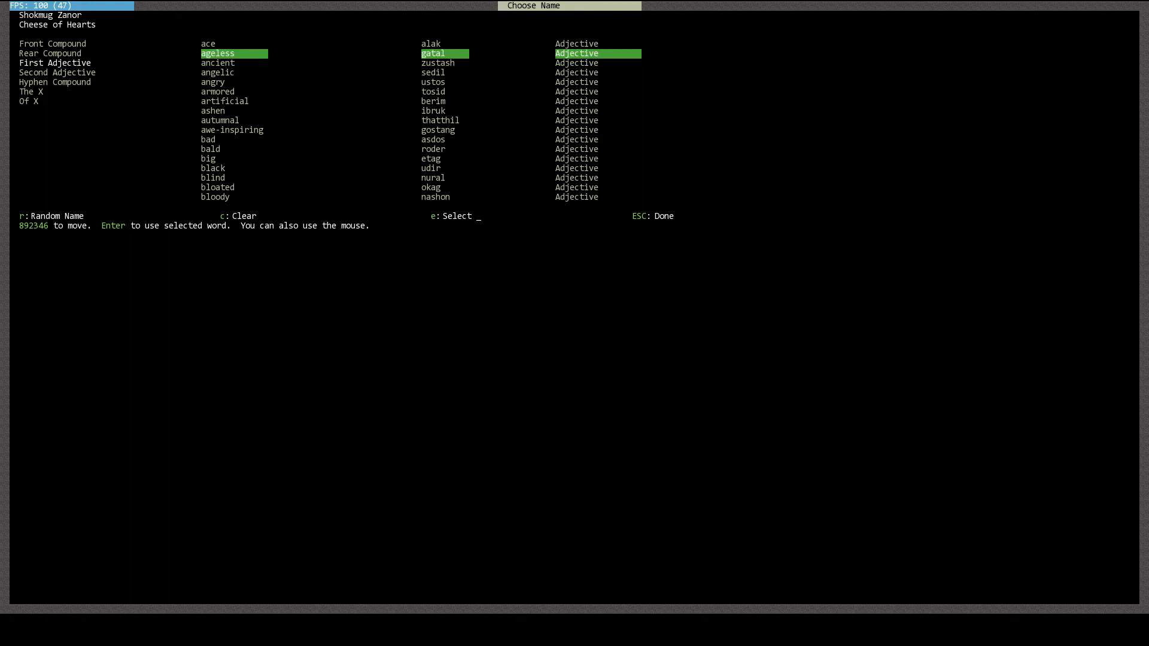
pyautogui.click(55, 81)
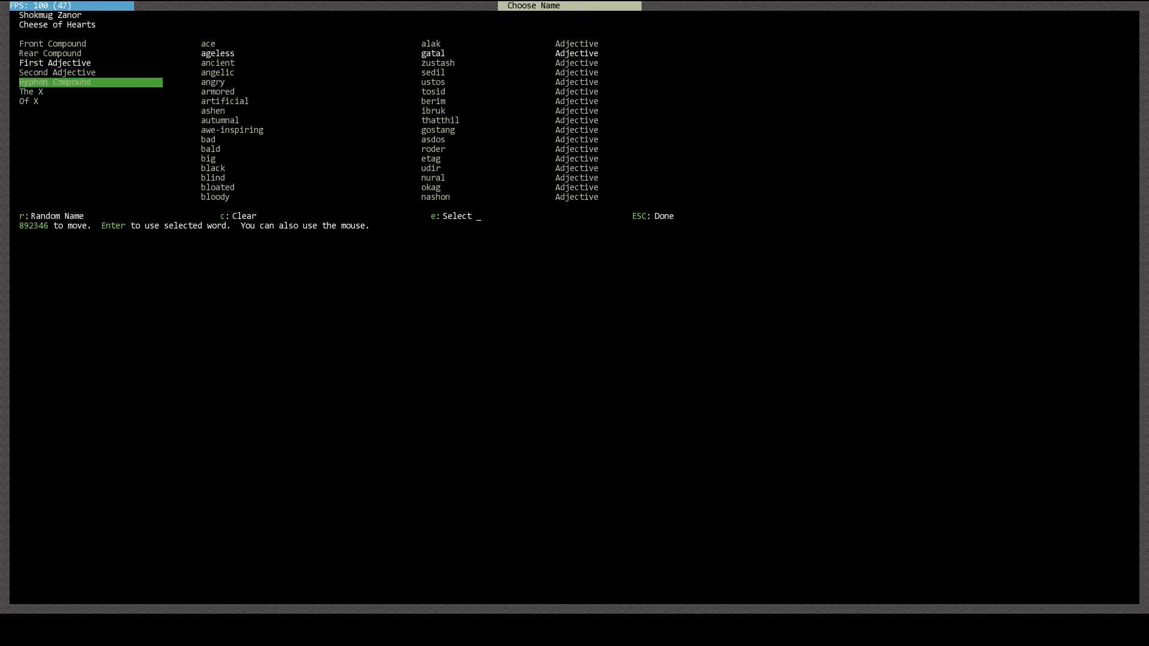
pyautogui.press('Down')
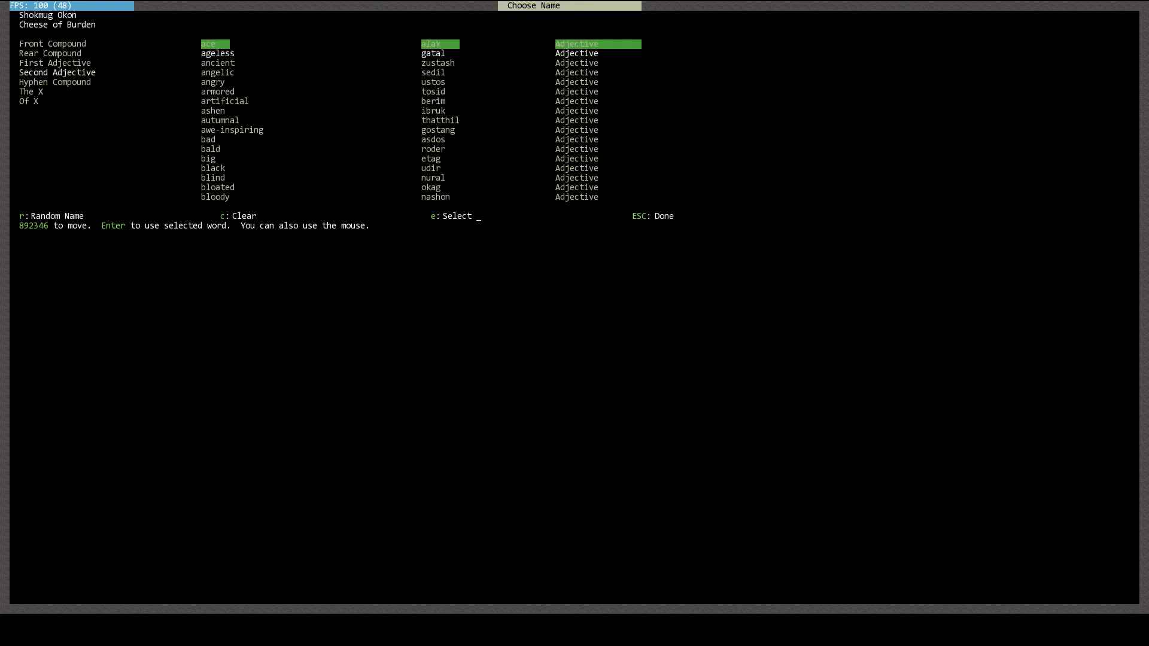
pyautogui.click(212, 81)
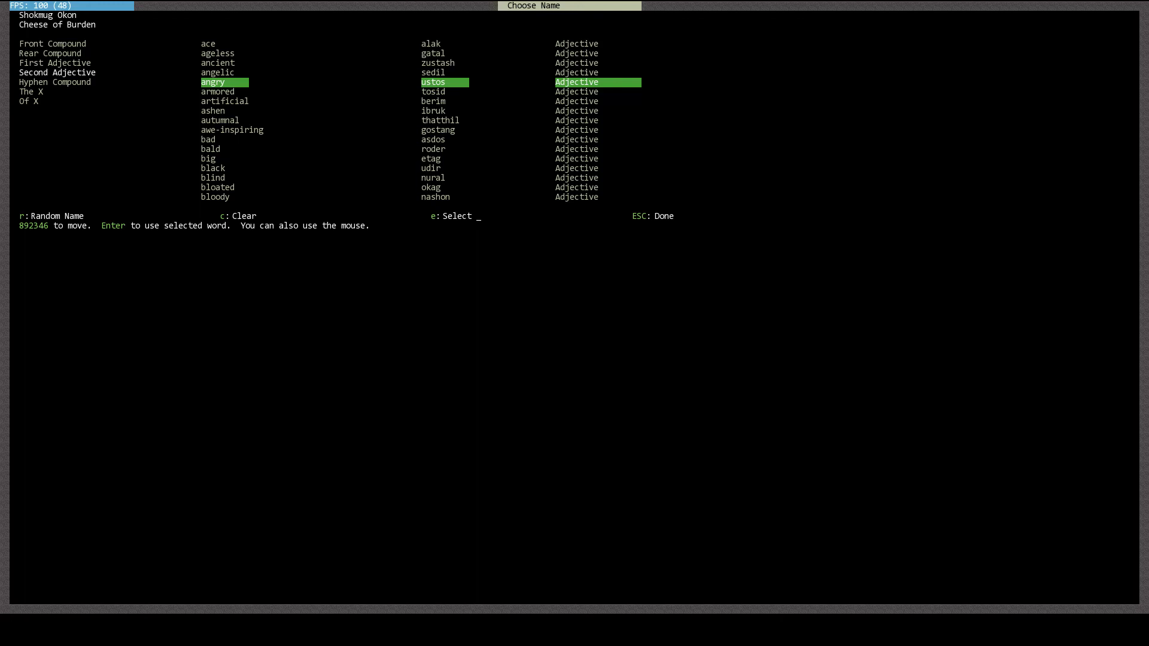
pyautogui.press('Escape')
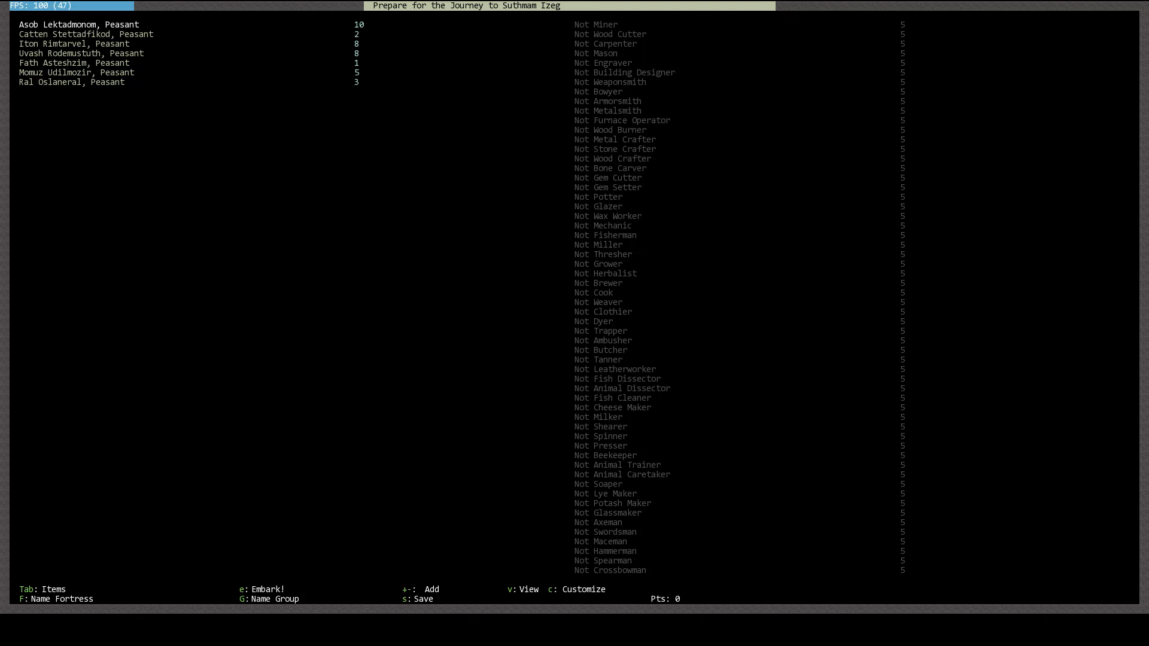
# Browse the dwarves' skills, including Uvash Rodemustuth's, and start customizing Asob Lektadmonom
pyautogui.press('c')
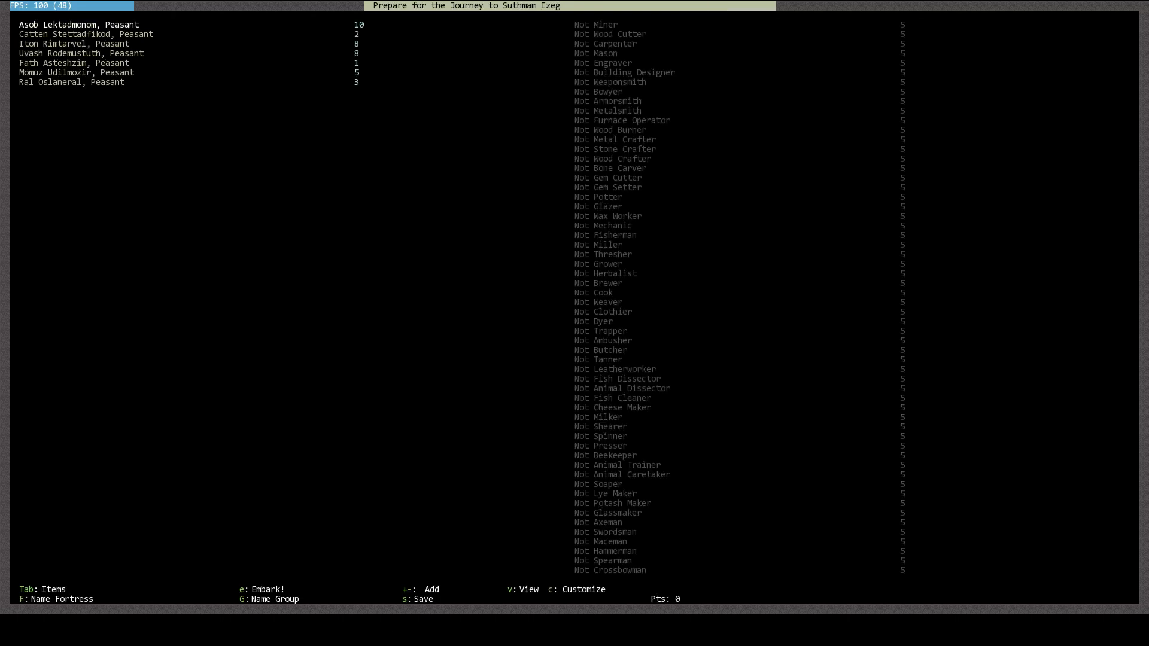
pyautogui.press('c')
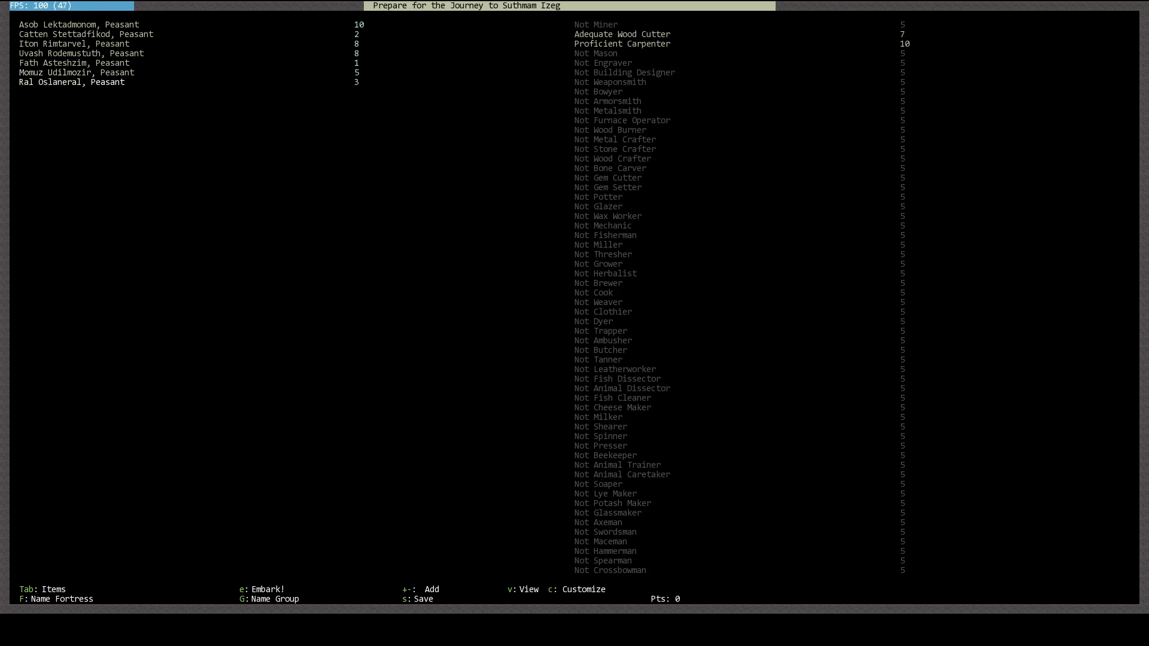
pyautogui.click(79, 53)
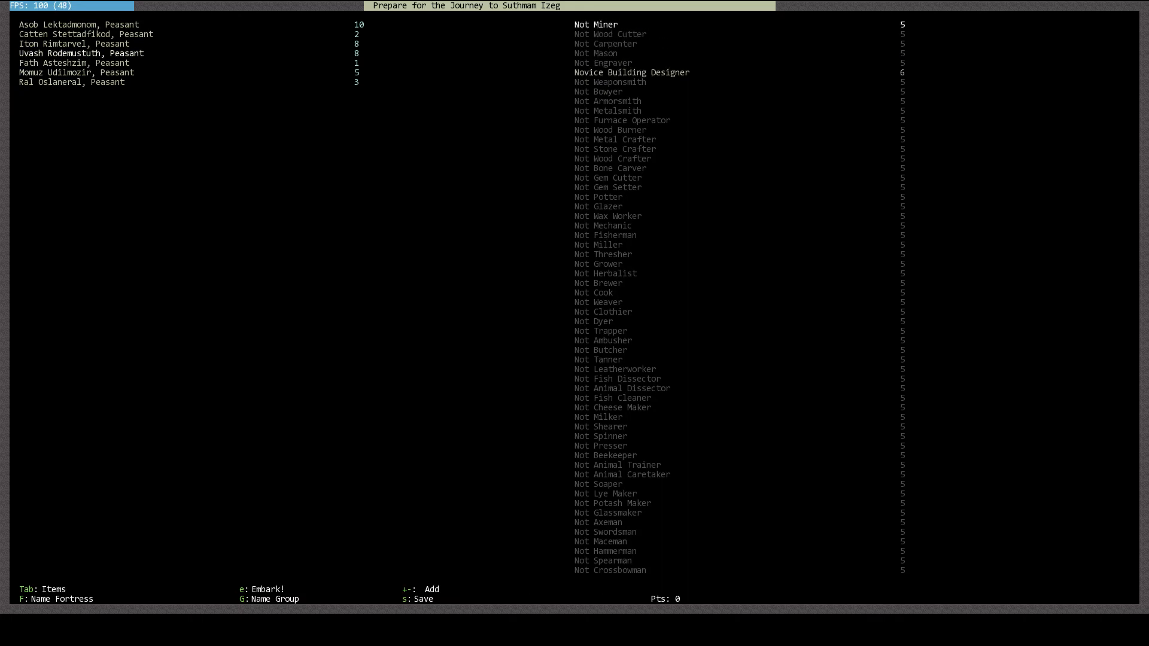
pyautogui.scroll(-3)
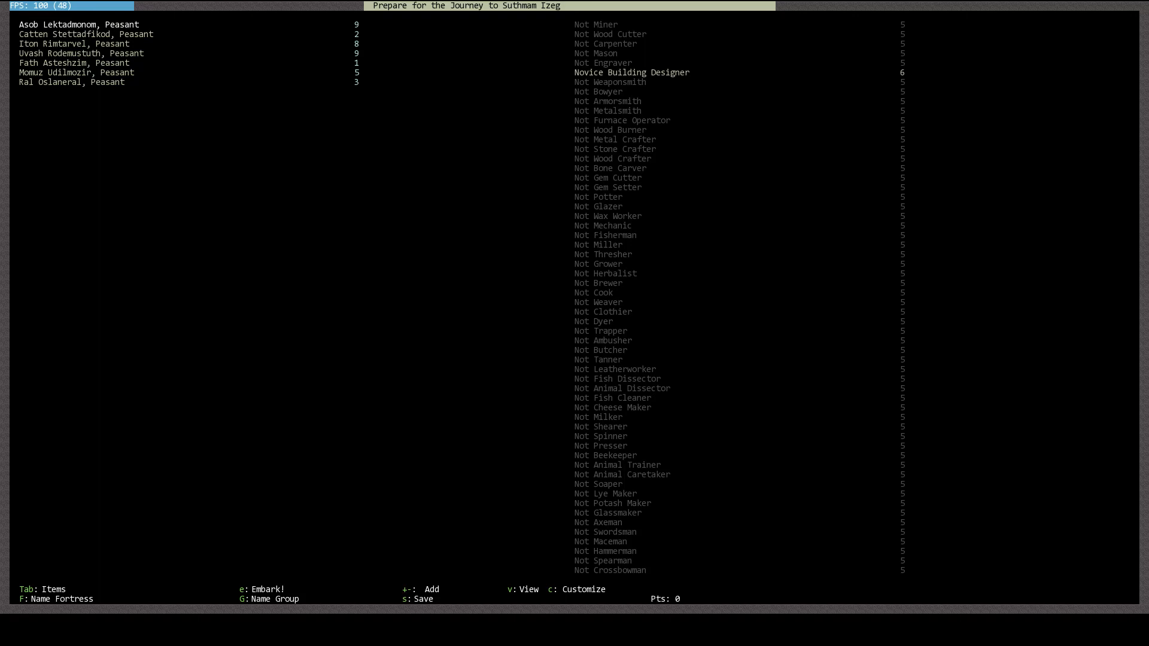
pyautogui.press('c')
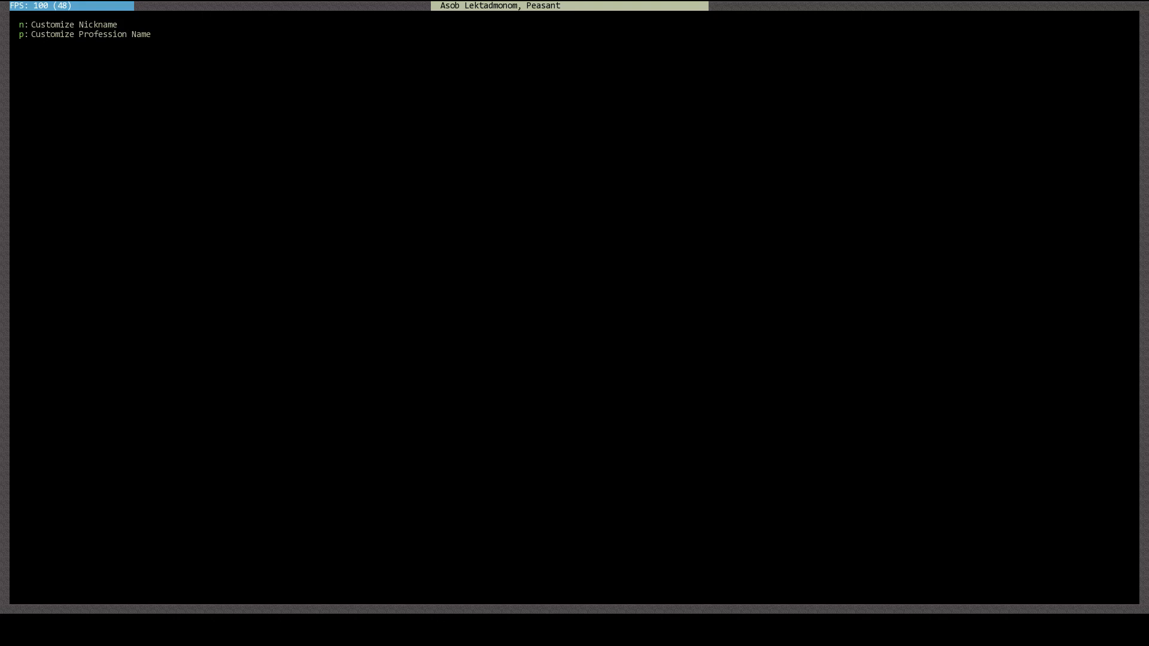
# Enter the custom nickname 'Founder Brzkqunoth' for the carpenter and confirm it
pyautogui.press('n')
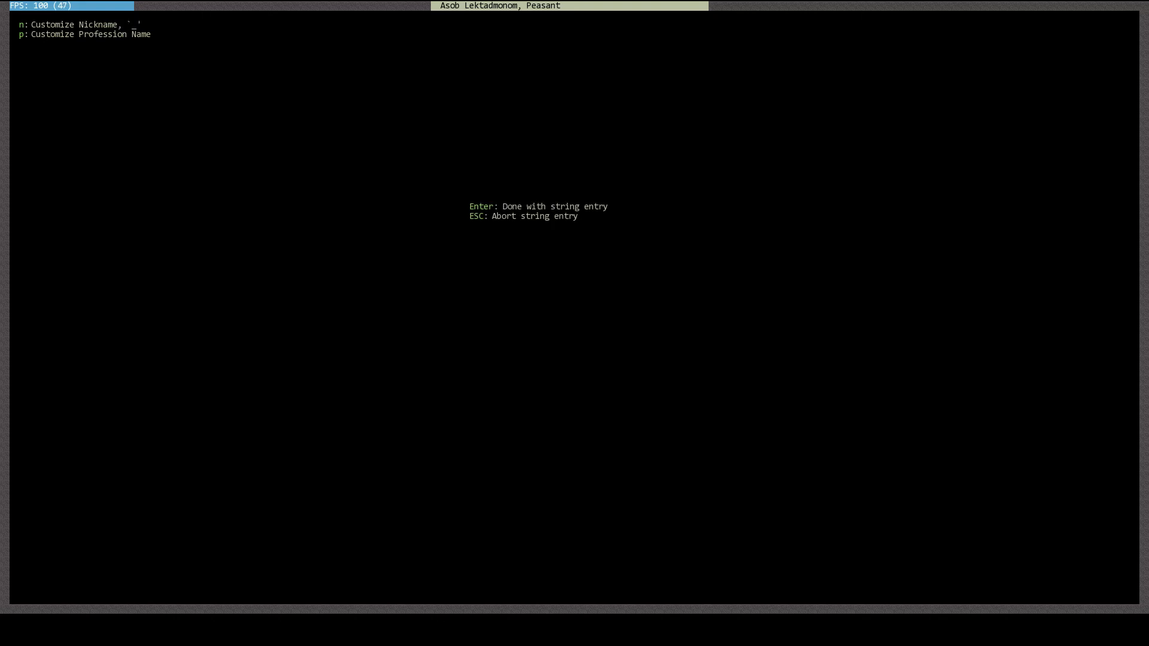
pyautogui.write('Founder')
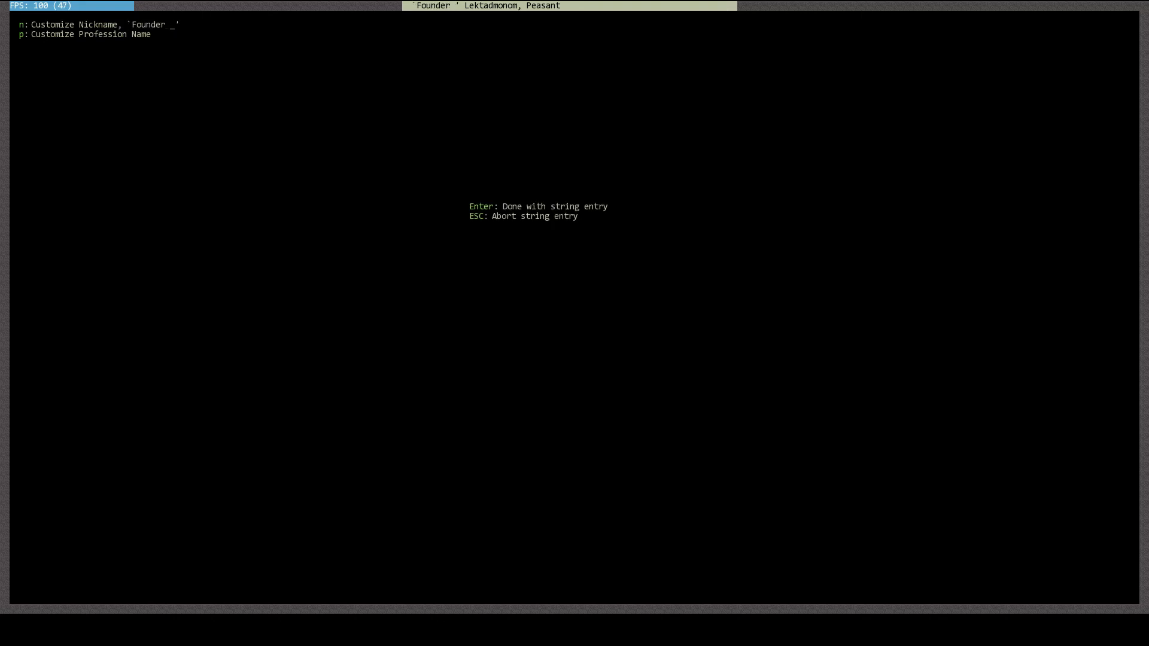
pyautogui.write('Asob')
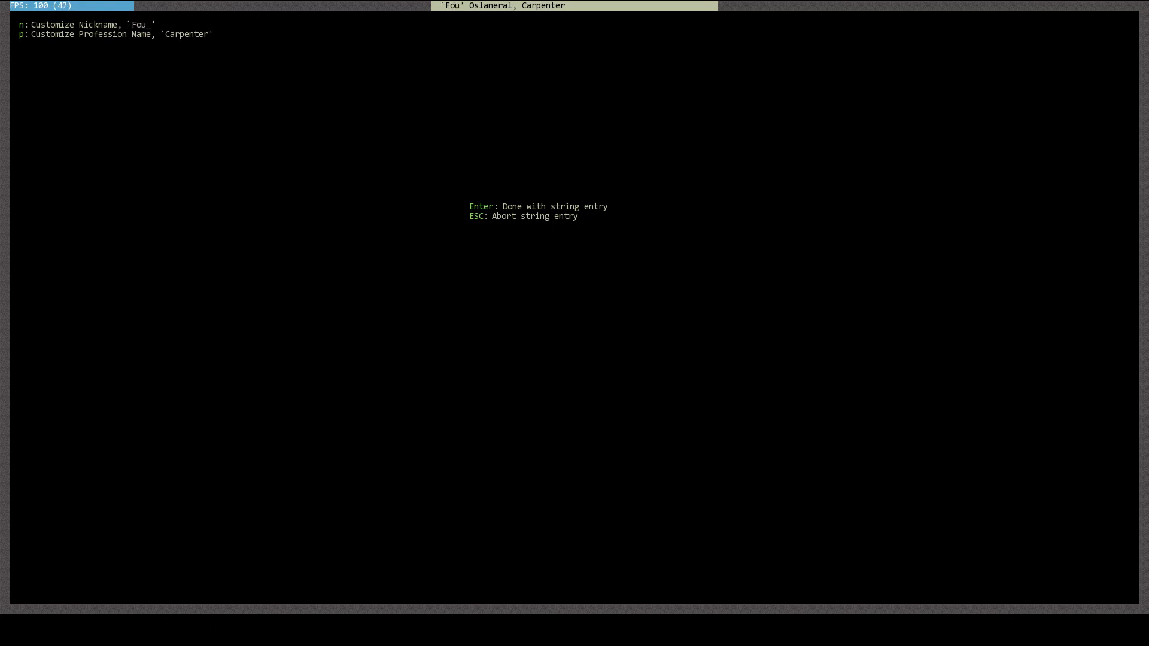
pyautogui.write('nder')
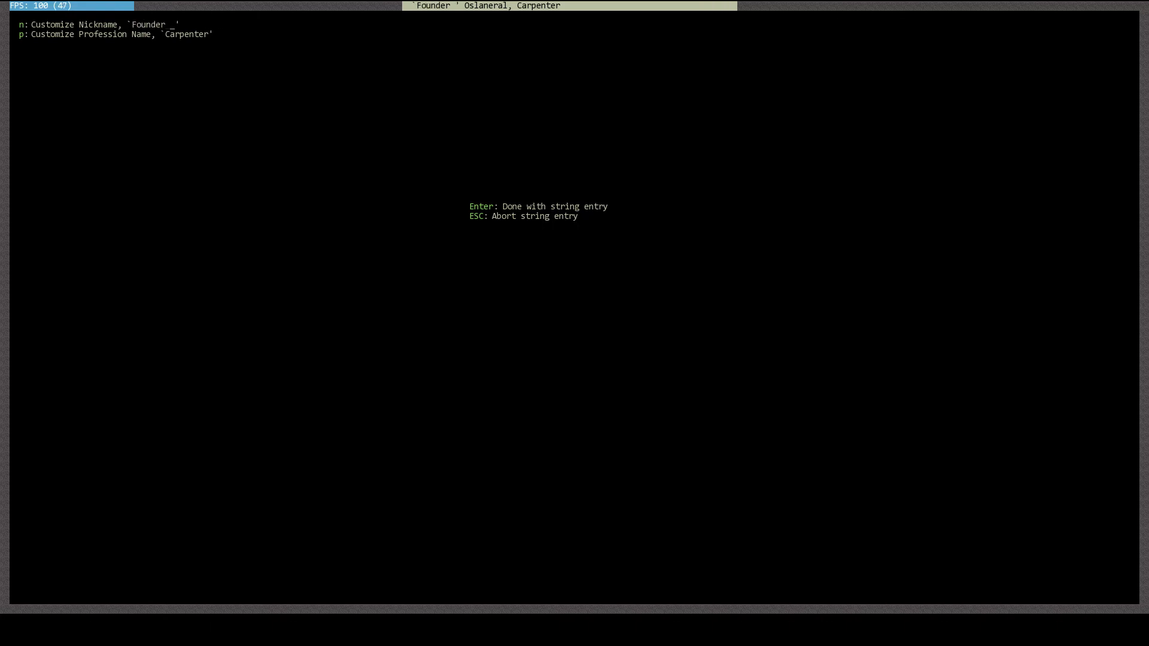
pyautogui.write('Brza')
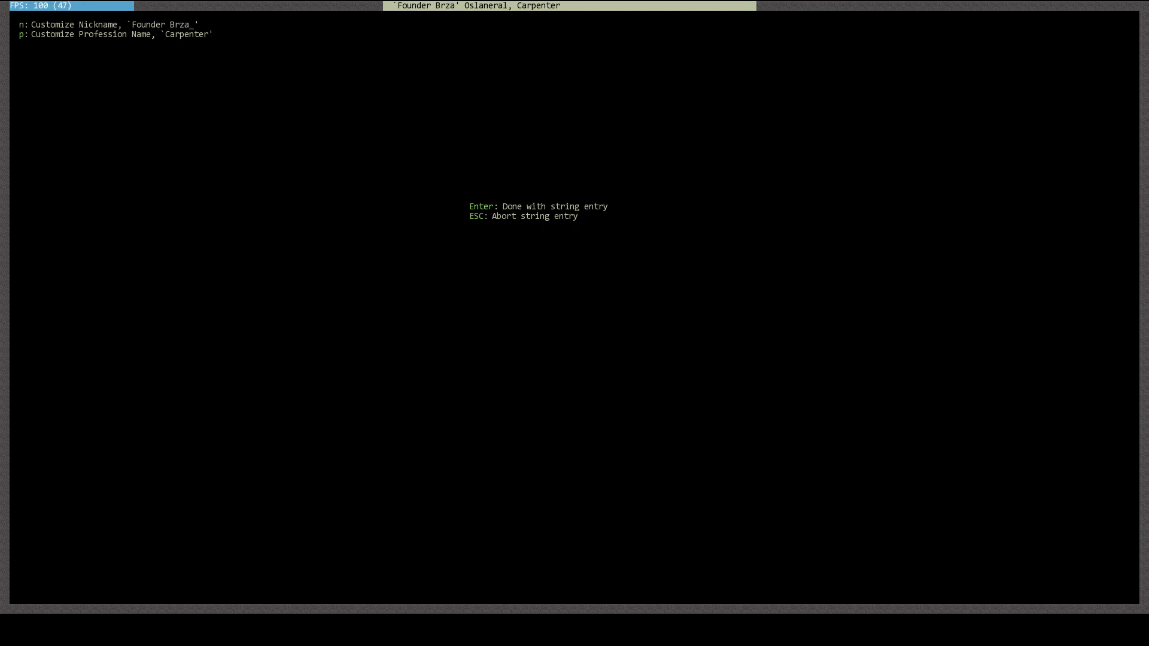
pyautogui.write('kqunoth')
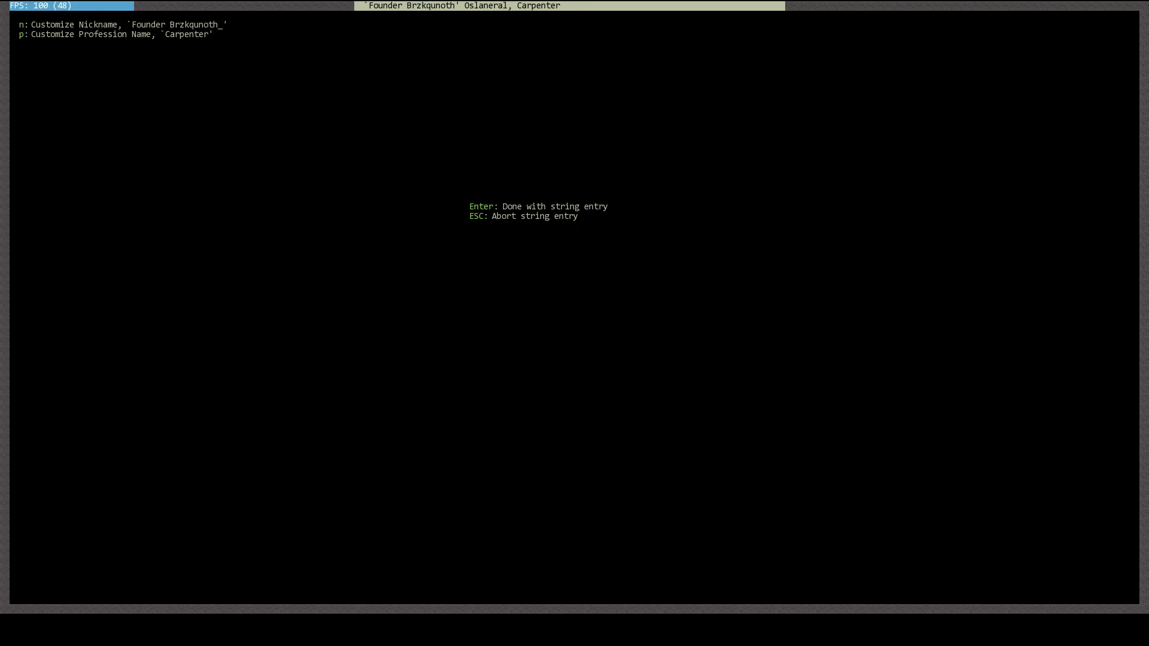
pyautogui.press('Return')
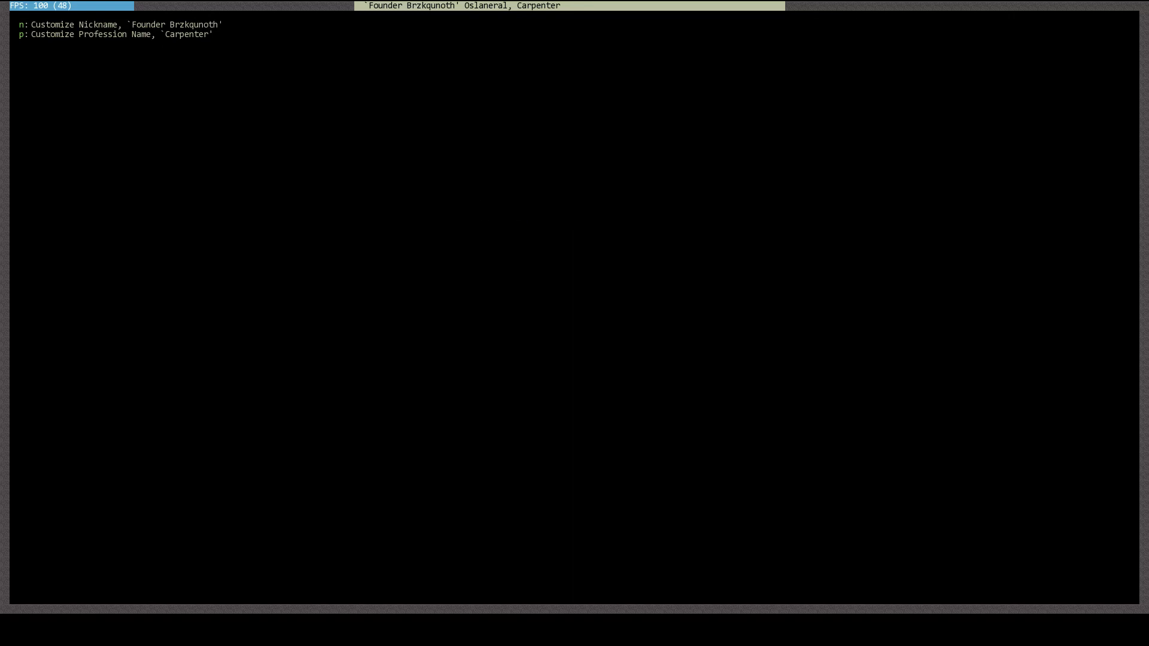